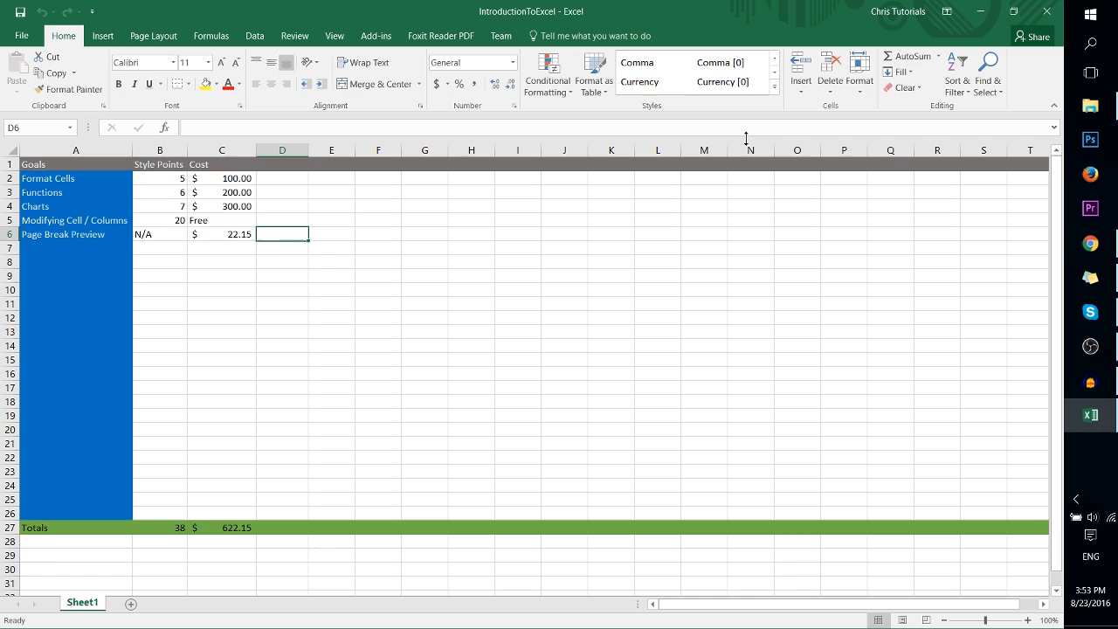
mouse_move(281, 206)
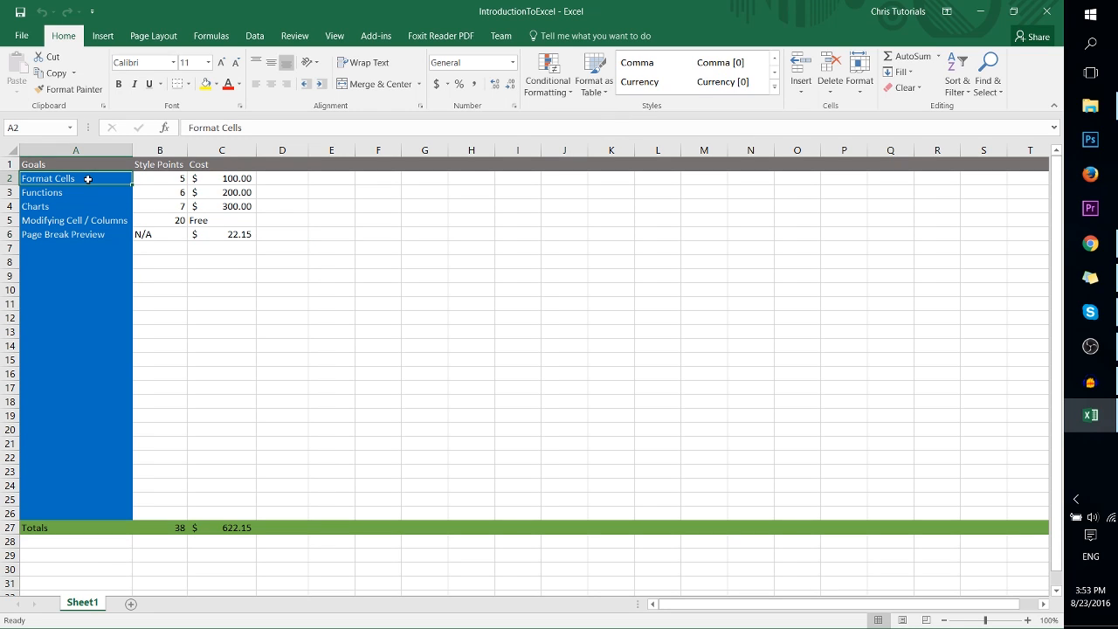
- Click through the goal cells, the Goals header, A26 and the Totals label in column A
click(74, 192)
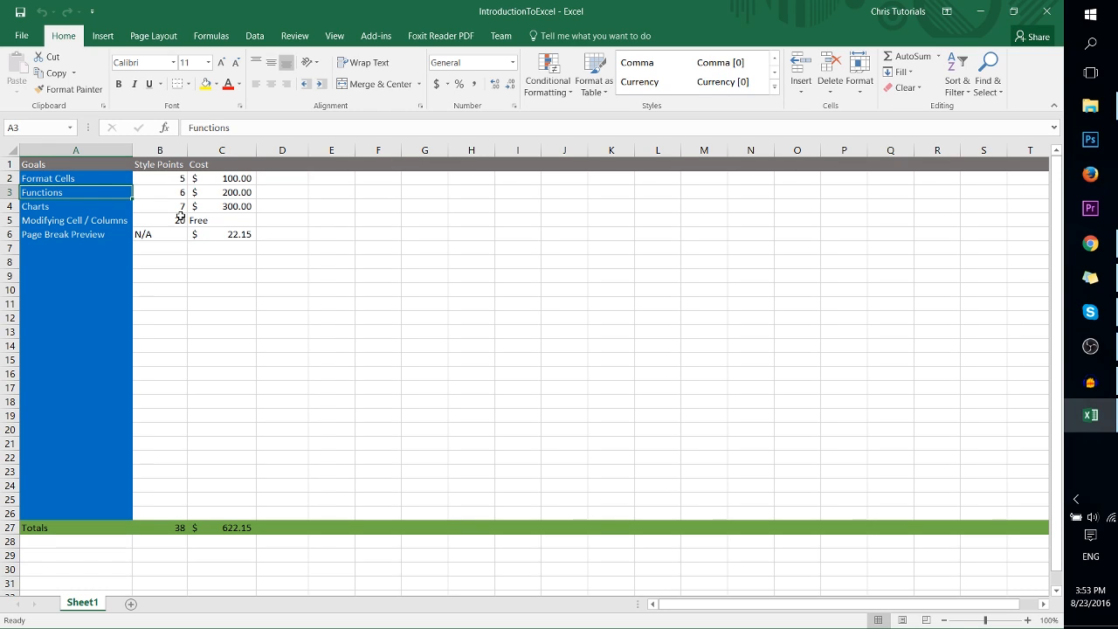
mouse_move(172, 527)
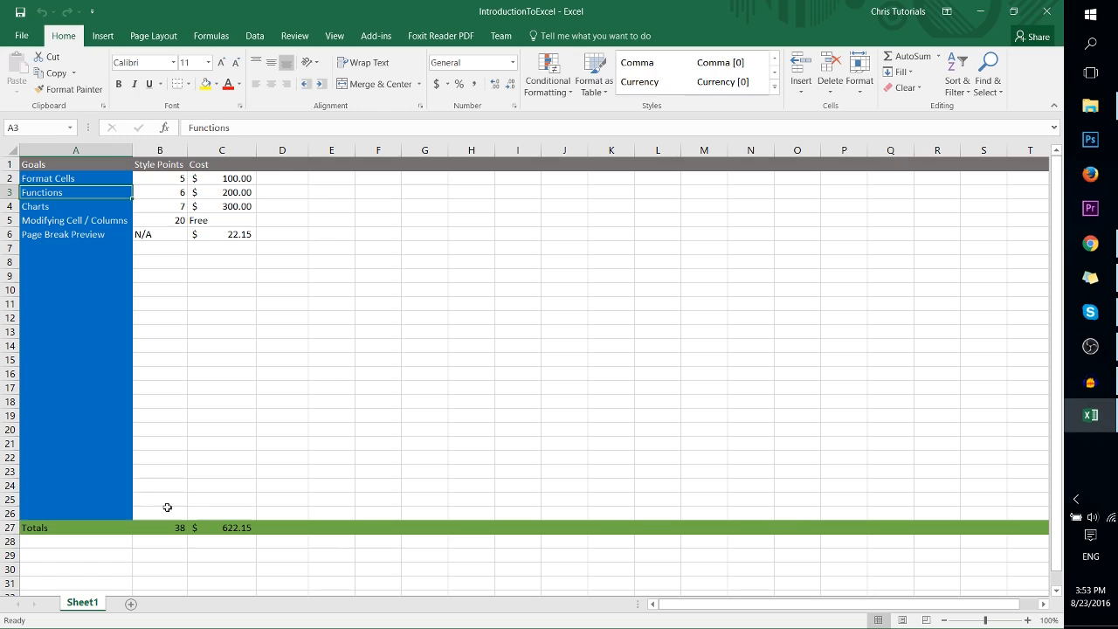
click(76, 206)
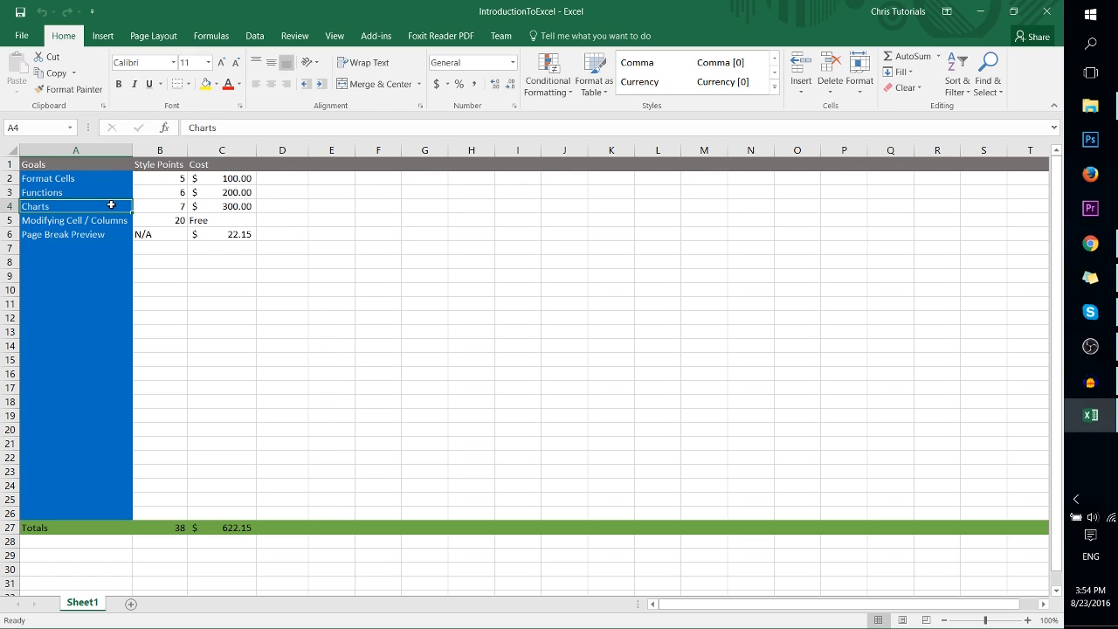
click(74, 220)
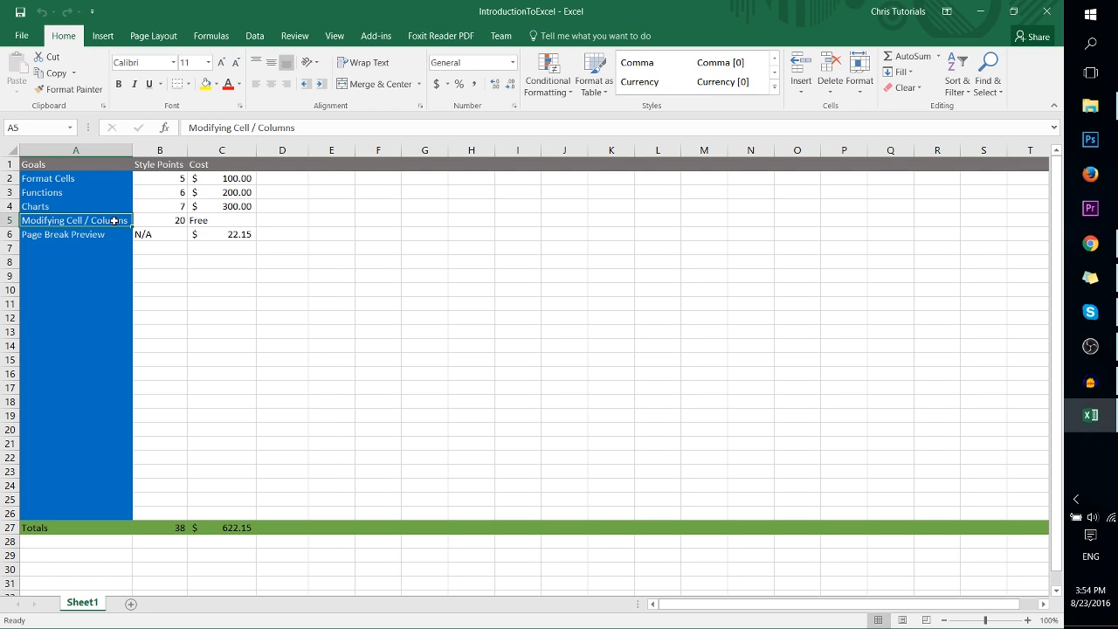
click(74, 234)
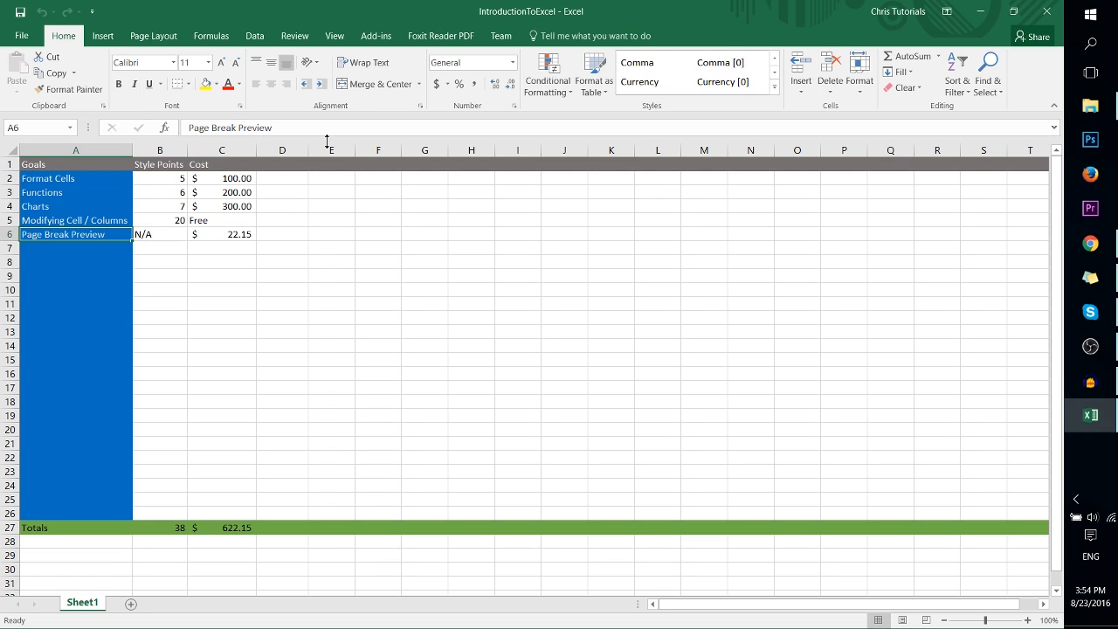
mouse_move(327, 185)
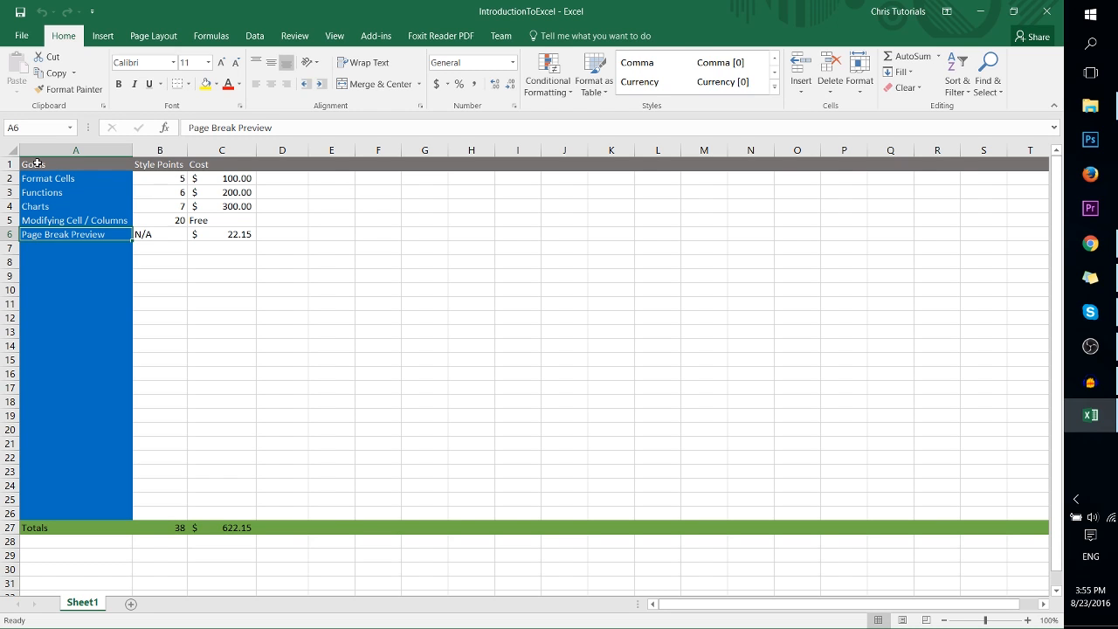
click(75, 164)
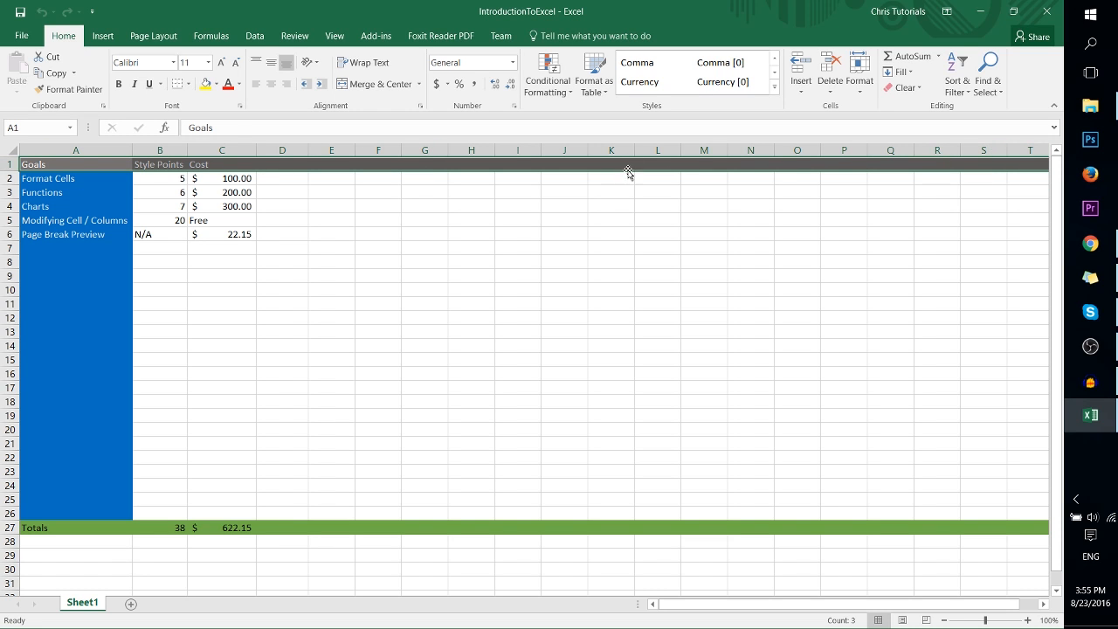
click(70, 178)
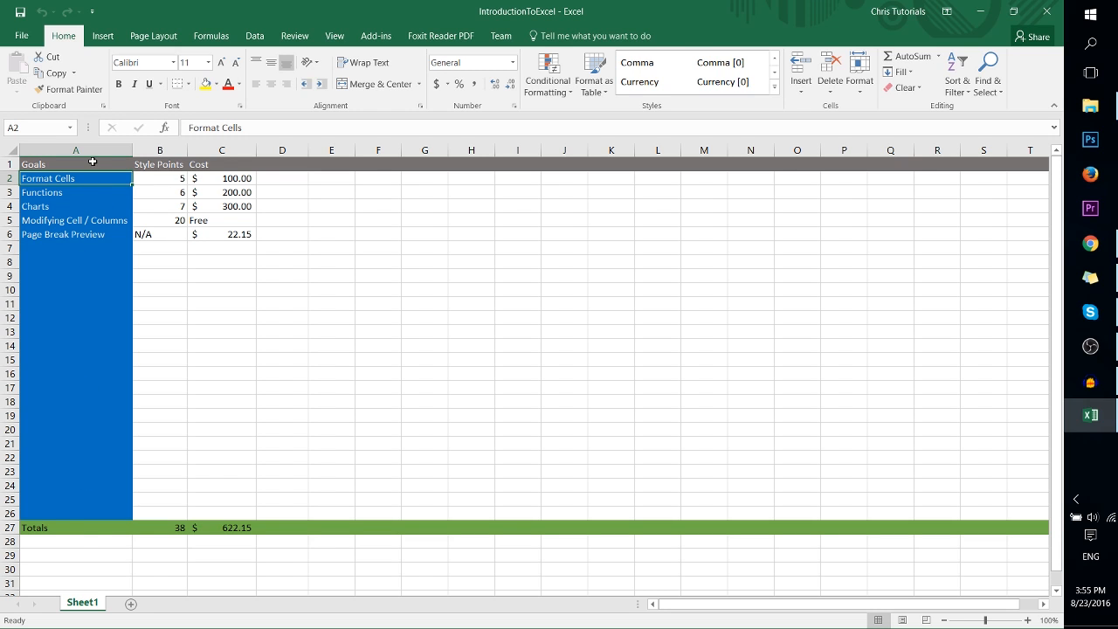
click(74, 513)
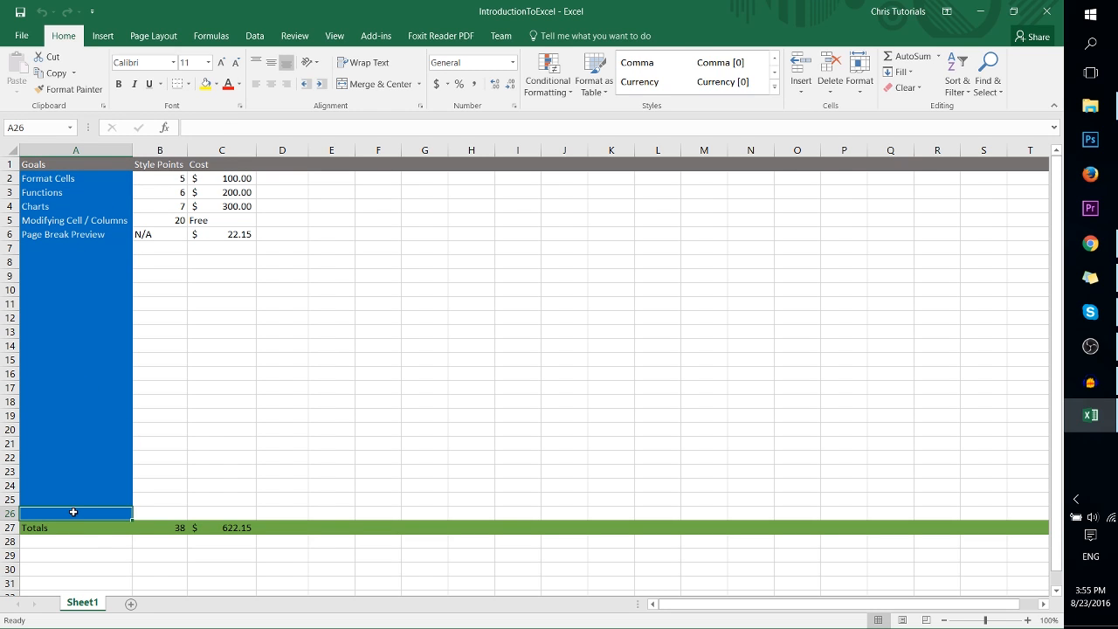
mouse_move(76, 206)
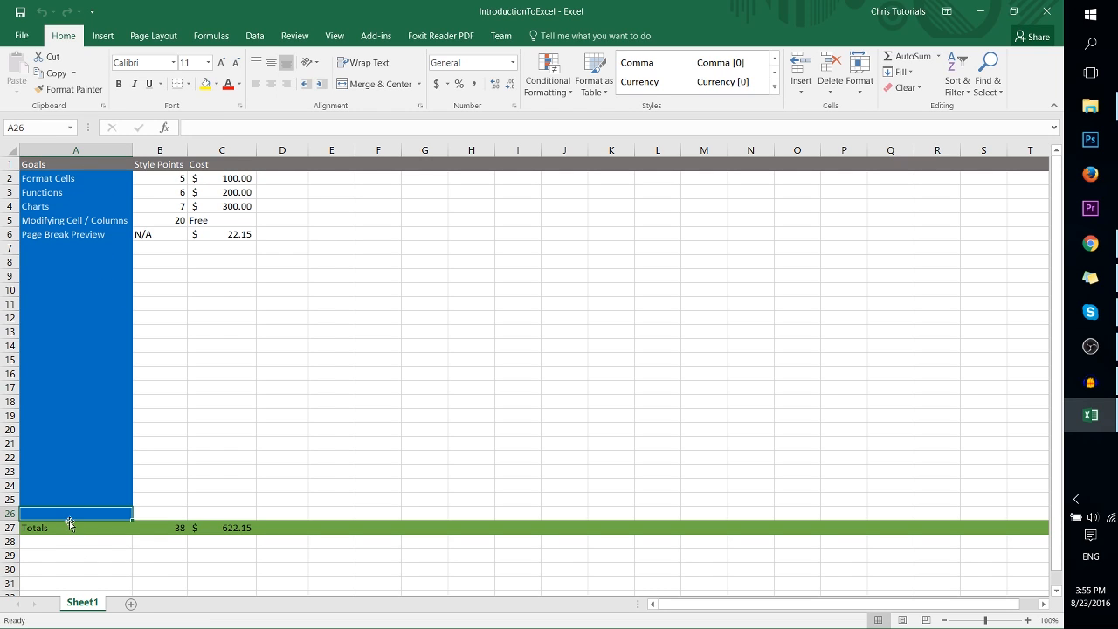
click(74, 526)
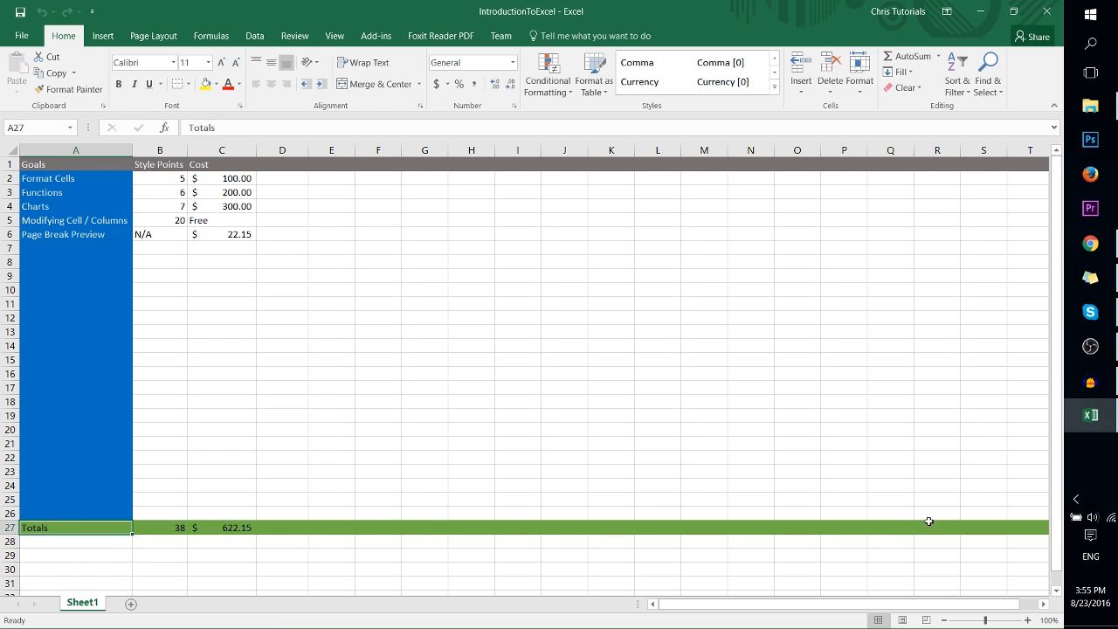
mouse_move(380, 249)
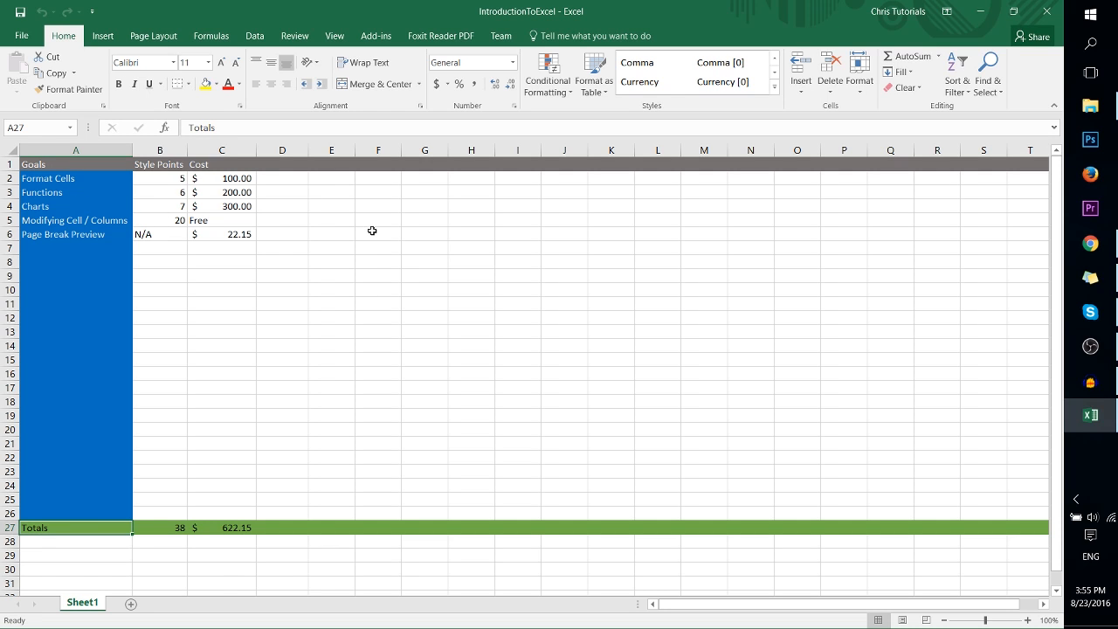
- Preview column F's font and fill formatting without changes, then pick a dark orange table style
click(378, 149)
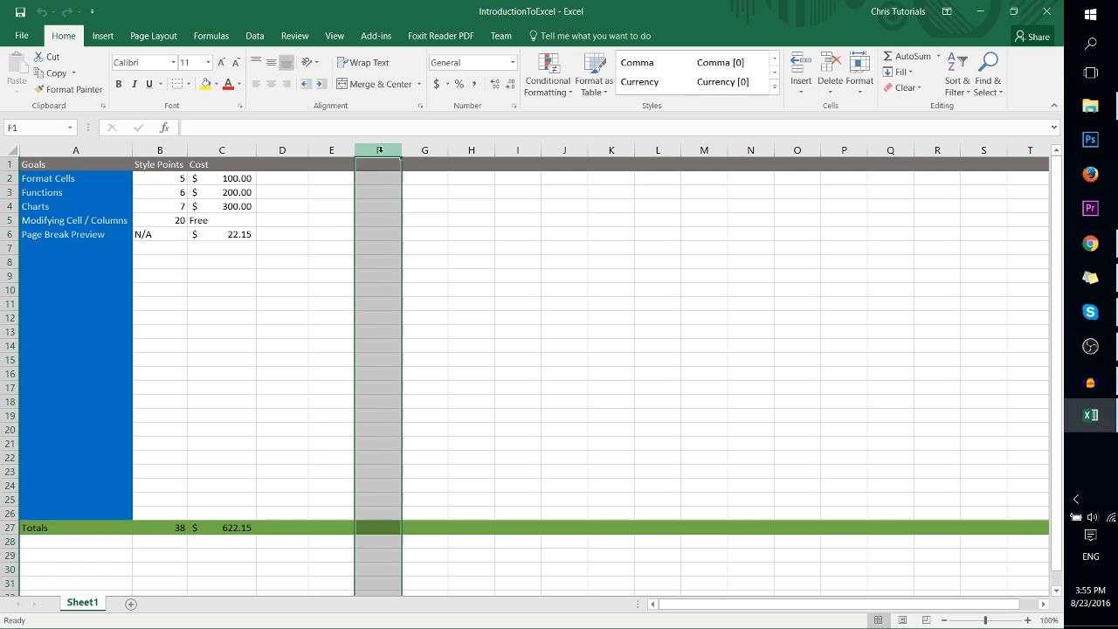
right_click(378, 149)
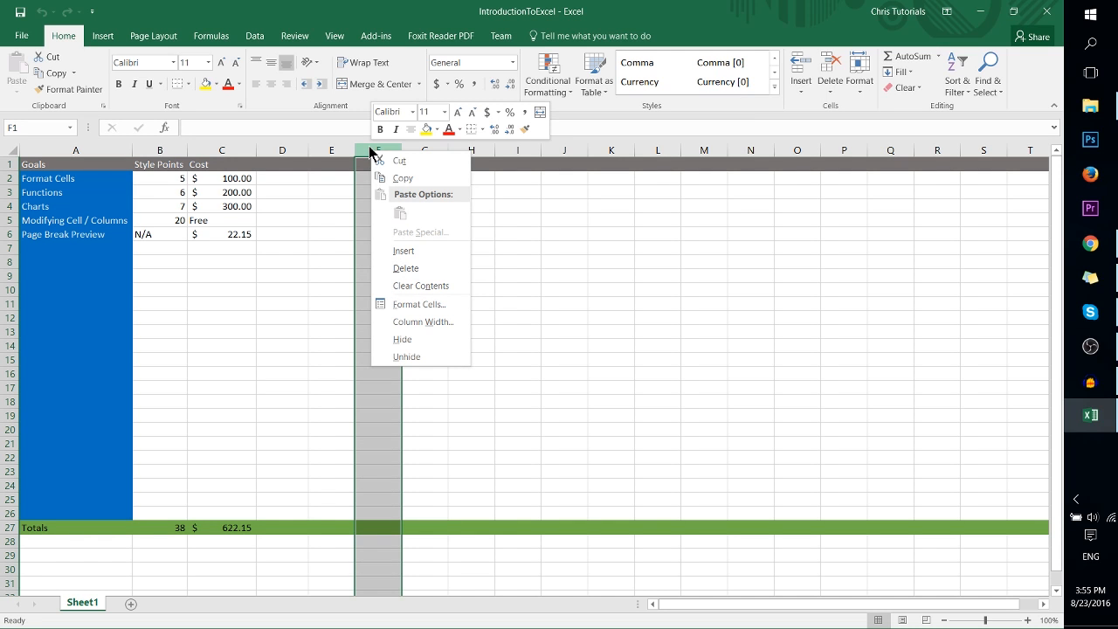
mouse_move(409, 304)
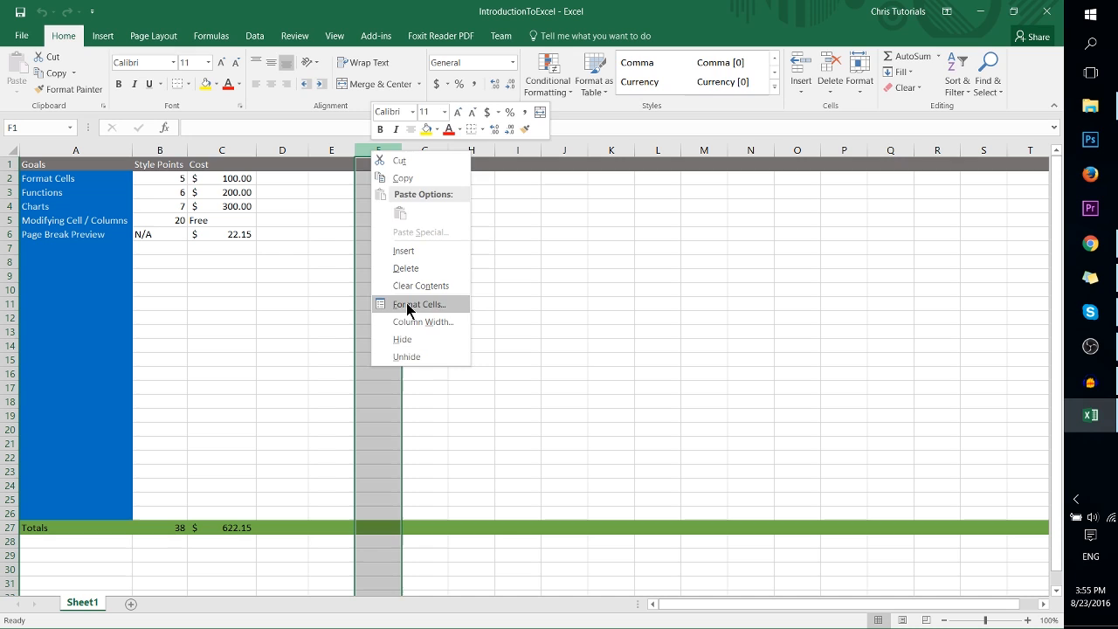
click(417, 304)
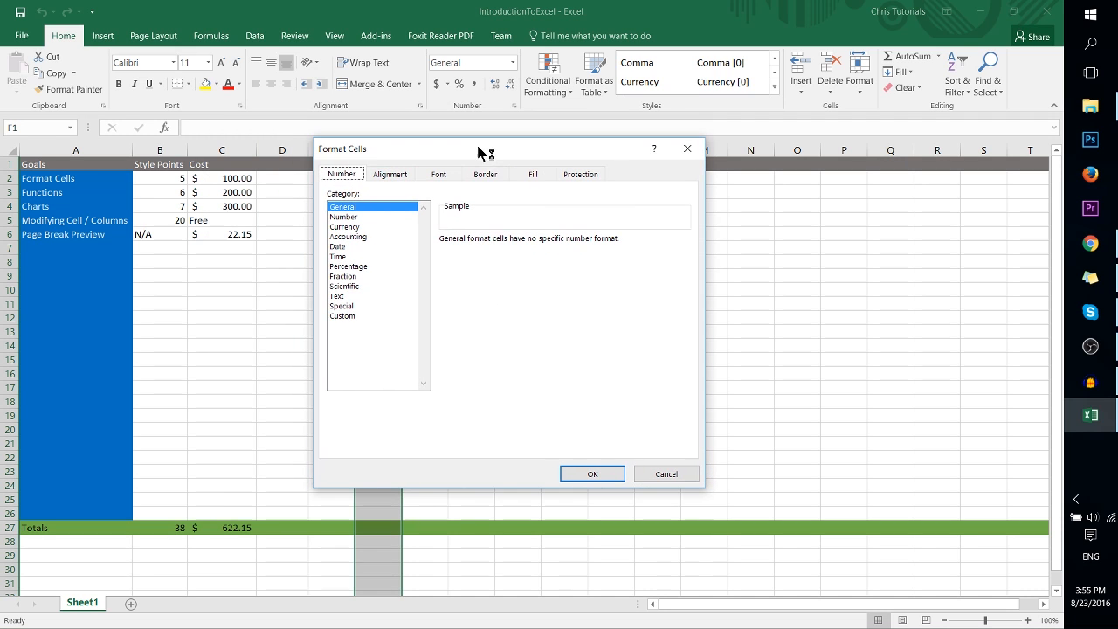
click(438, 174)
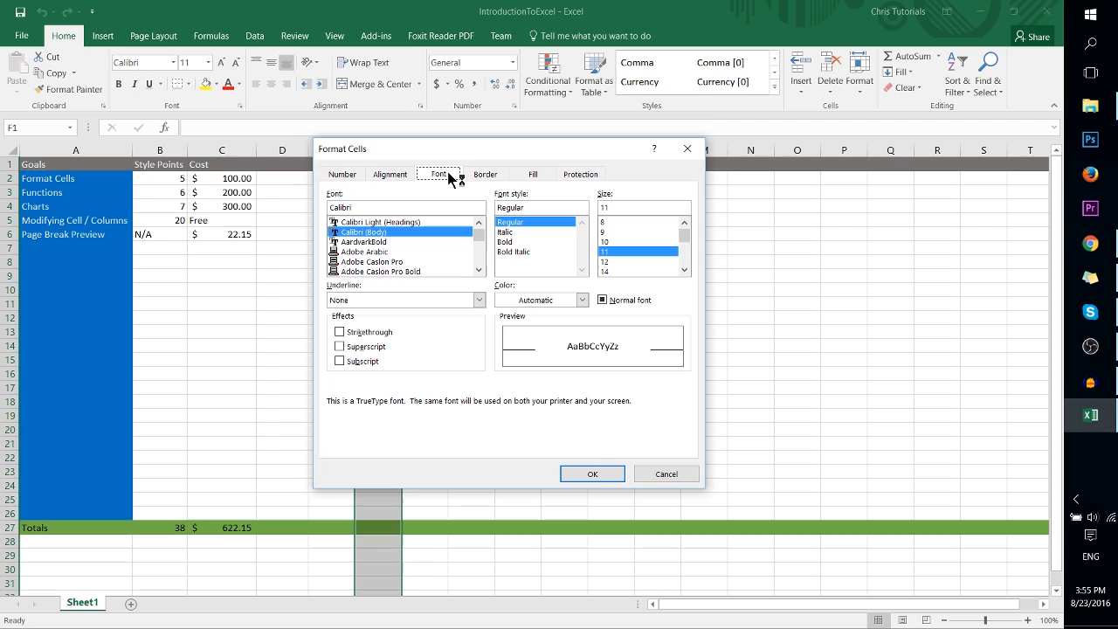
mouse_move(583, 294)
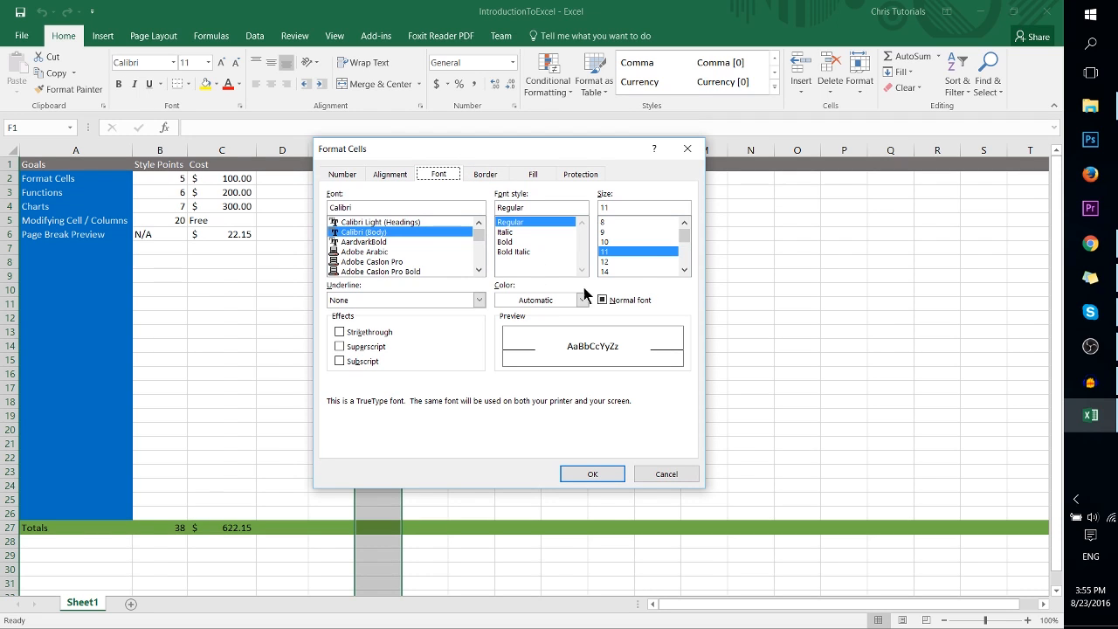
click(532, 174)
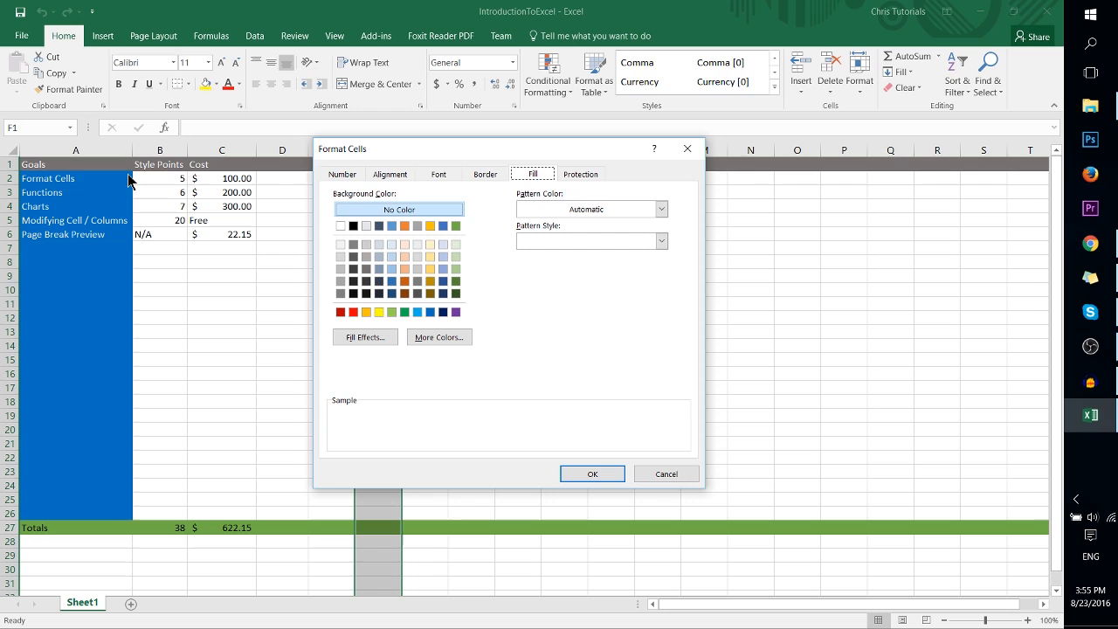
mouse_move(68, 178)
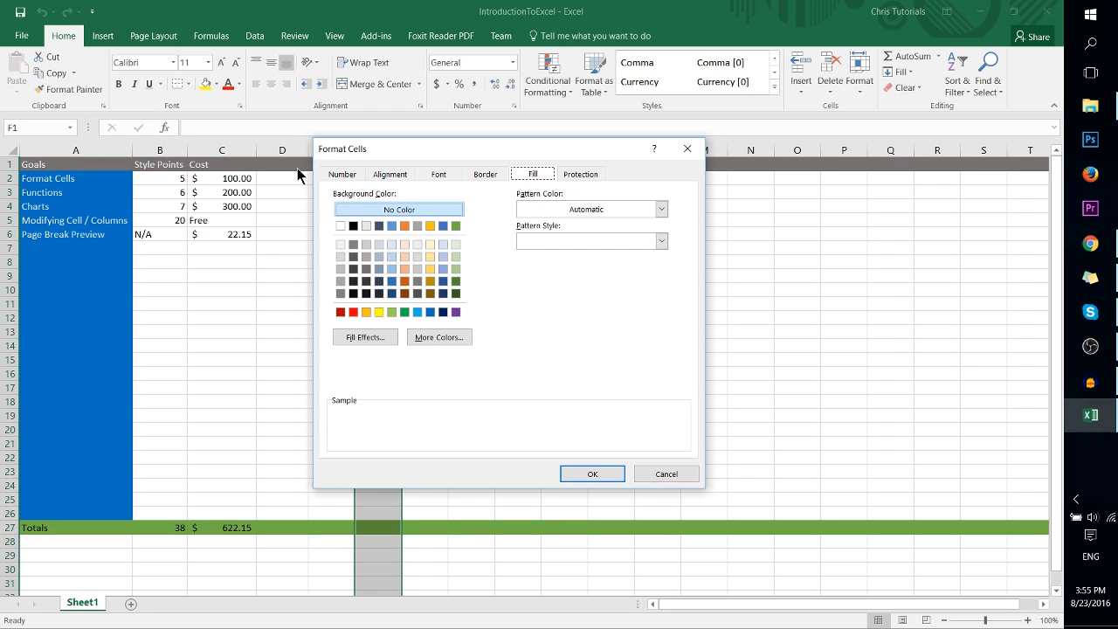
click(592, 473)
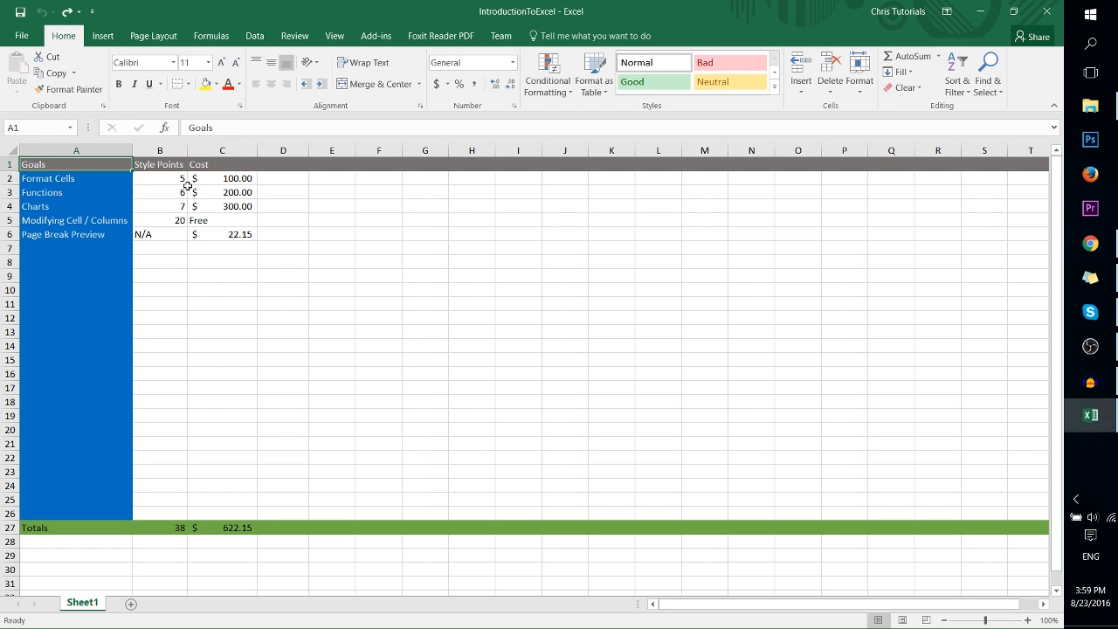
mouse_move(229, 206)
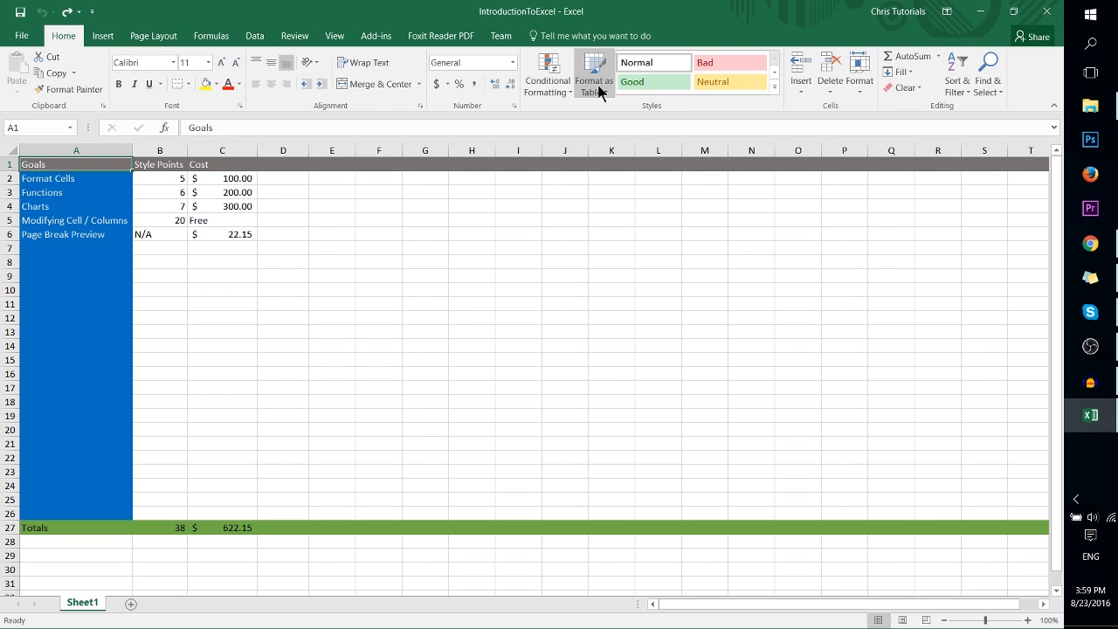
click(593, 74)
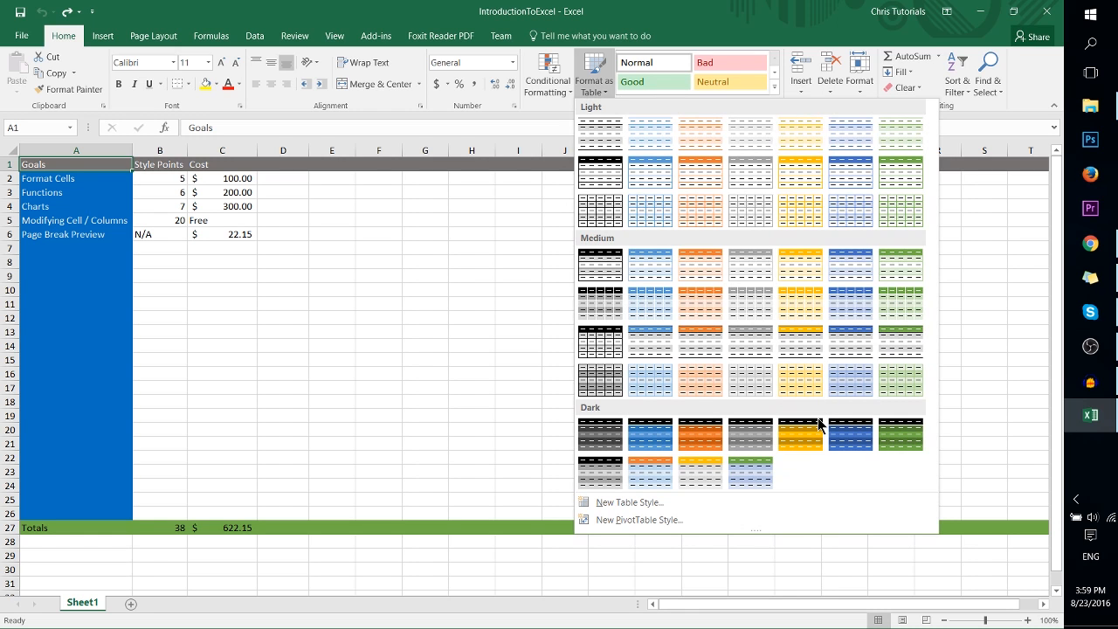
mouse_move(807, 441)
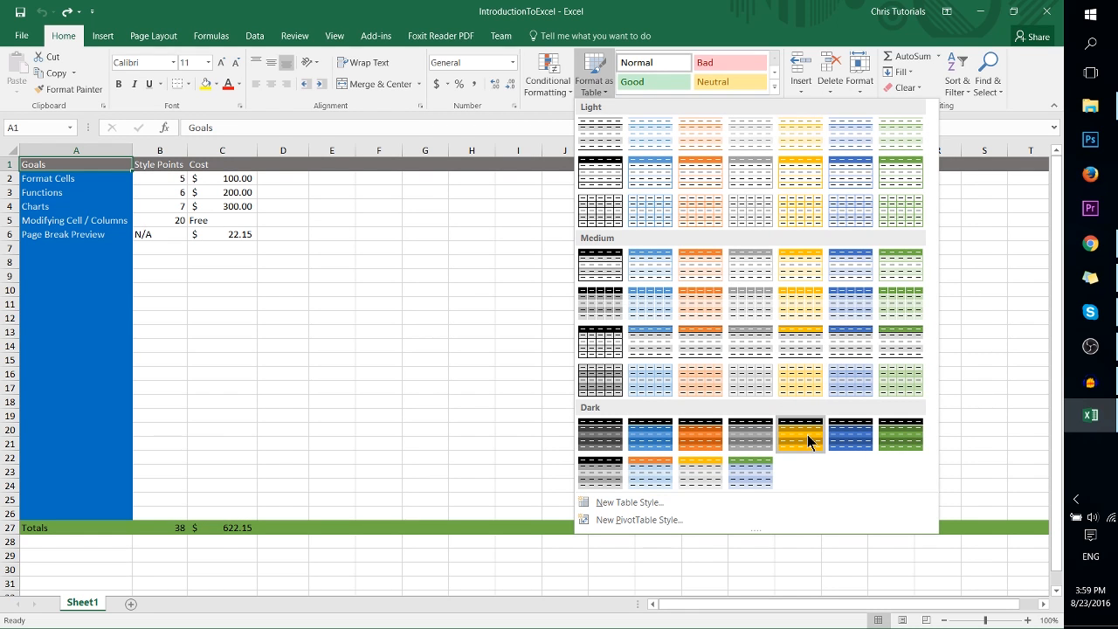
click(800, 433)
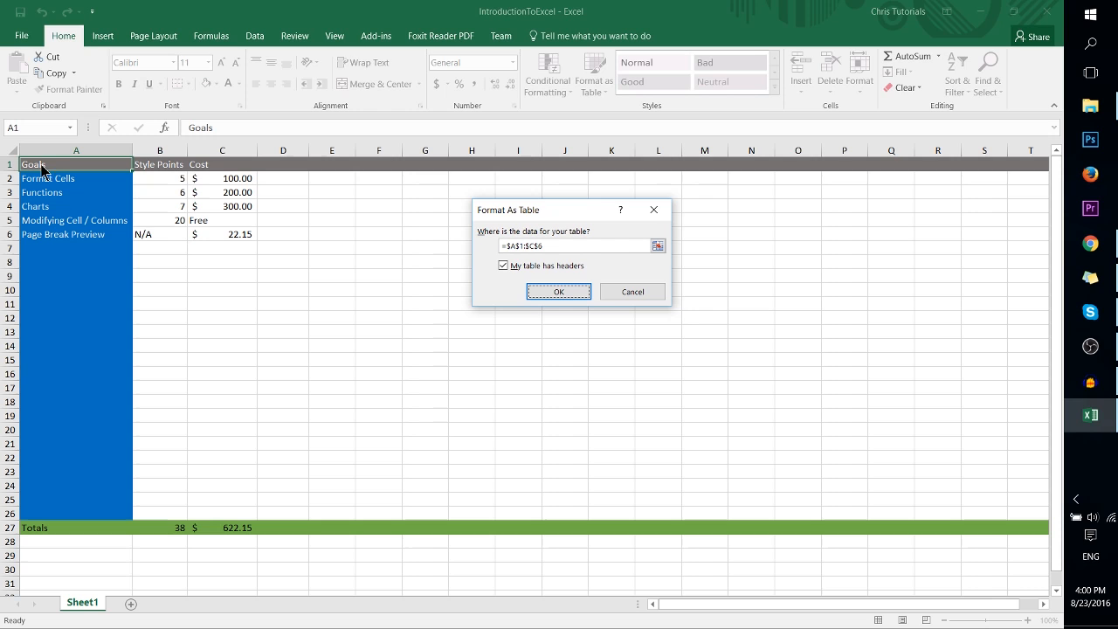
mouse_move(128, 164)
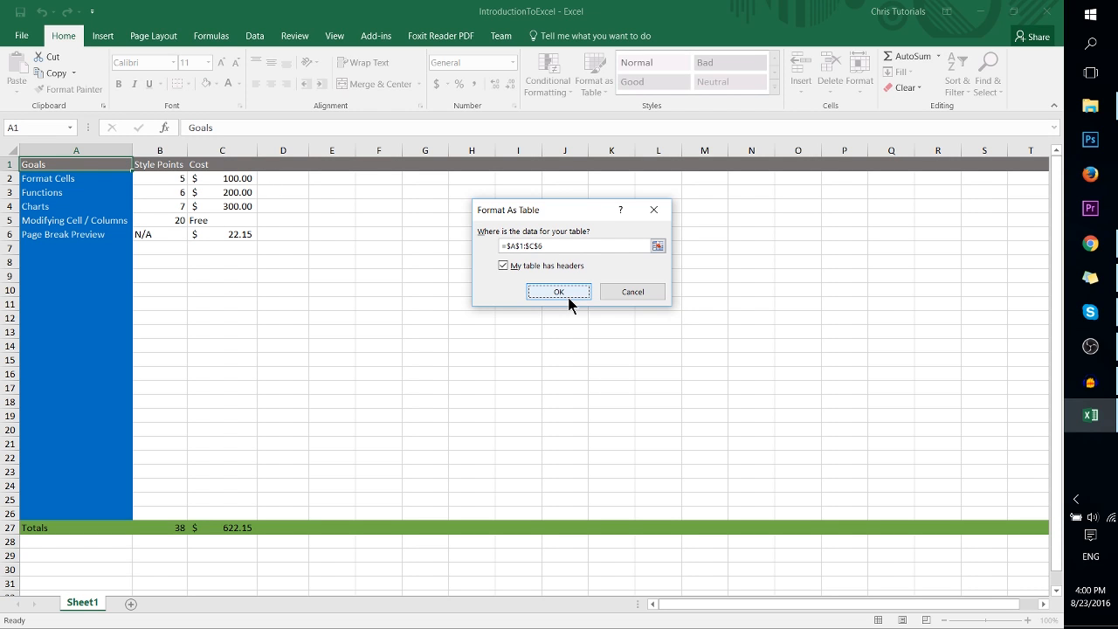
- Confirm the A1:C6 table range with headers and set the Goals column fill to No Color
click(559, 291)
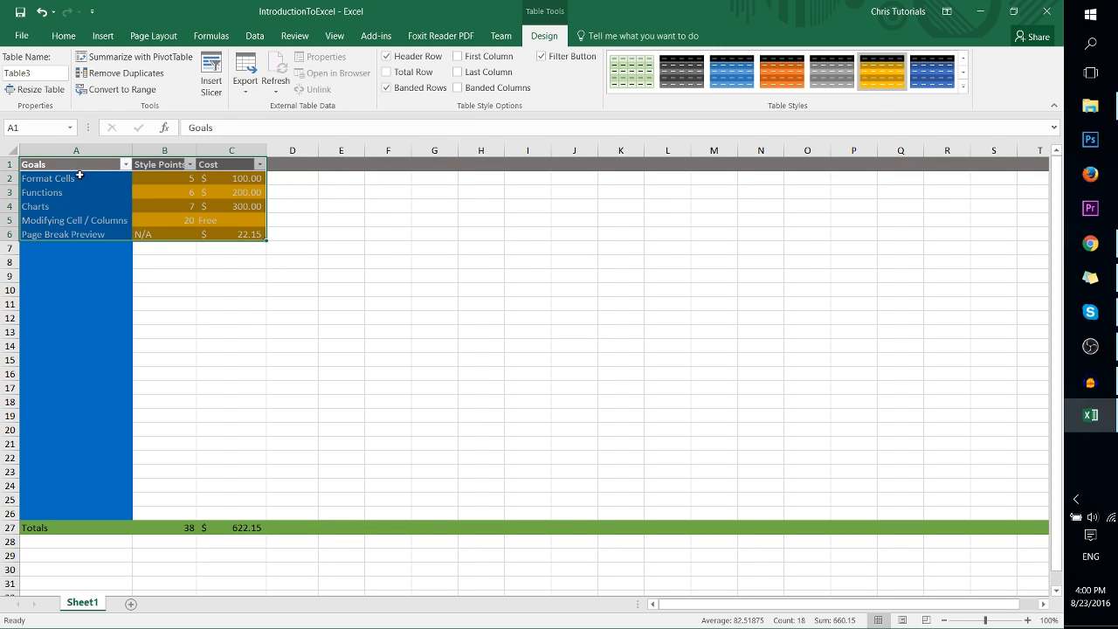
mouse_move(68, 217)
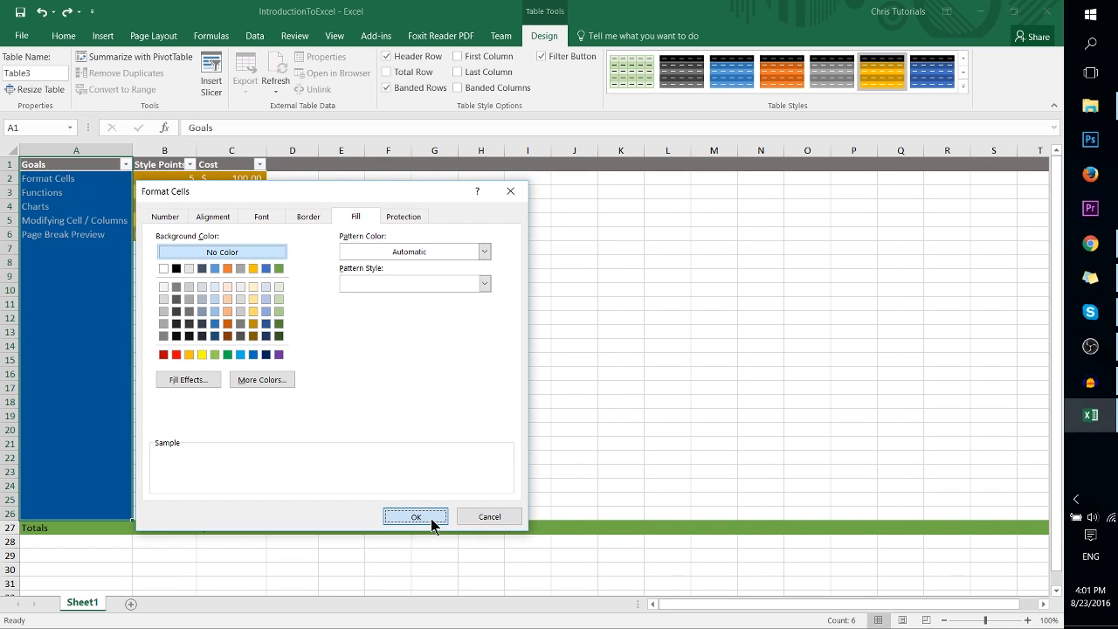
click(416, 516)
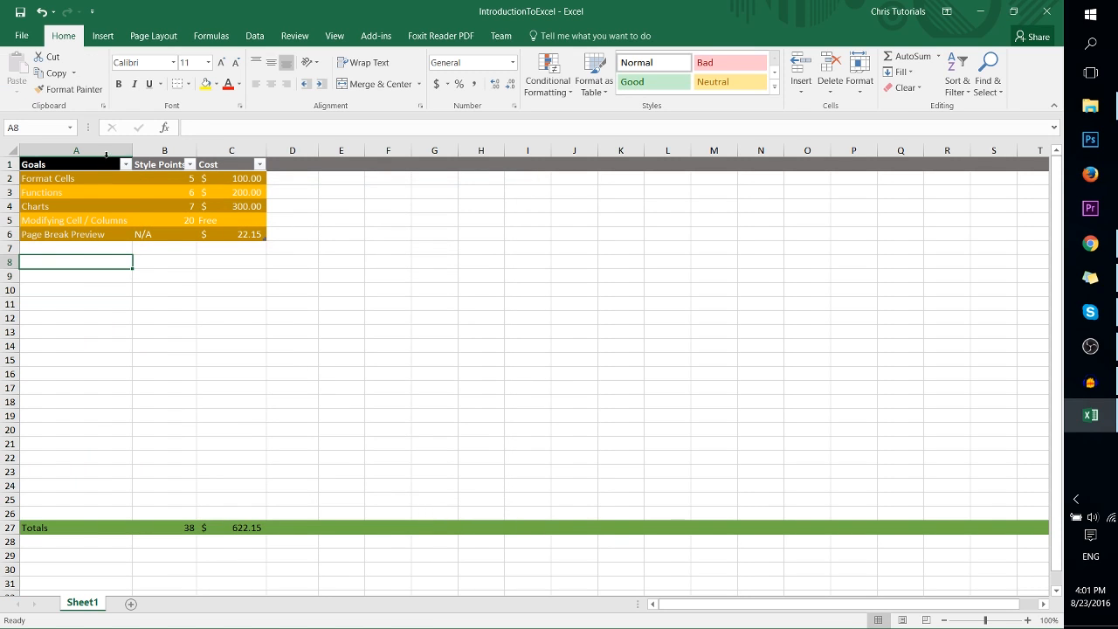
mouse_move(245, 214)
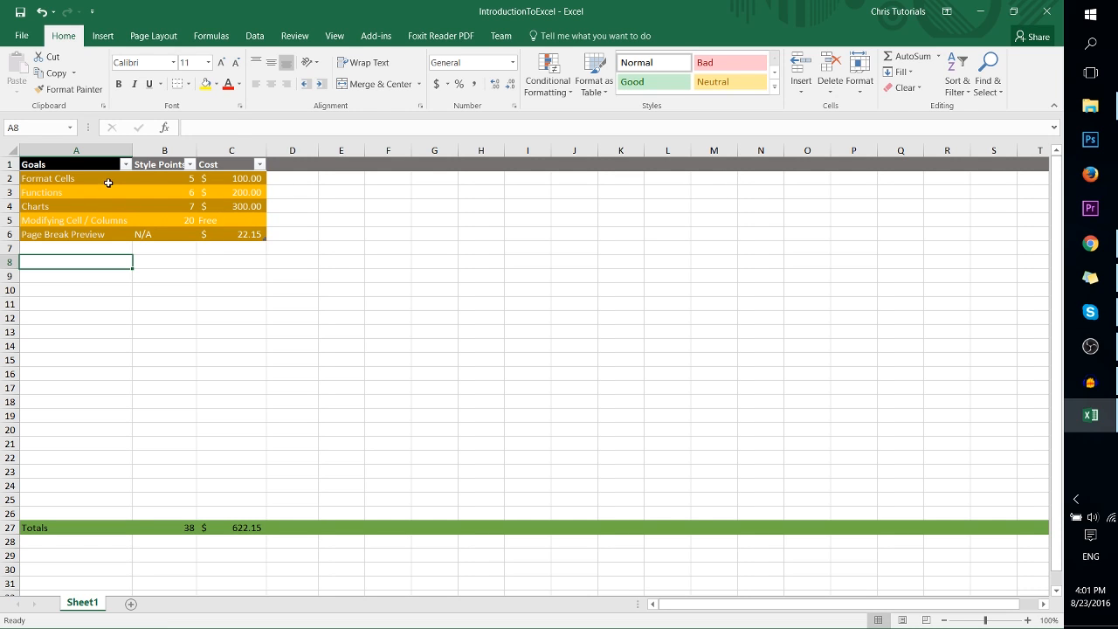
- Add 'Test Row' in A7 with 5 style points and a $20.00 cost
click(53, 178)
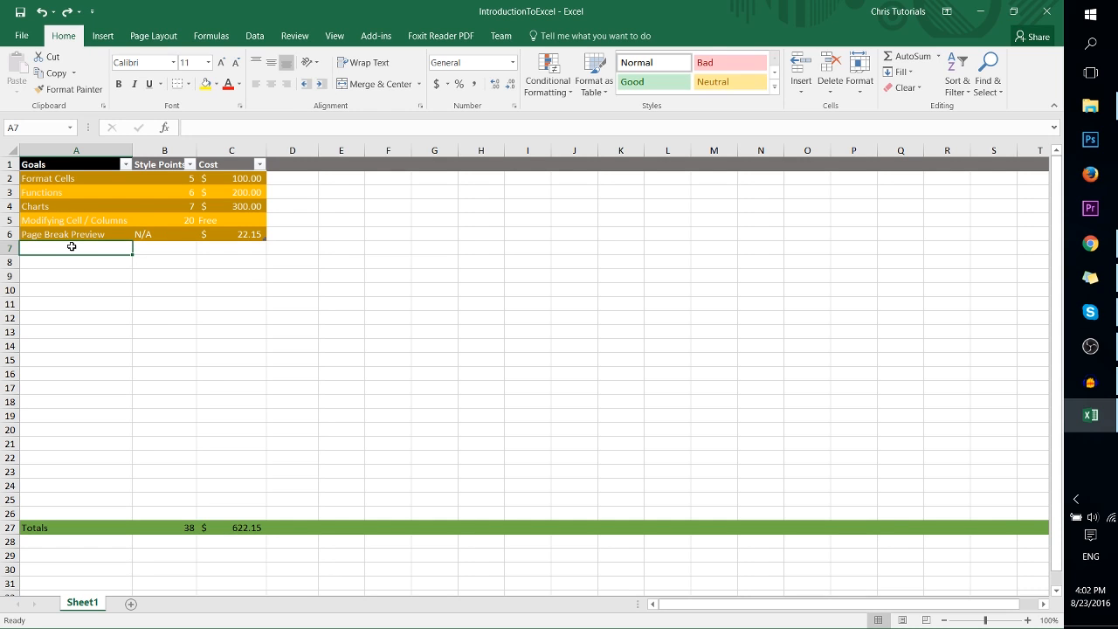
text(Test Row)
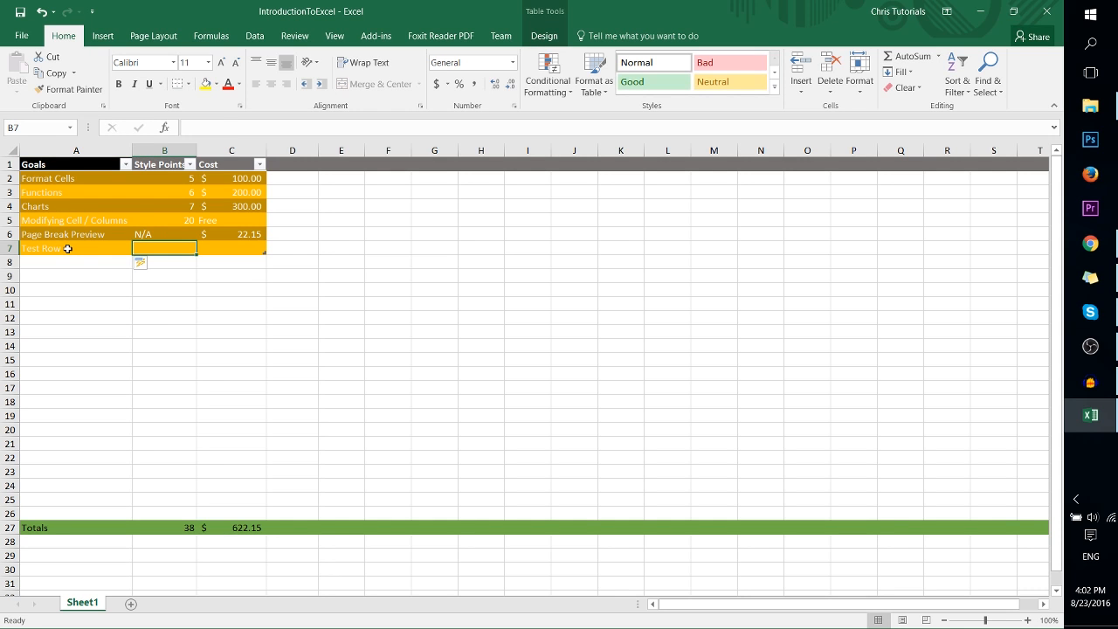
text(20.00)
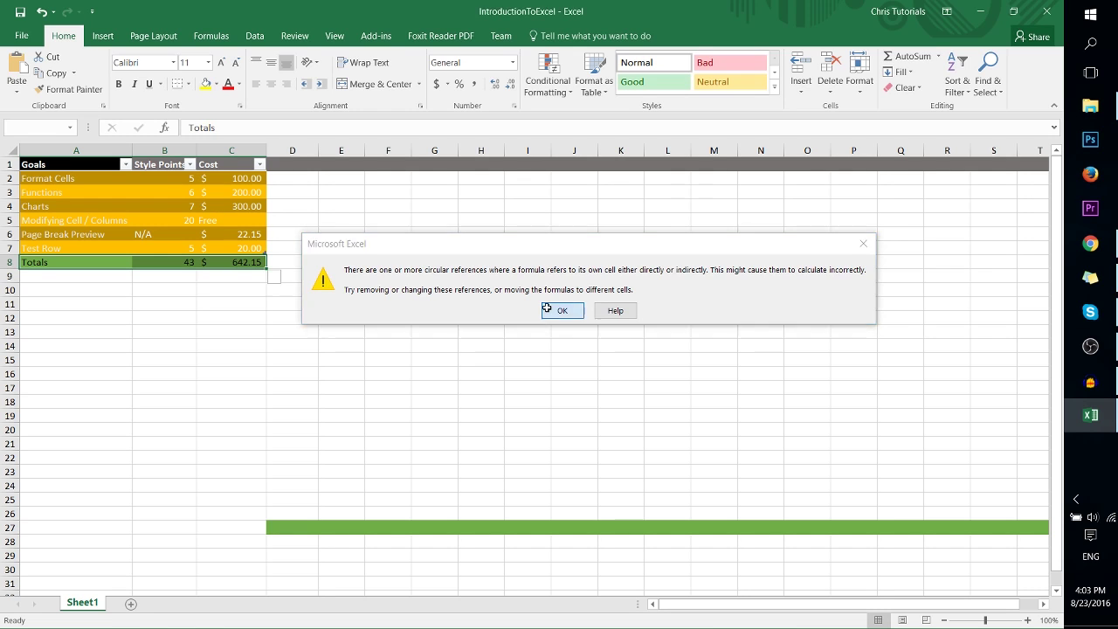
- Close the circular reference warning dialog with OK
click(563, 310)
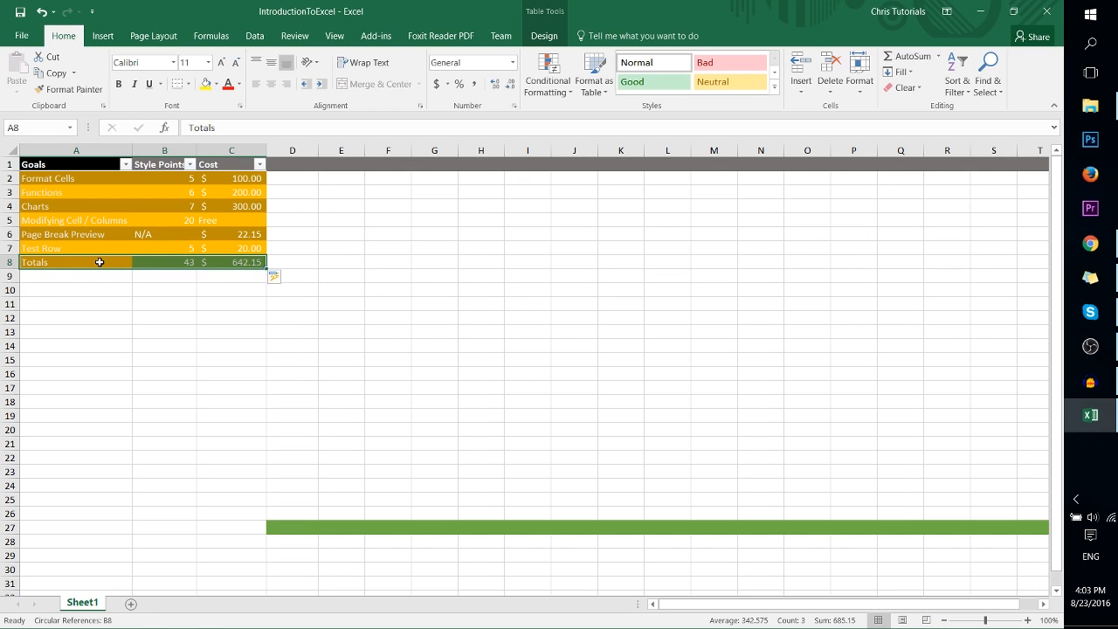
mouse_move(111, 264)
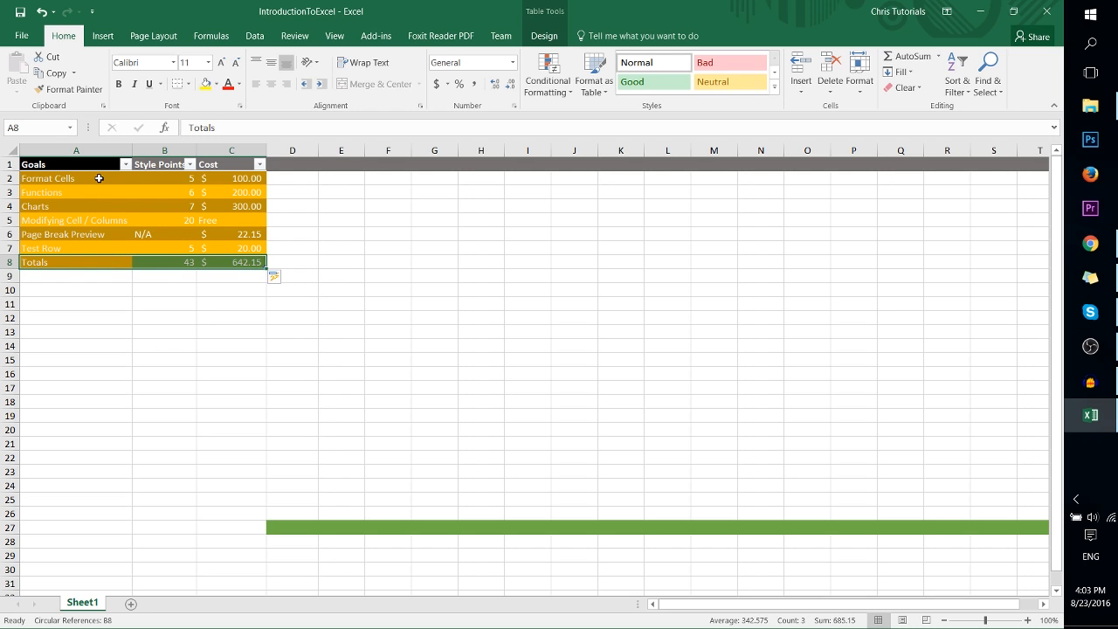
mouse_move(119, 254)
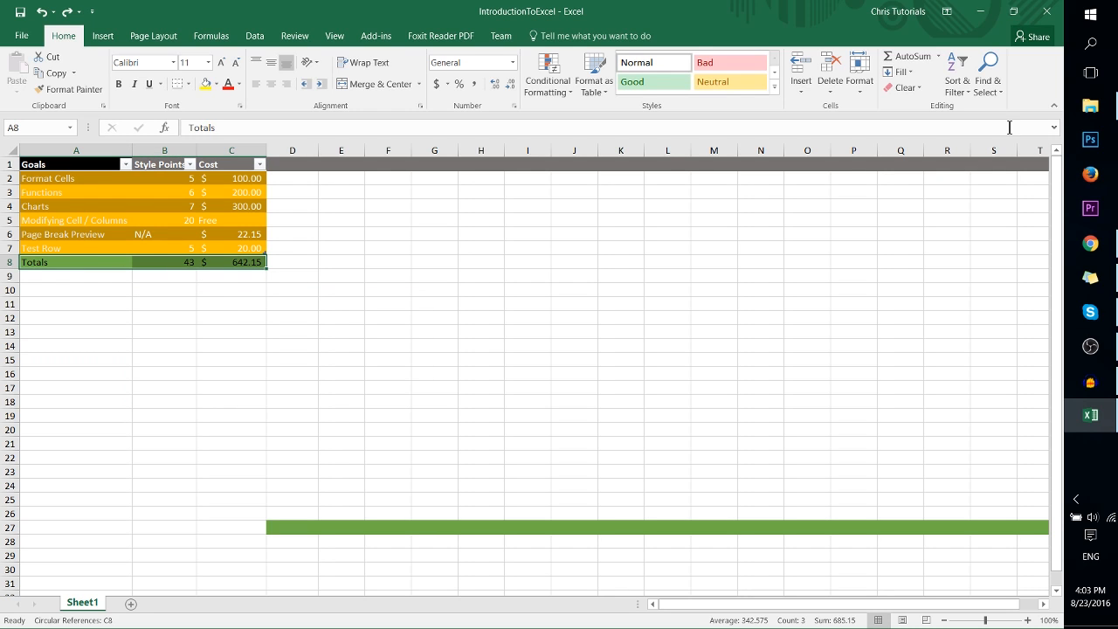
mouse_move(905, 87)
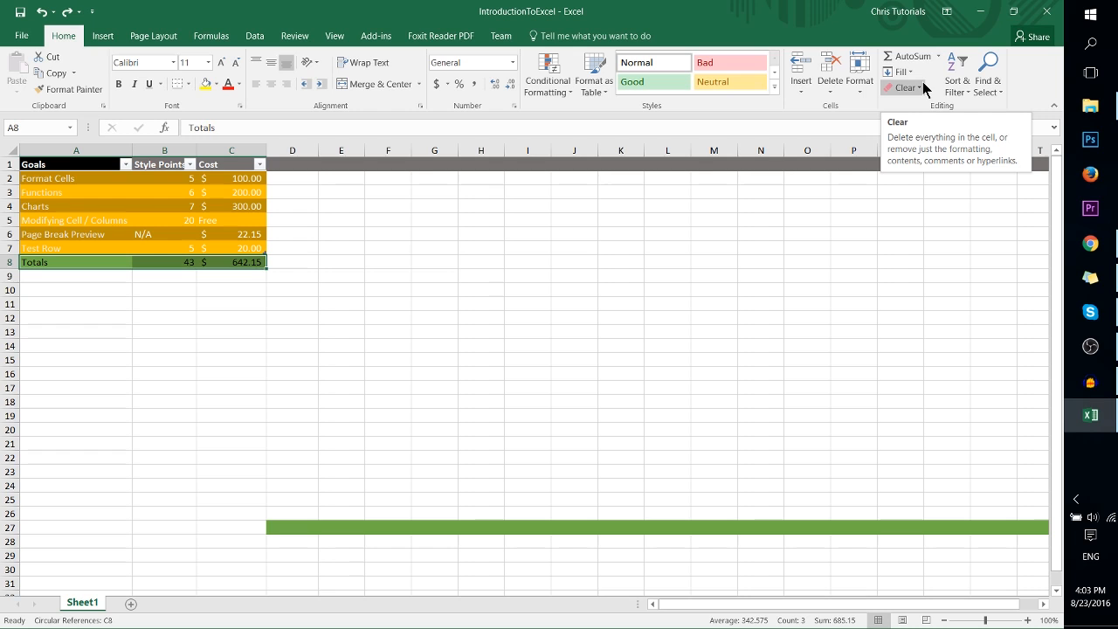
- Apply Clear Formats to the Totals row, leaving plain 43 and 642.15
click(902, 87)
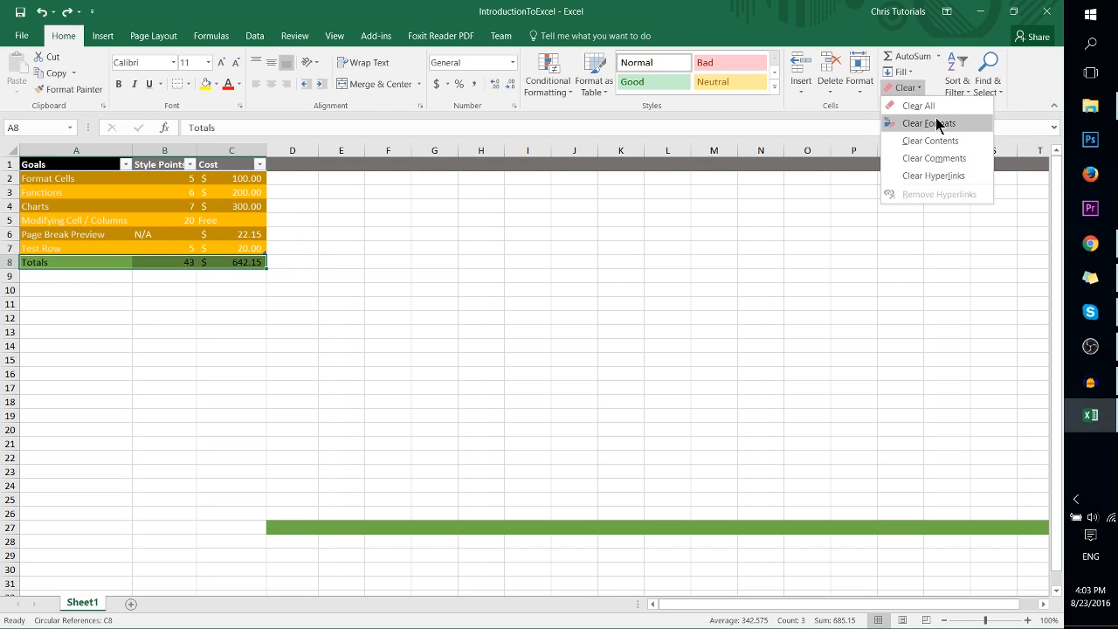
mouse_move(961, 128)
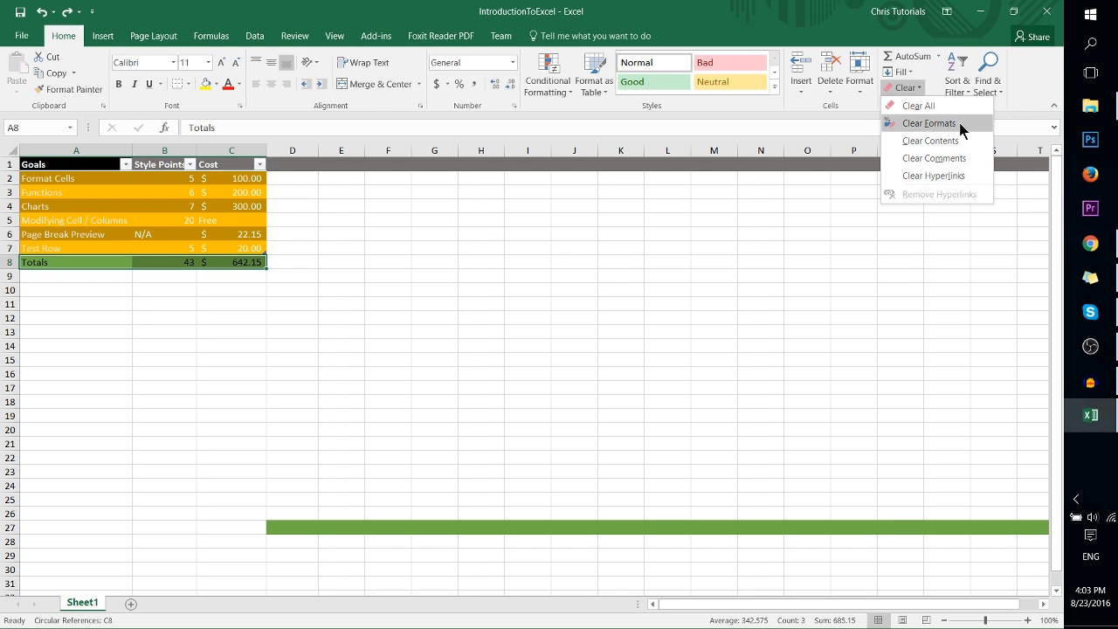
click(929, 122)
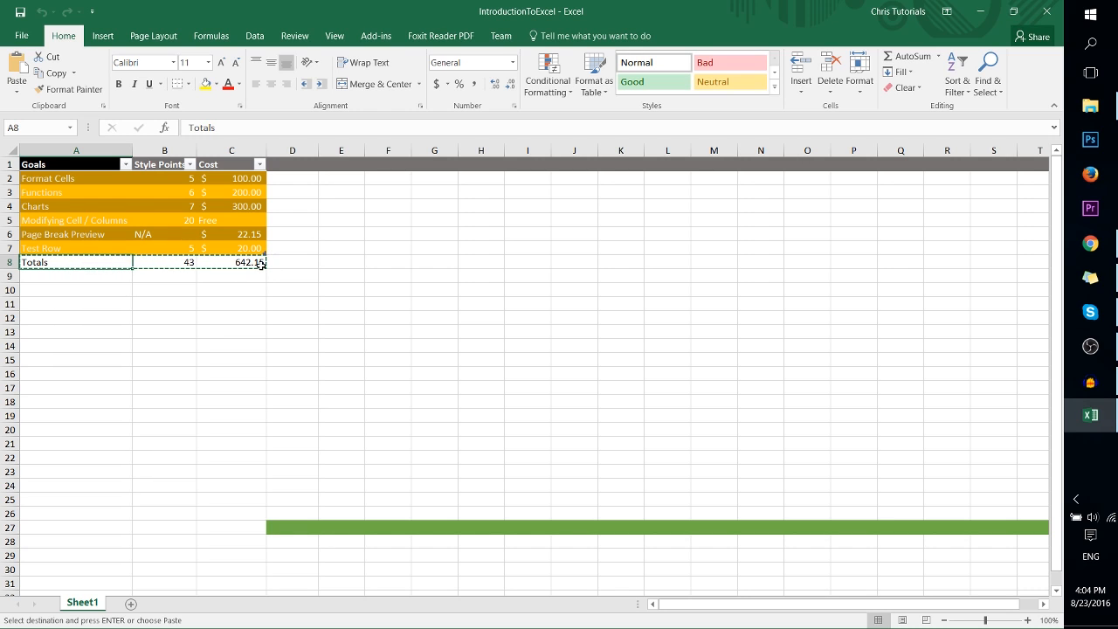
- Cancel the pending copy and select the Totals label cell
key(Enter)
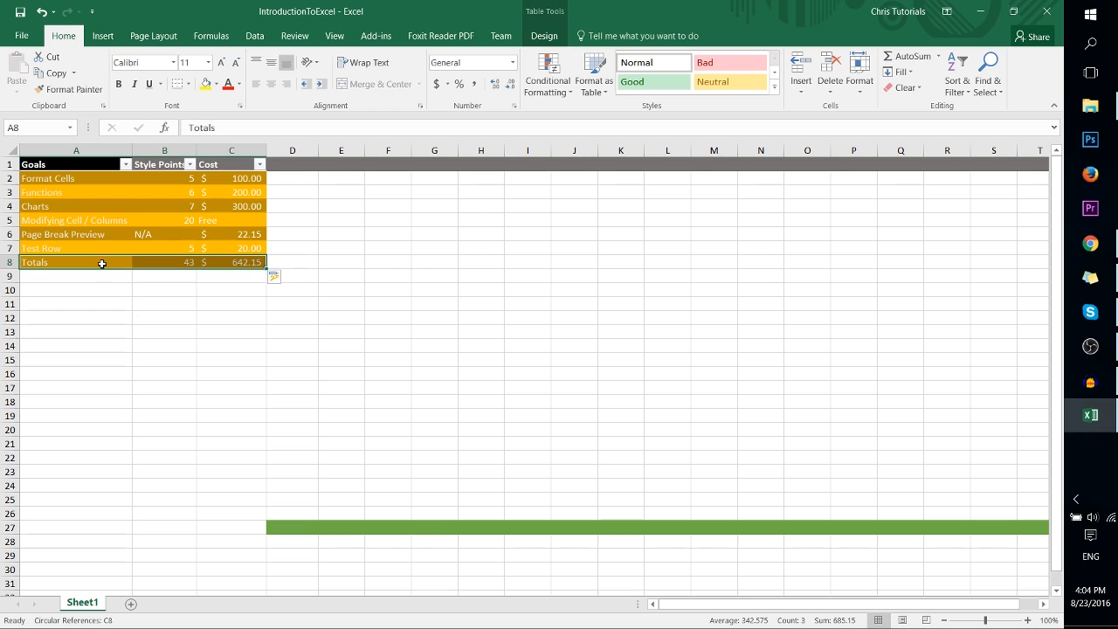
mouse_move(93, 270)
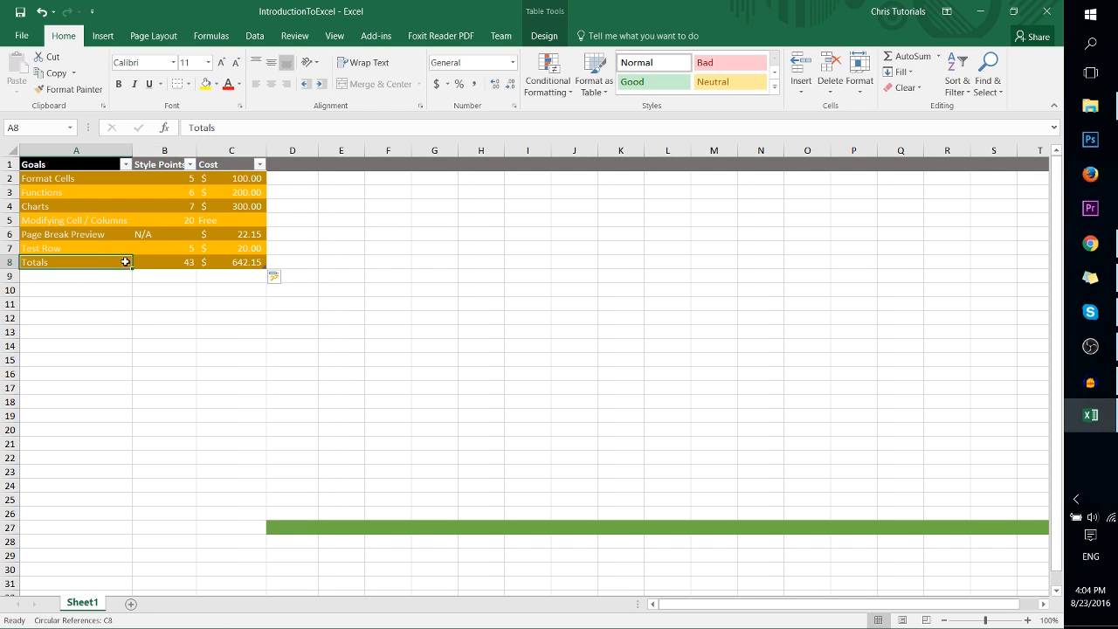
click(232, 261)
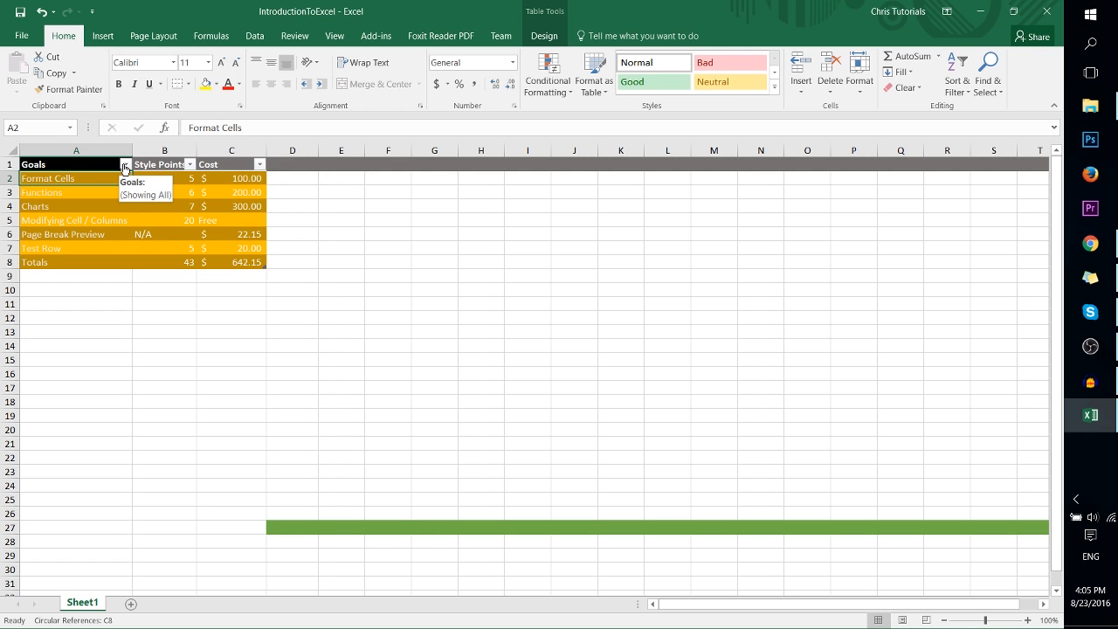
- Sort the Goals column Z to A from its filter dropdown, then reopen the filter options
click(120, 164)
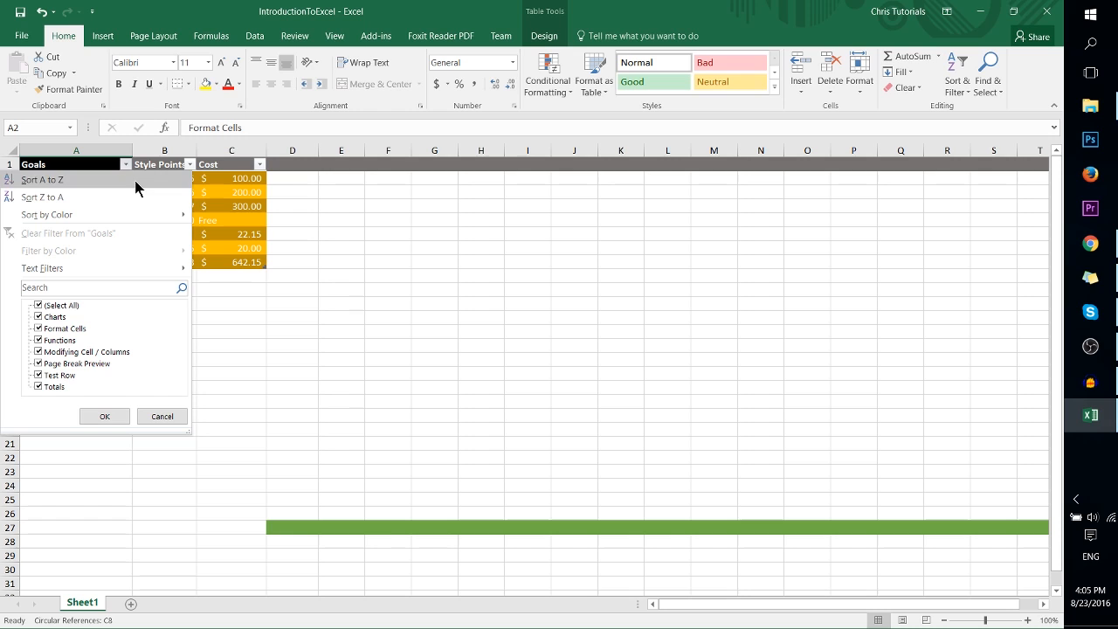
mouse_move(90, 214)
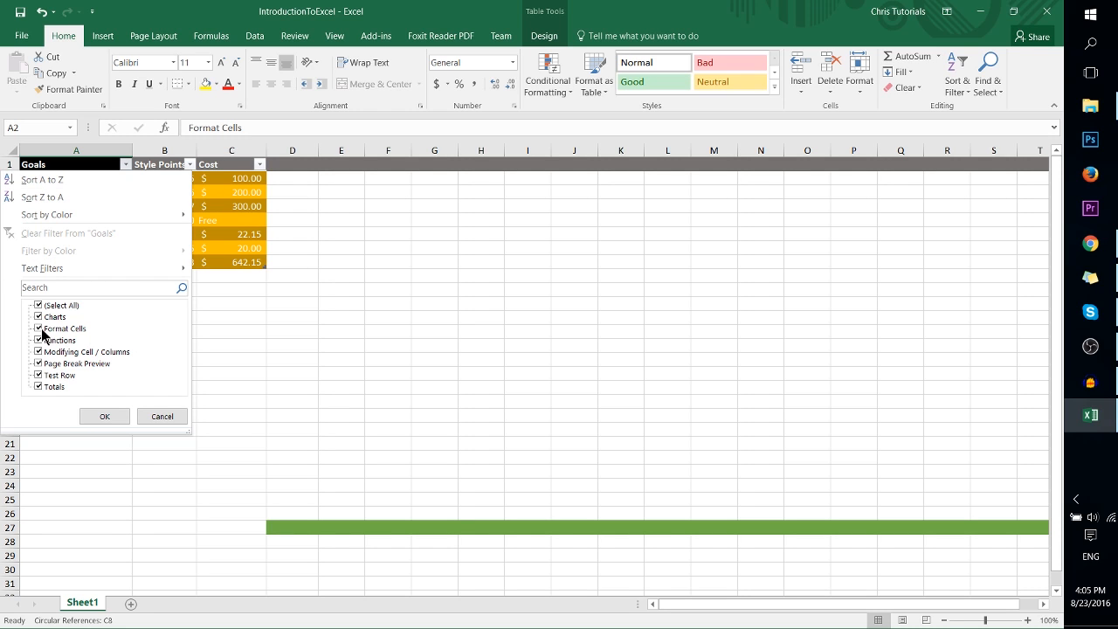
click(104, 416)
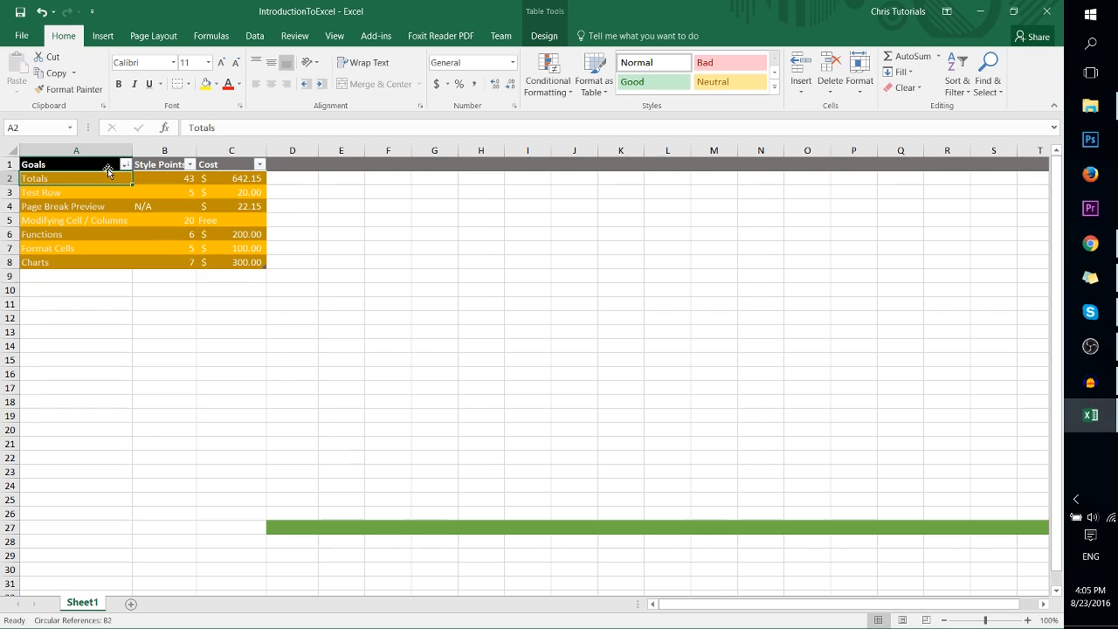
mouse_move(168, 237)
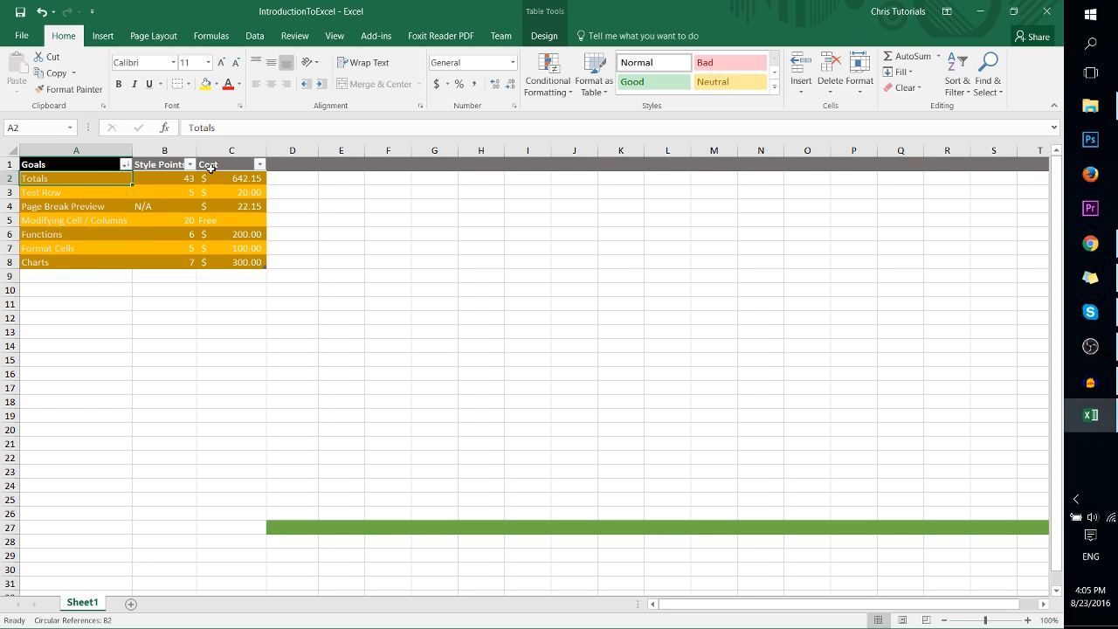
click(124, 165)
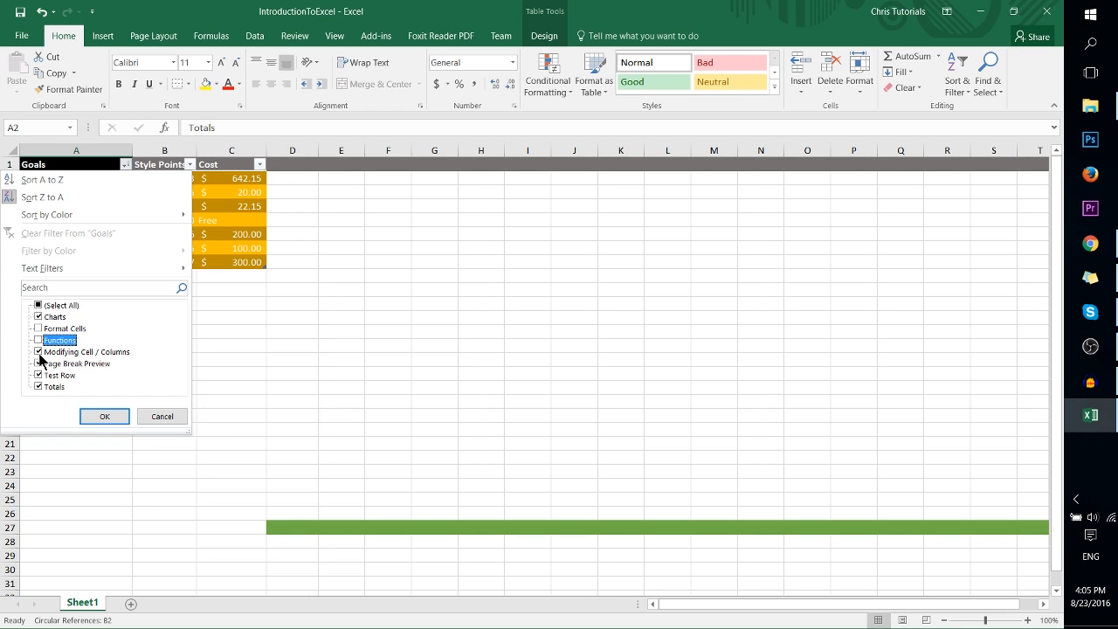
click(104, 416)
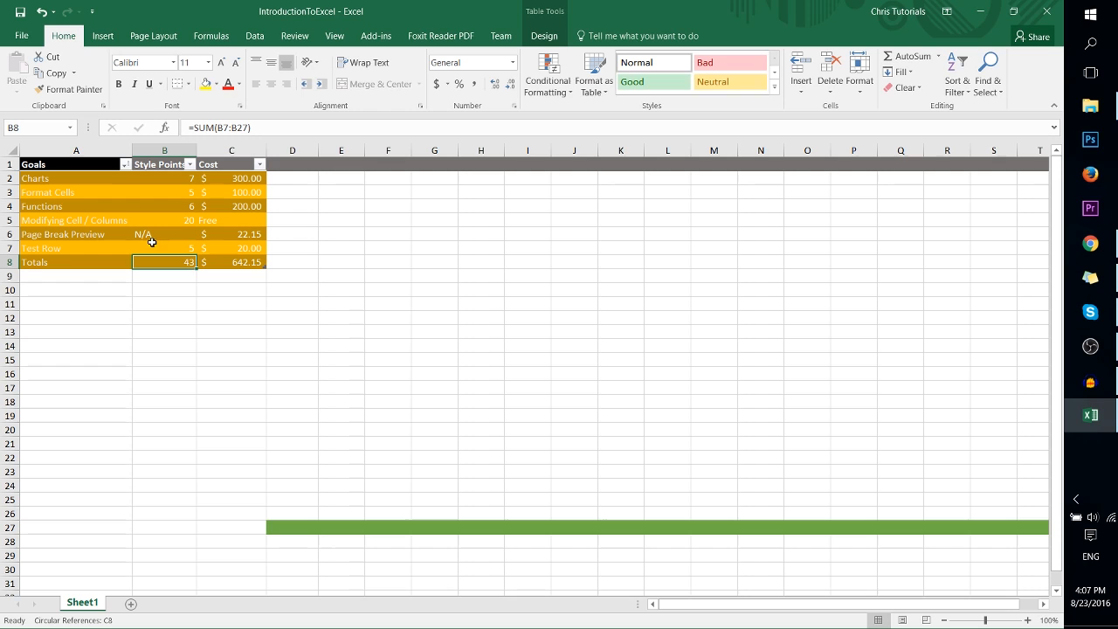
mouse_move(156, 219)
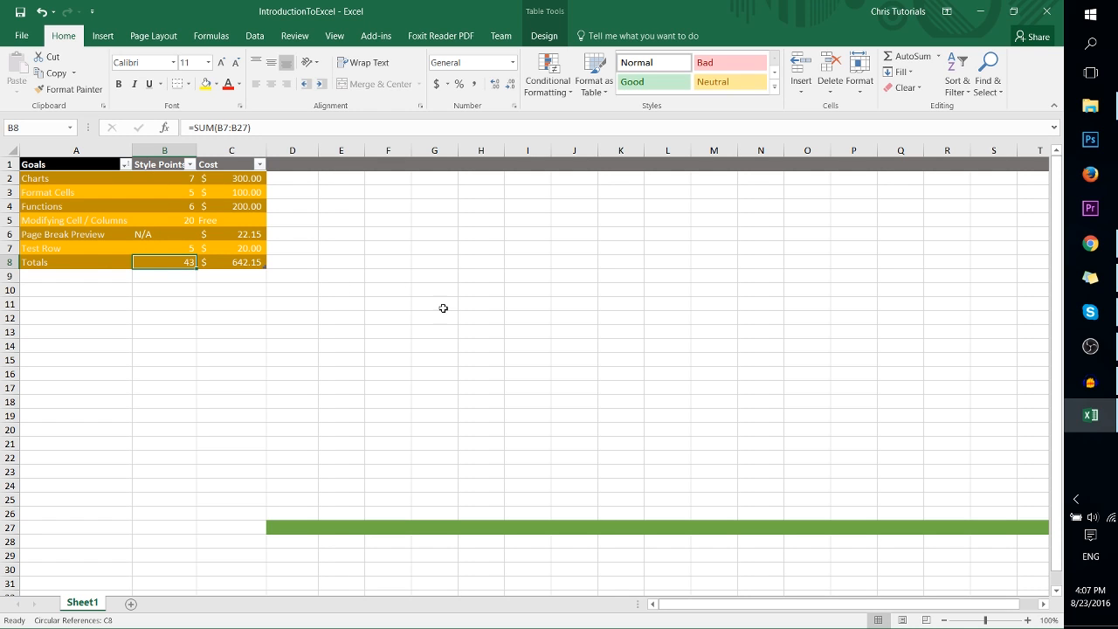
mouse_move(164, 128)
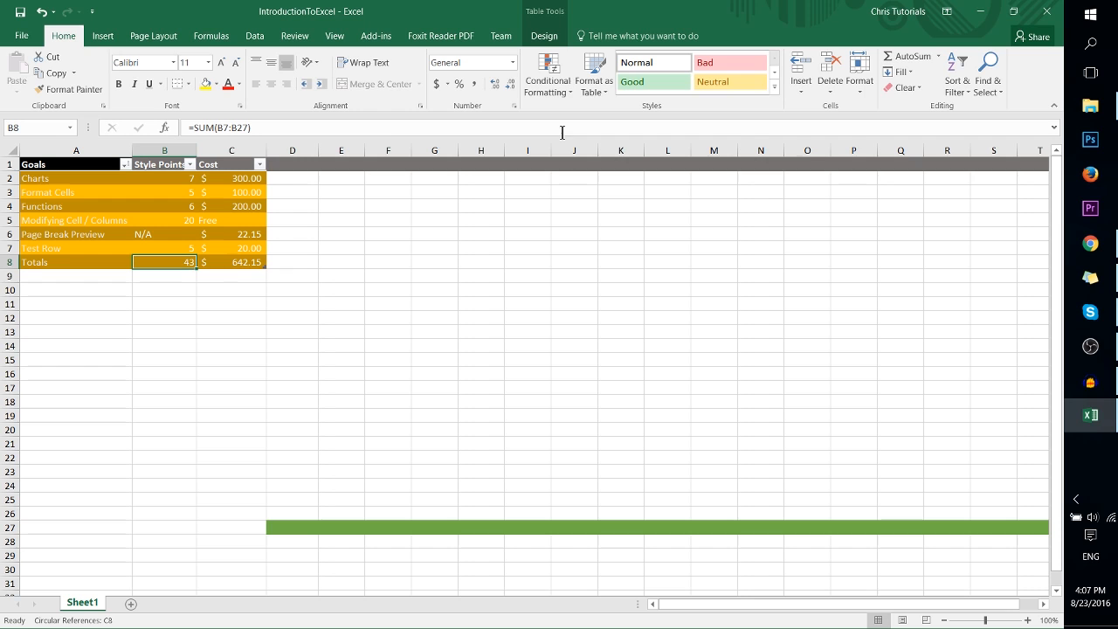
mouse_move(501, 243)
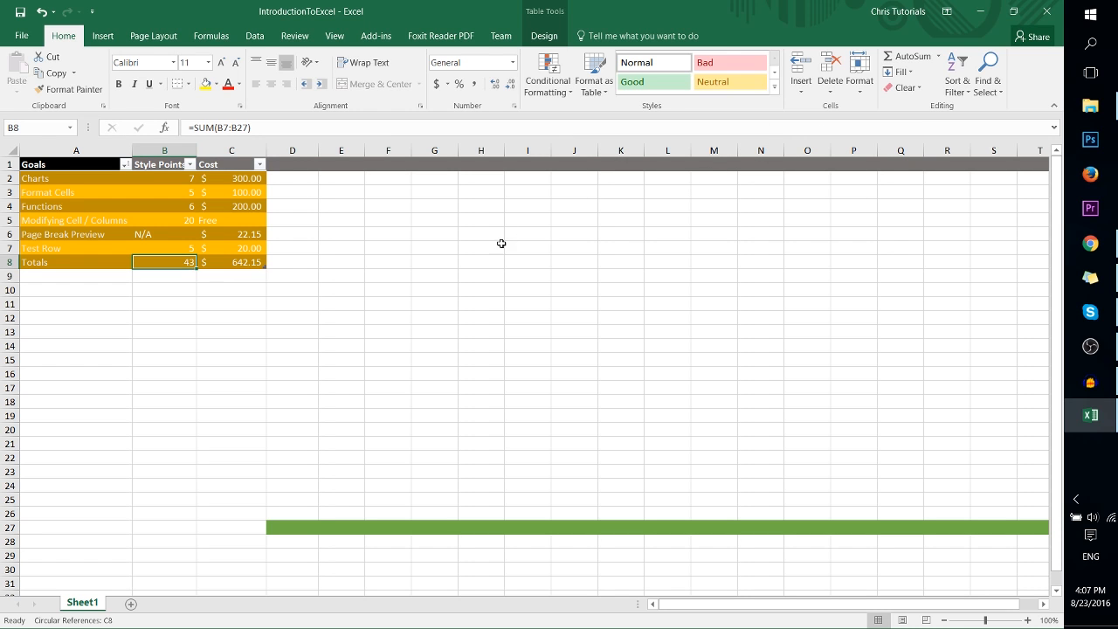
- Select an empty cell and browse the Financial, Date & Time, and Lookup & Reference function lists
click(211, 35)
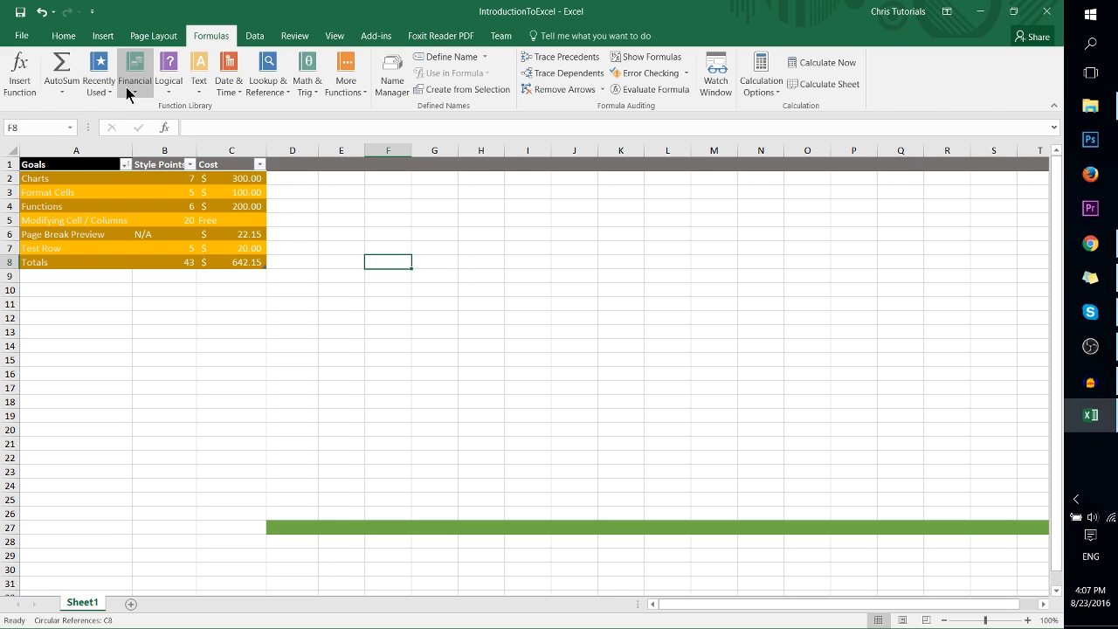
click(134, 70)
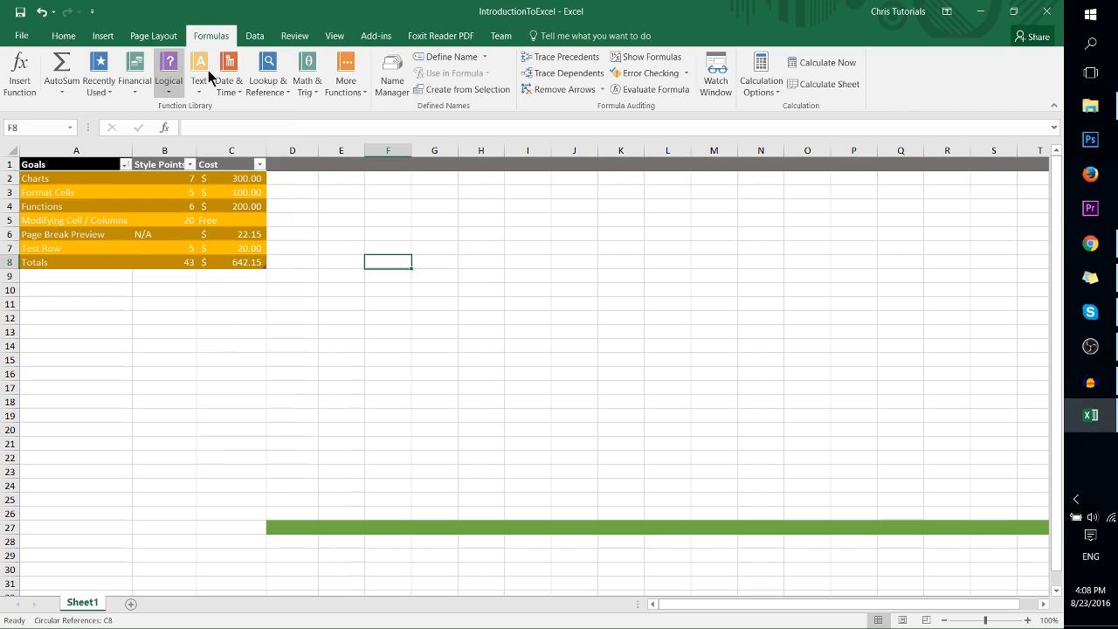
click(228, 70)
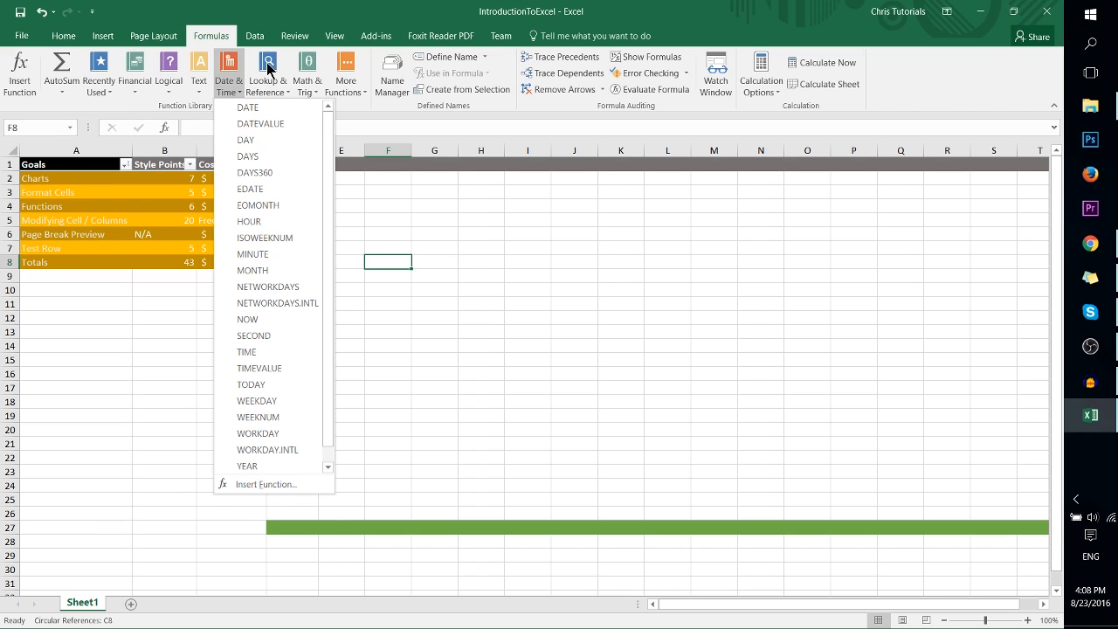
click(267, 68)
text(Average)
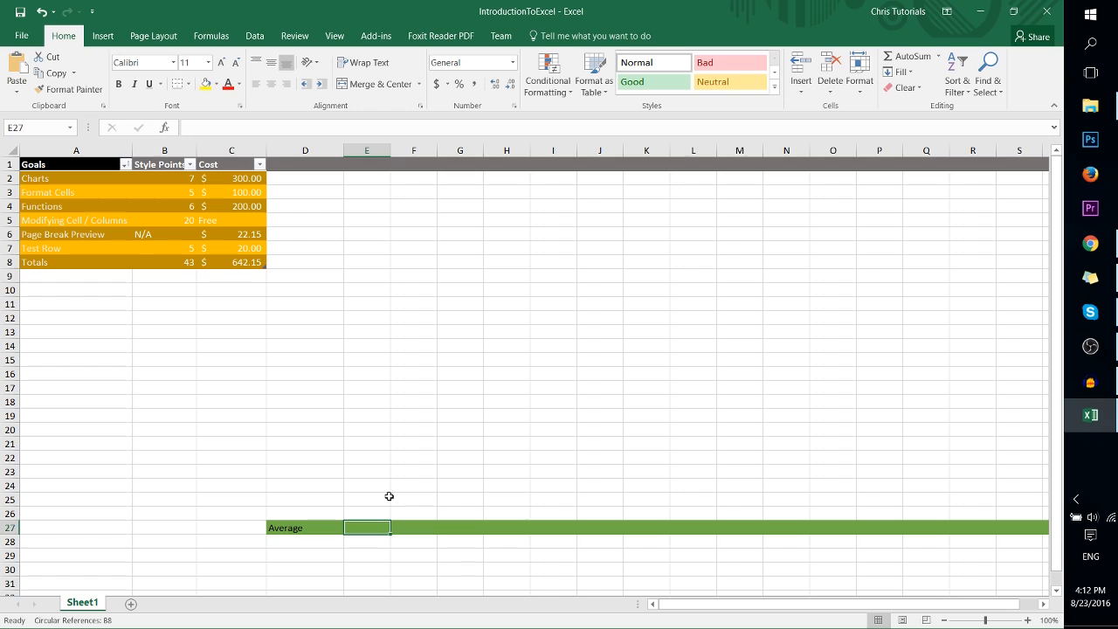
mouse_move(261, 337)
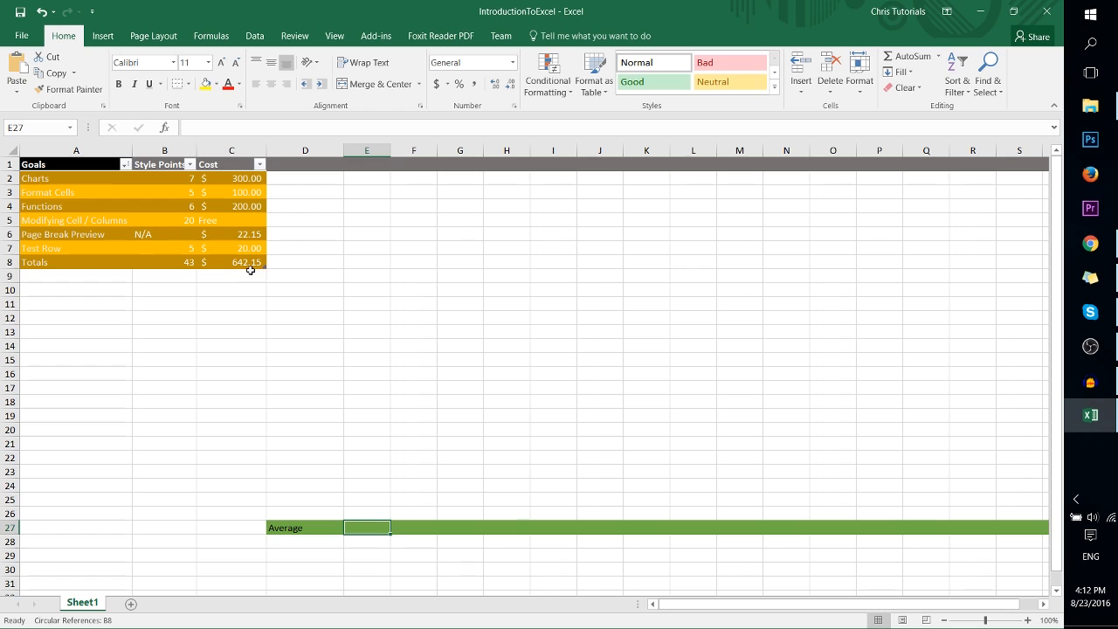
mouse_move(223, 278)
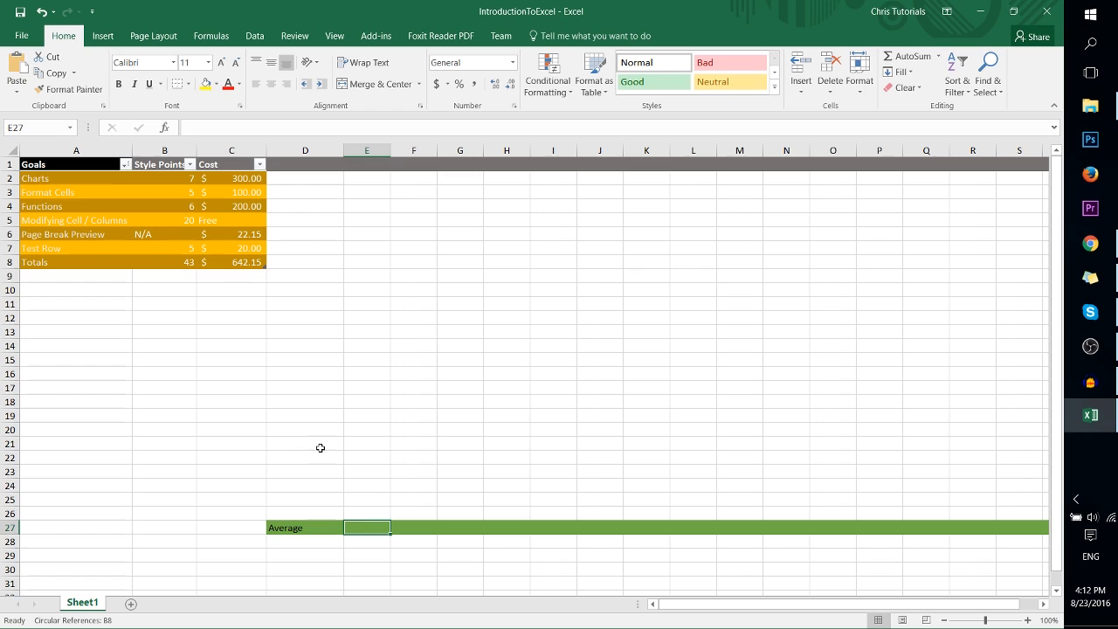
mouse_move(164, 127)
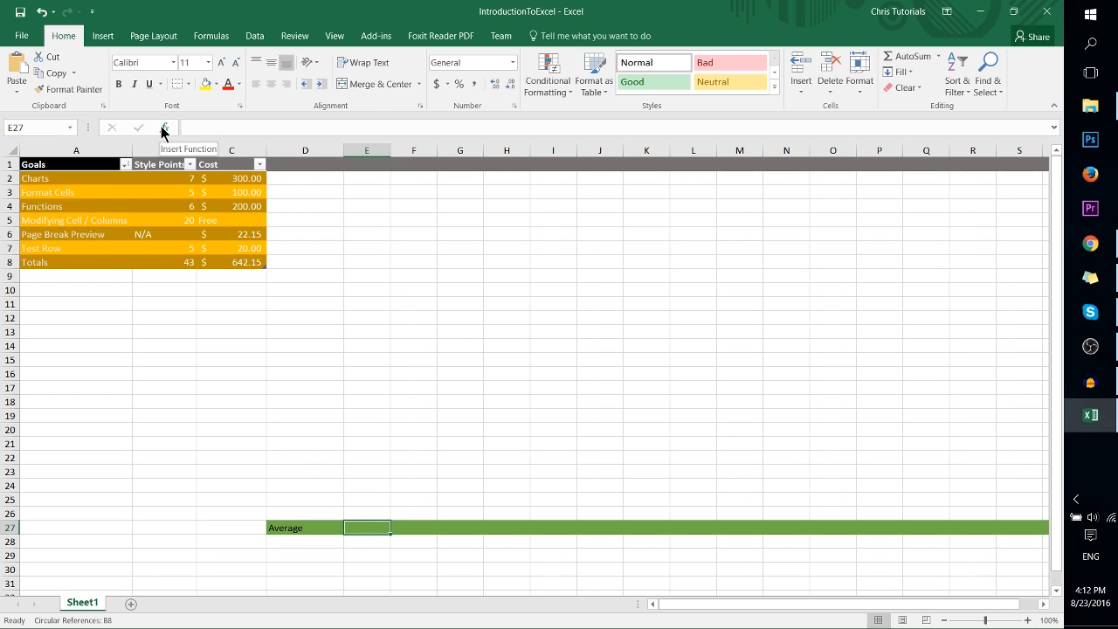
- Insert an AVERAGE of C2:C7 into E27 through Insert Function, giving $128.43
click(164, 127)
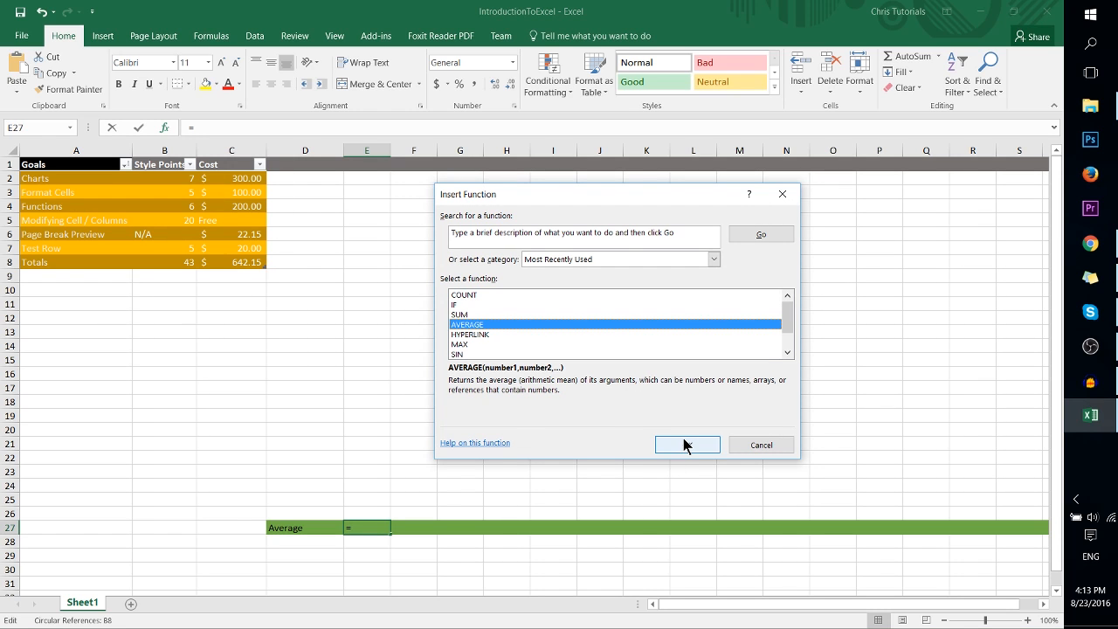
click(686, 445)
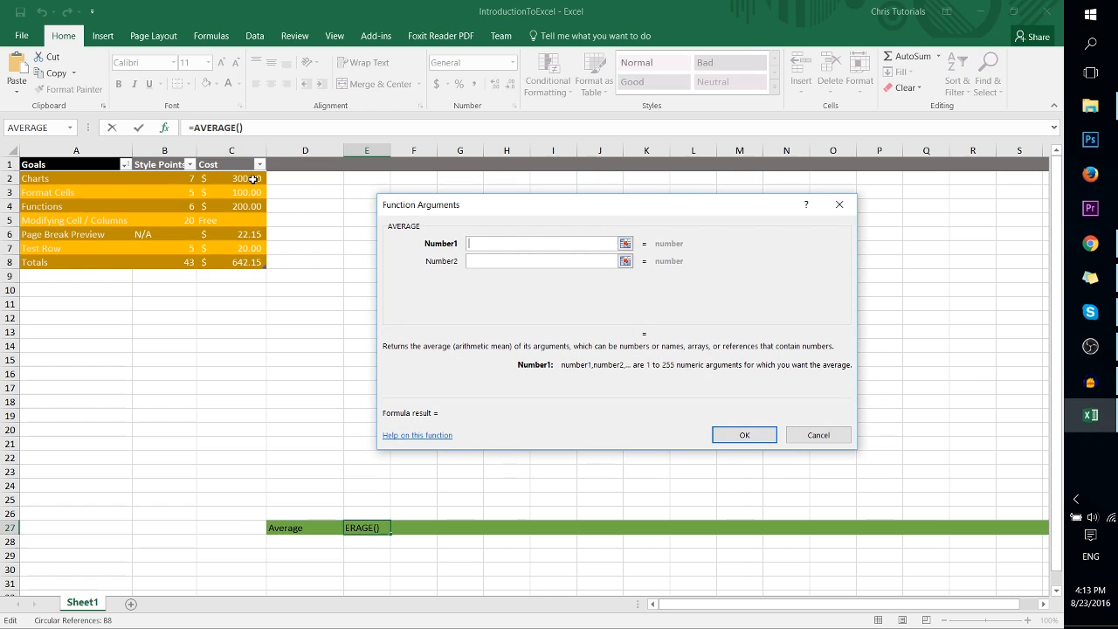
click(245, 178)
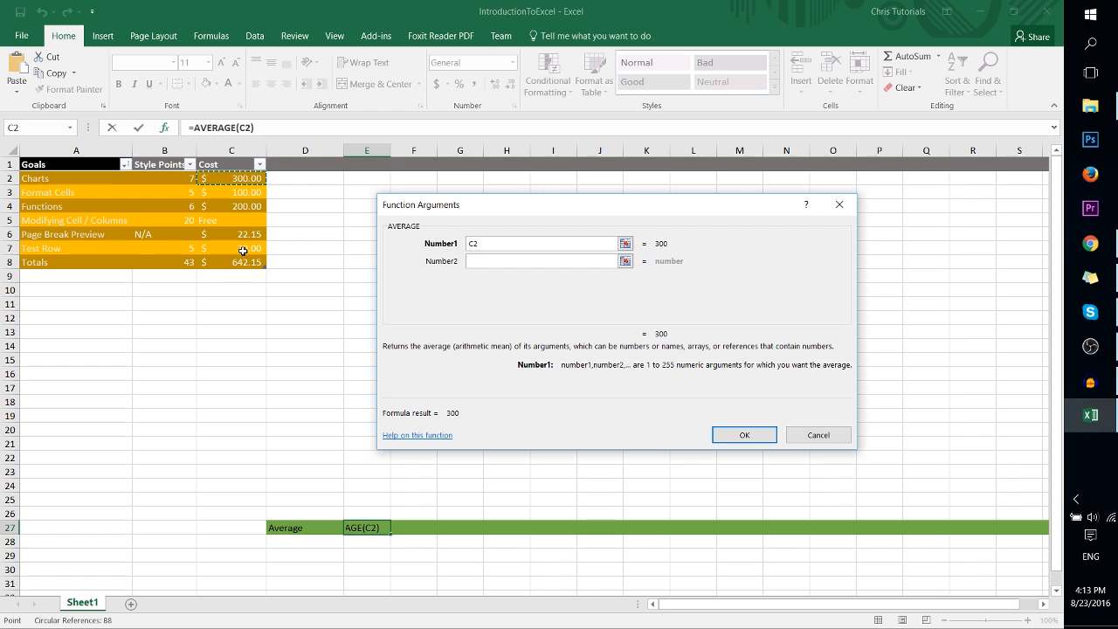
mouse_move(249, 252)
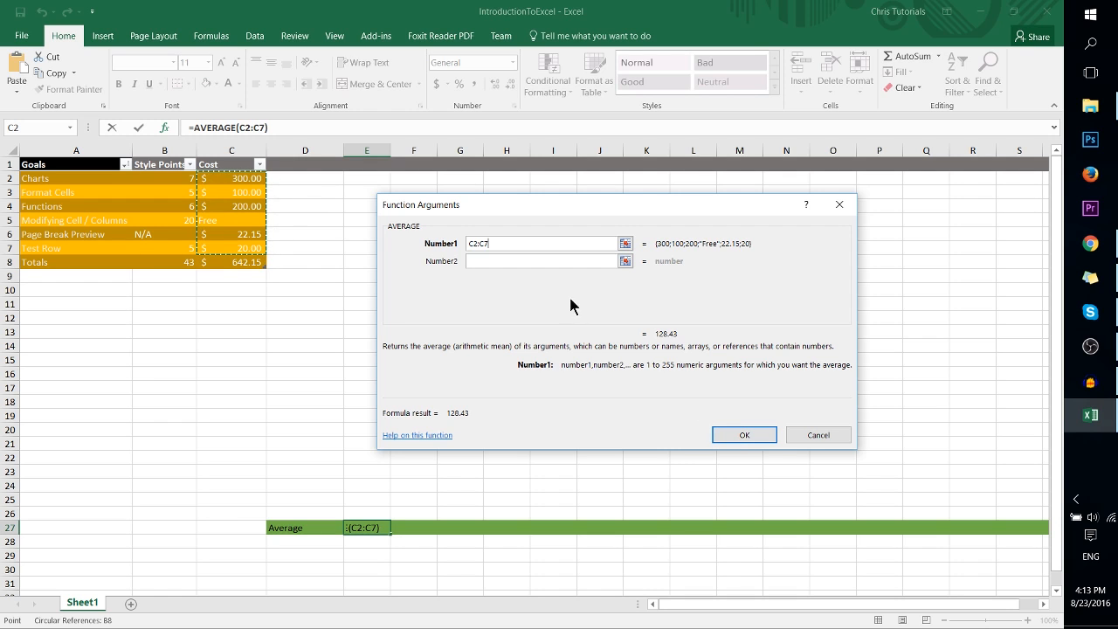
mouse_move(690, 244)
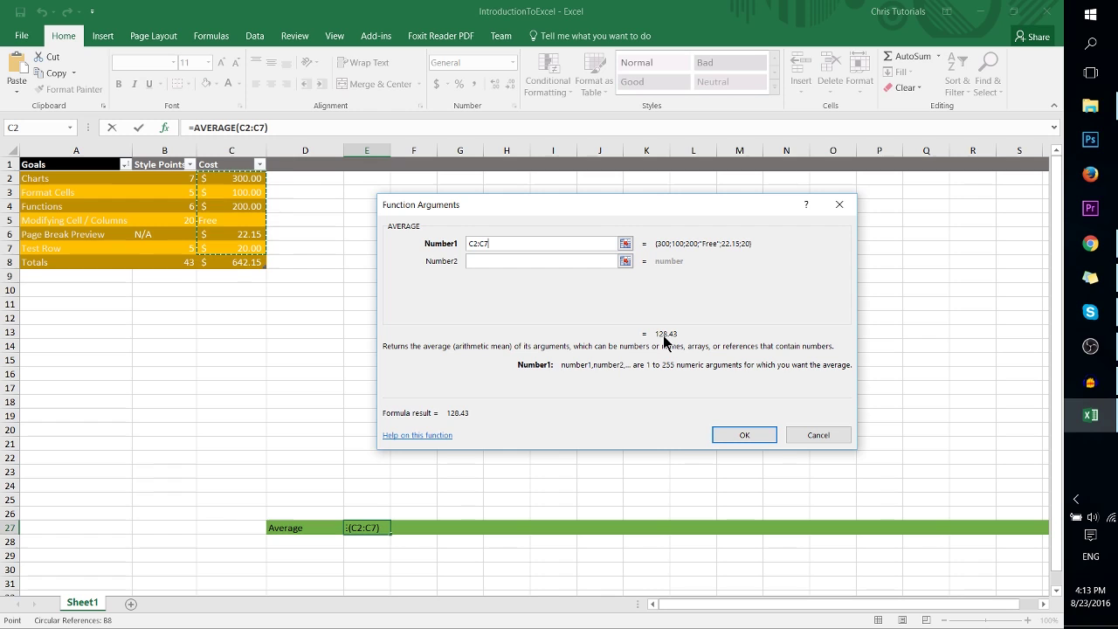
mouse_move(677, 339)
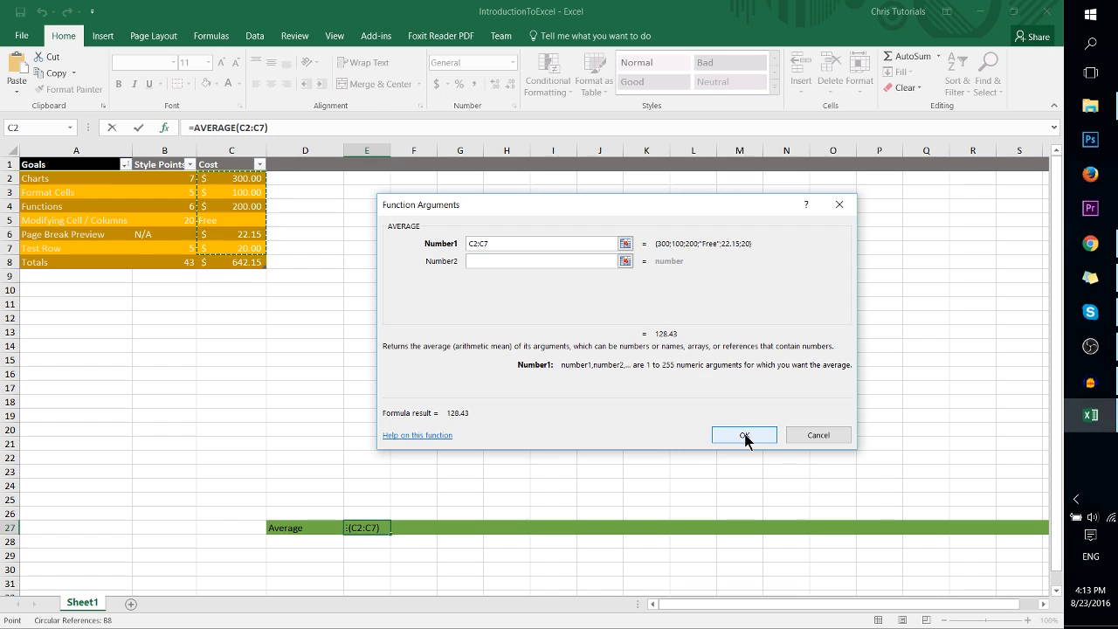
click(743, 435)
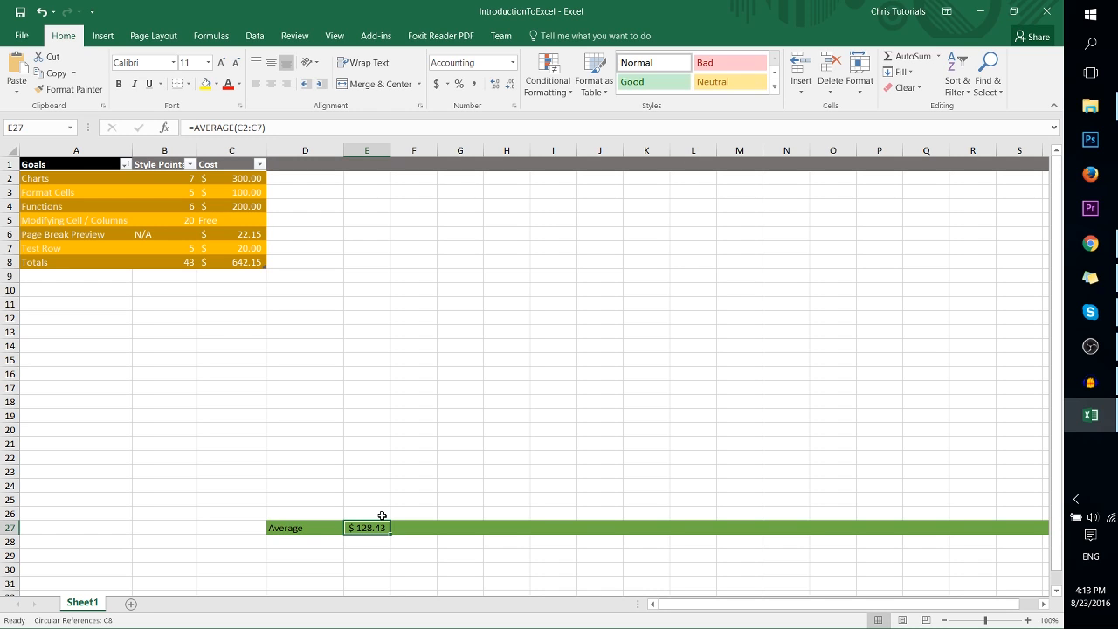
mouse_move(249, 212)
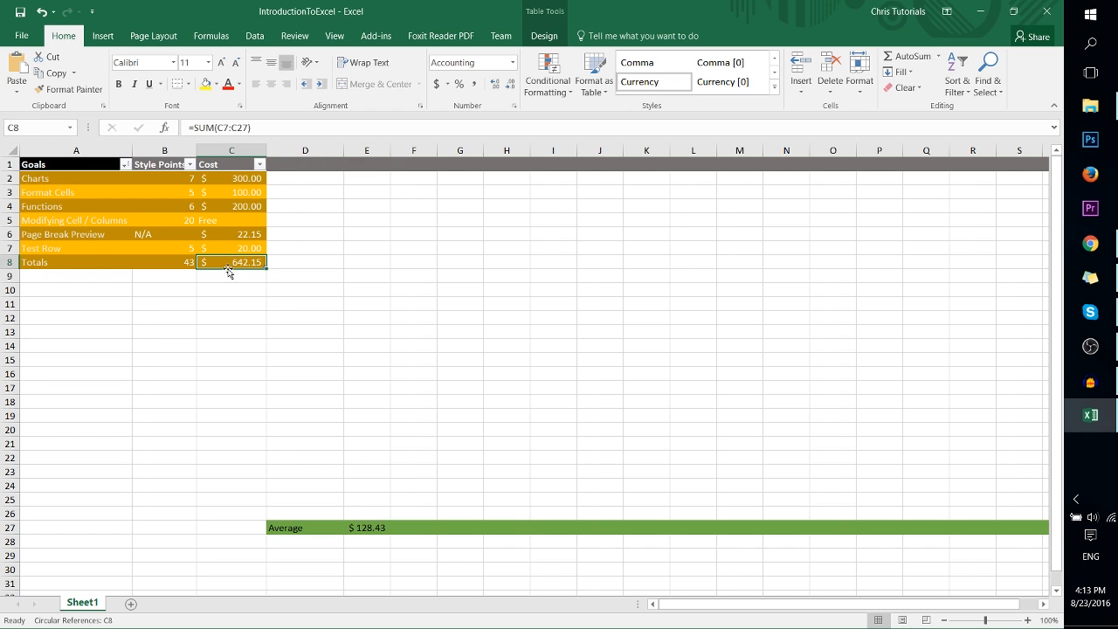
- Change cell C5's cost from Free to 500 and inspect the Totals cost formula
click(230, 206)
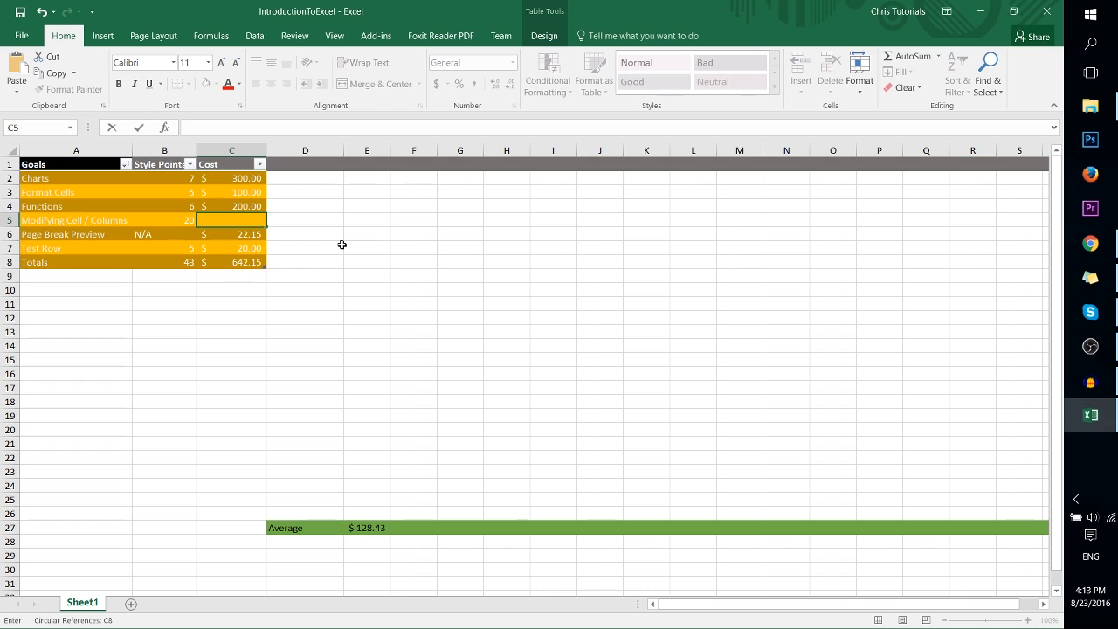
text(500)
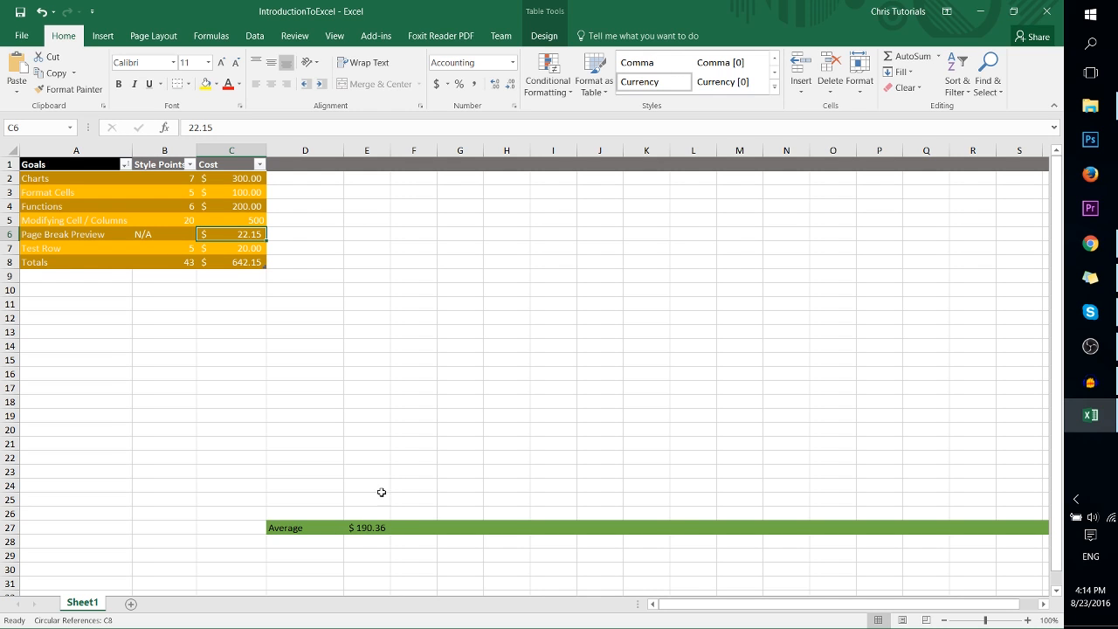
click(366, 528)
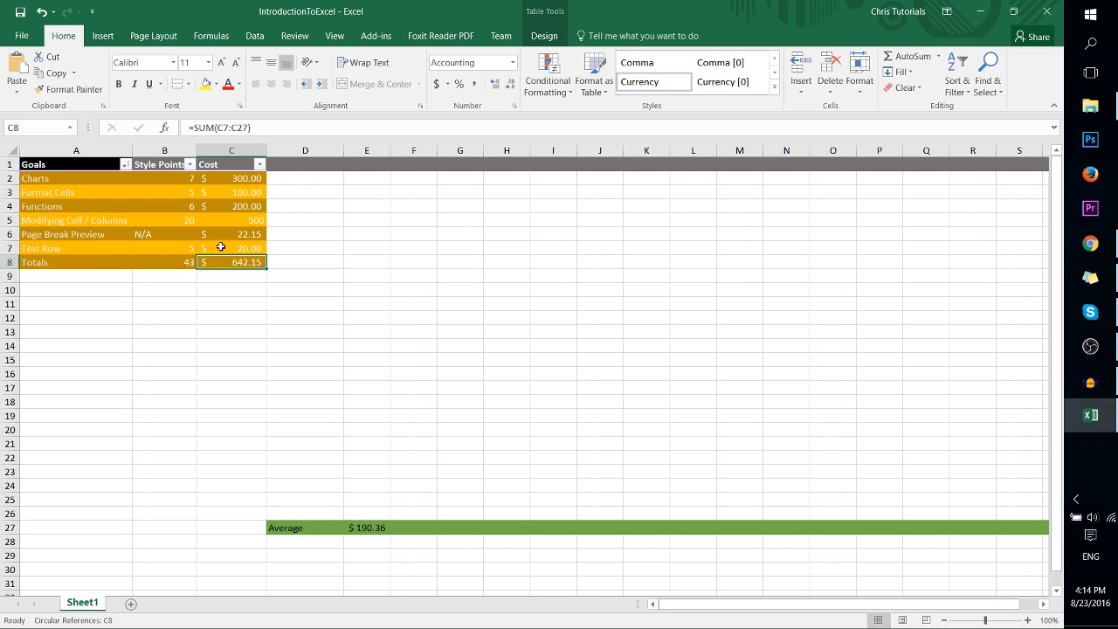
mouse_move(83, 264)
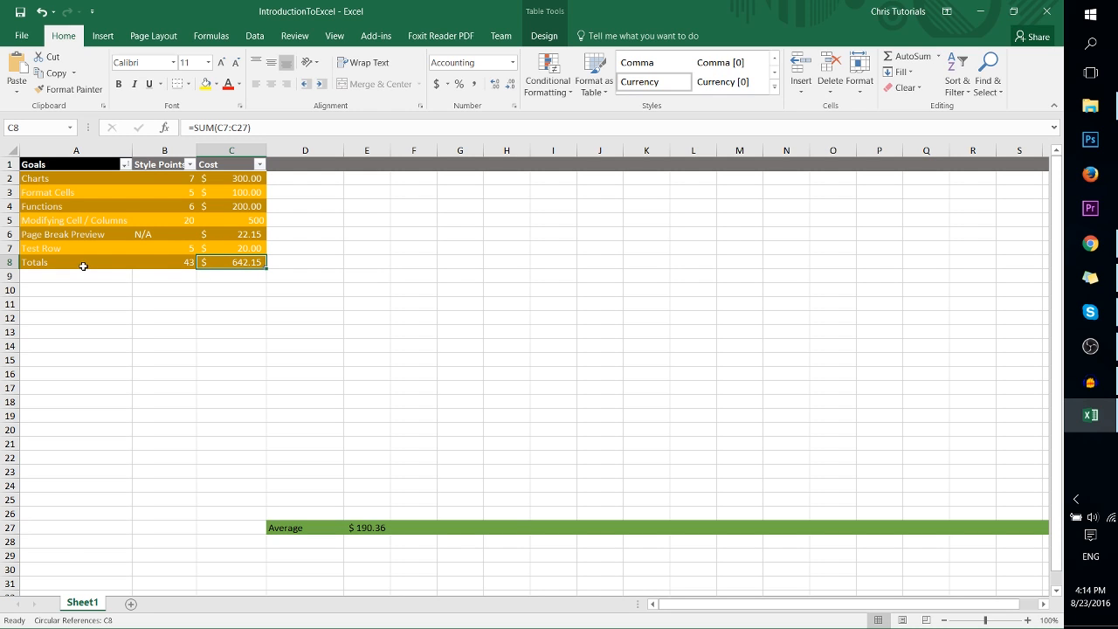
mouse_move(96, 262)
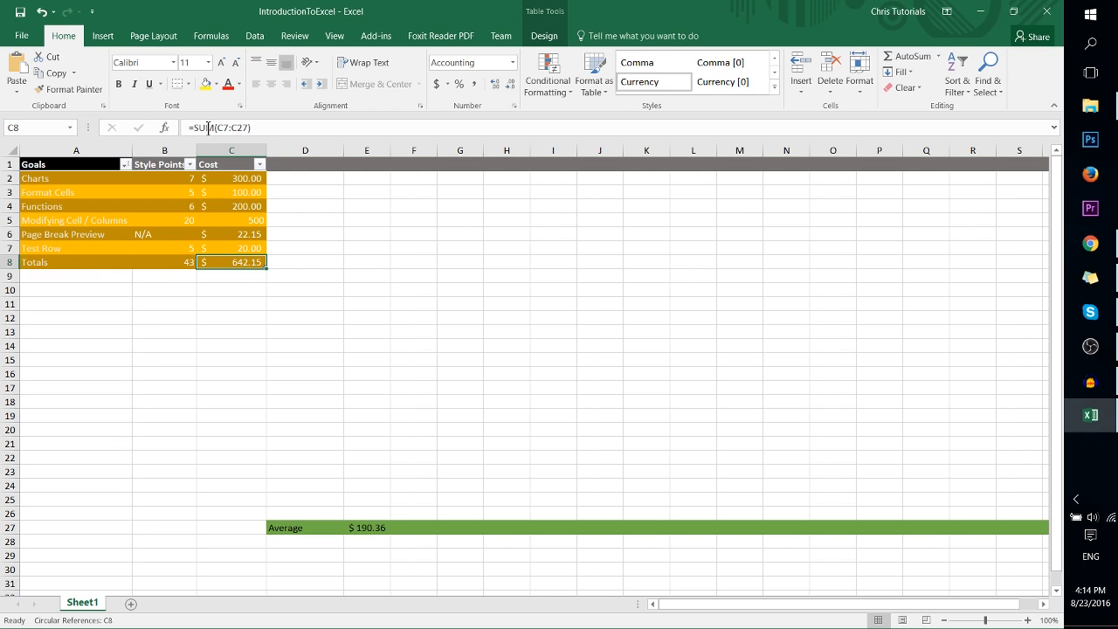
- Review the stored costs, then format C5's 500 cost as accounting, showing $ 500.00
click(231, 303)
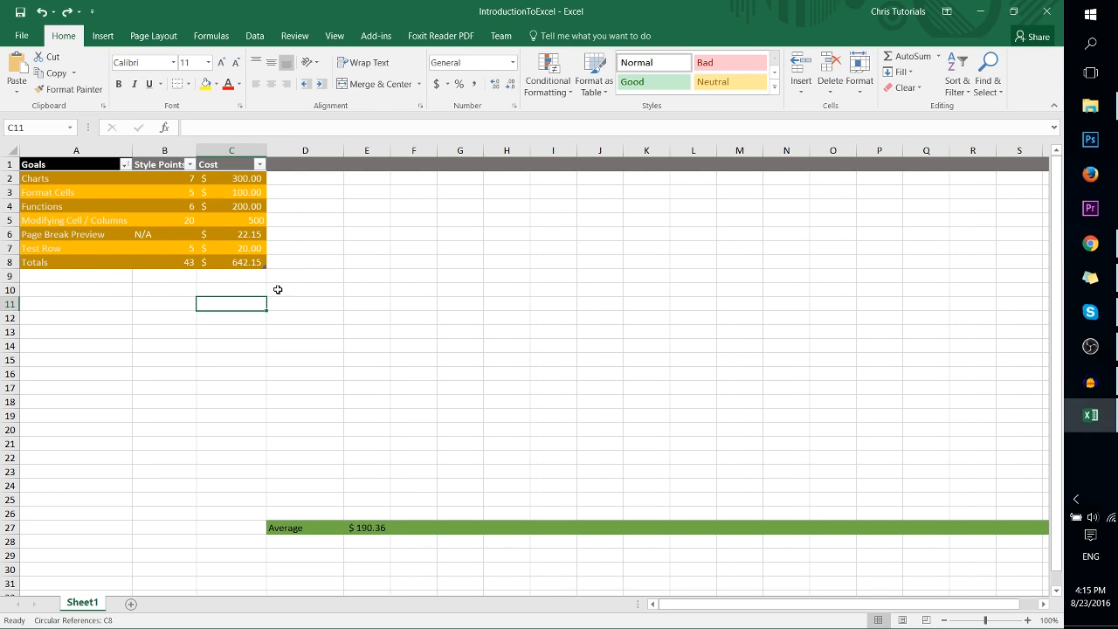
click(230, 221)
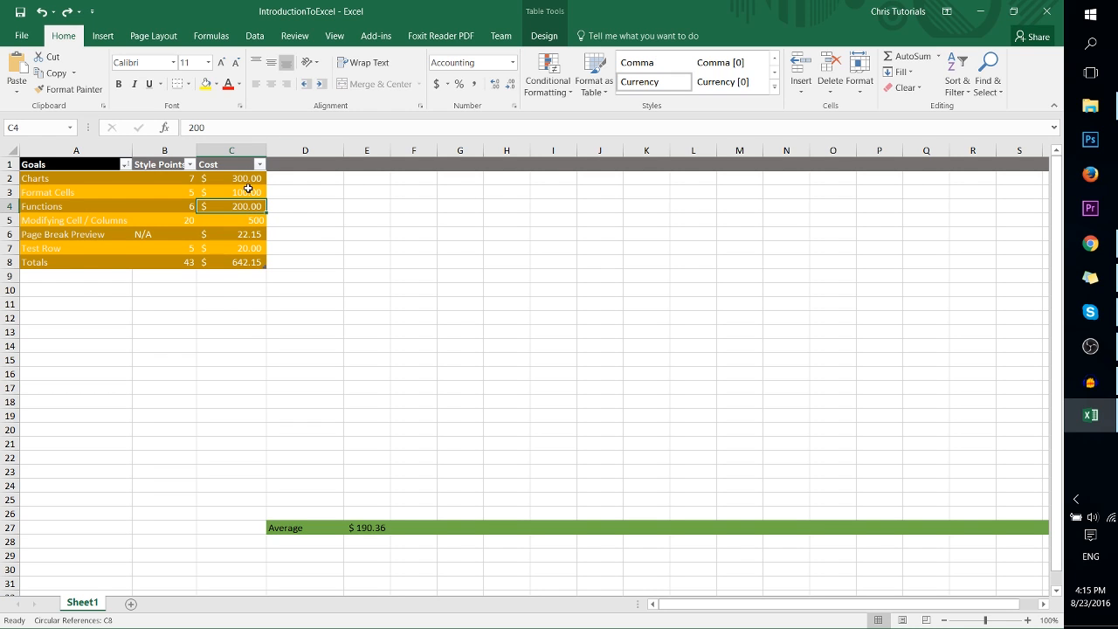
click(249, 192)
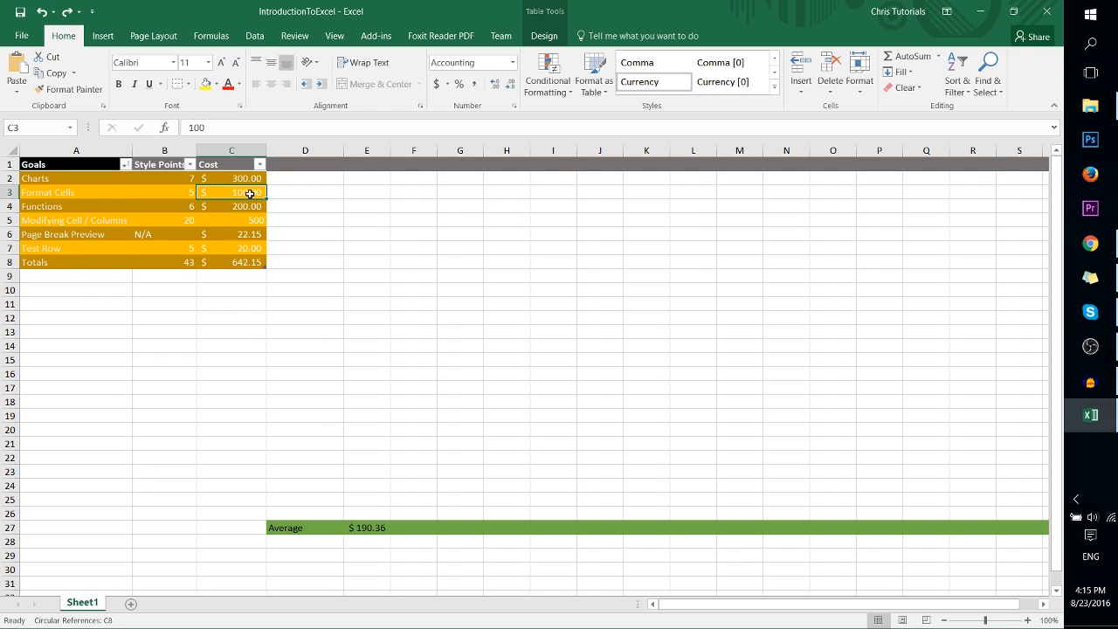
double_click(249, 192)
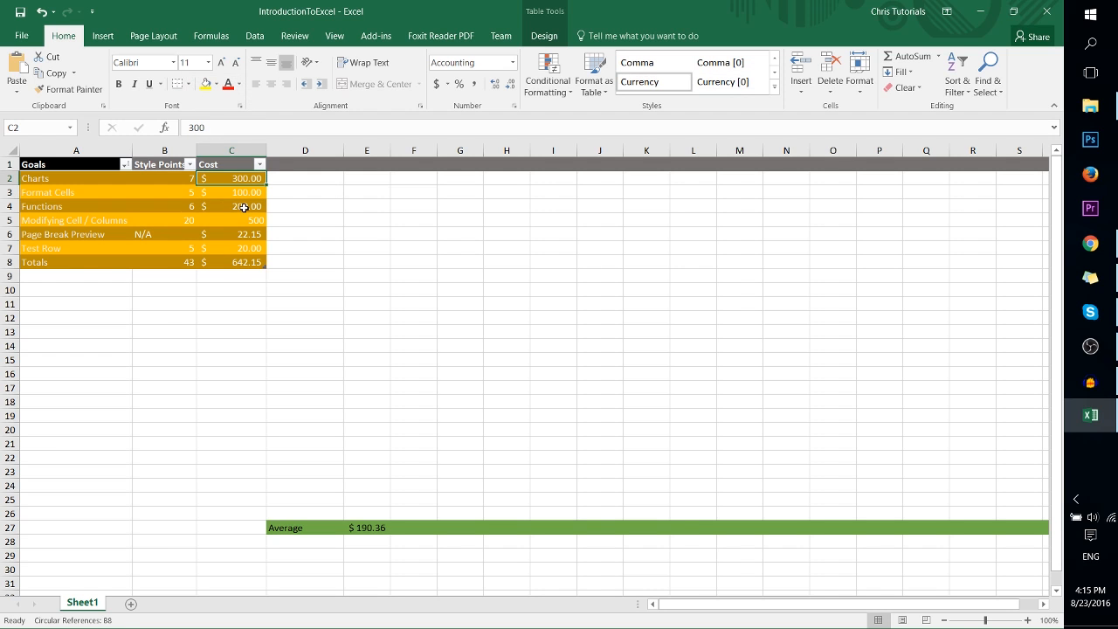
click(231, 220)
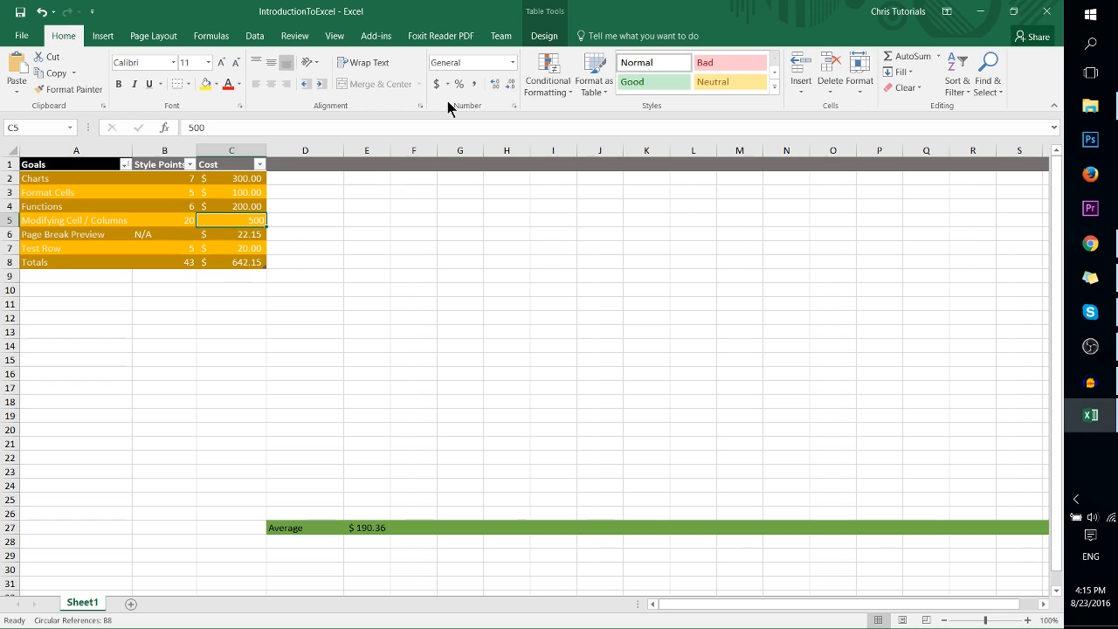
mouse_move(435, 84)
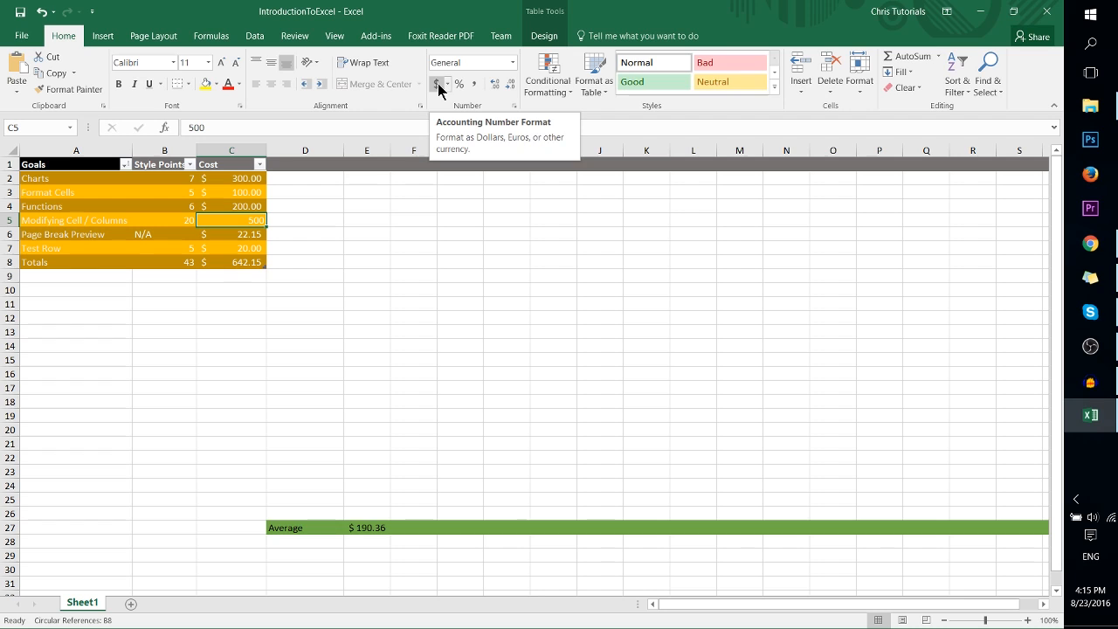
click(435, 84)
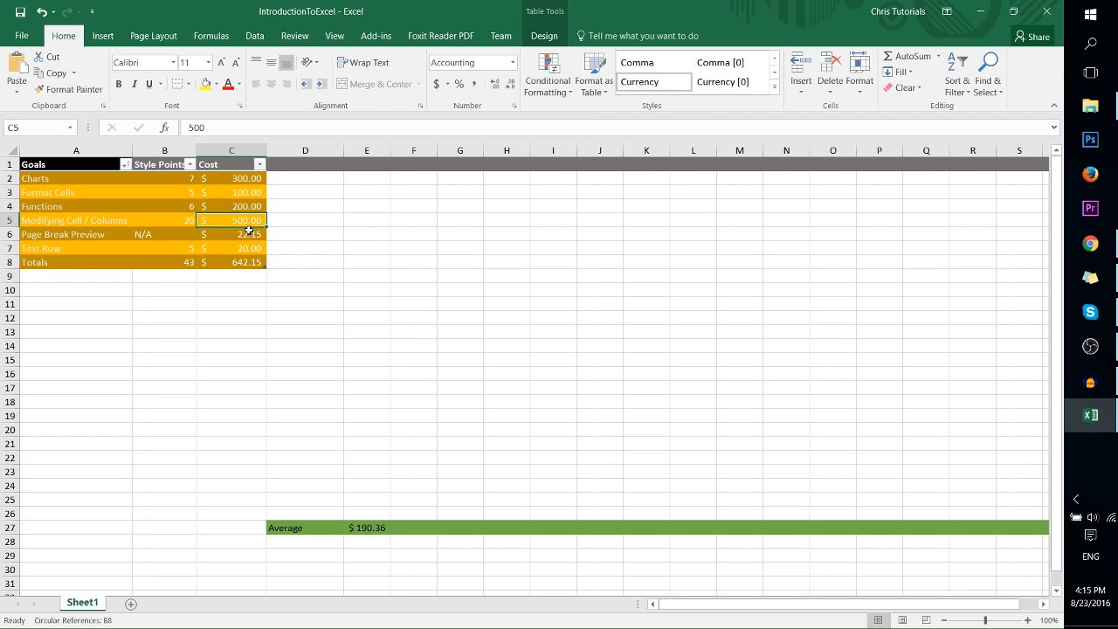
mouse_move(251, 222)
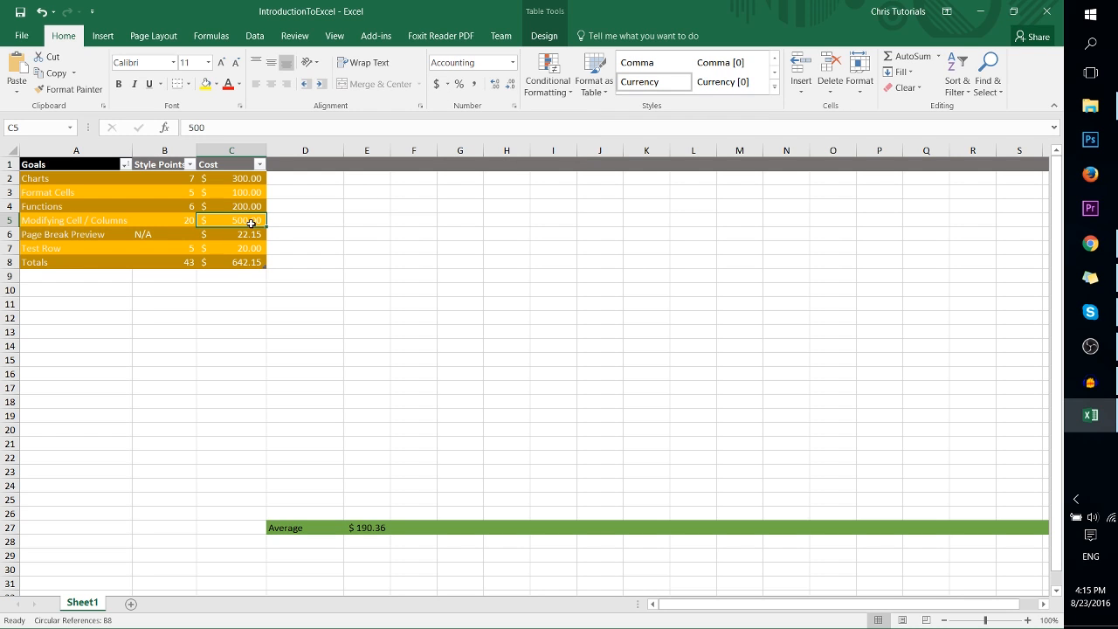
mouse_move(227, 254)
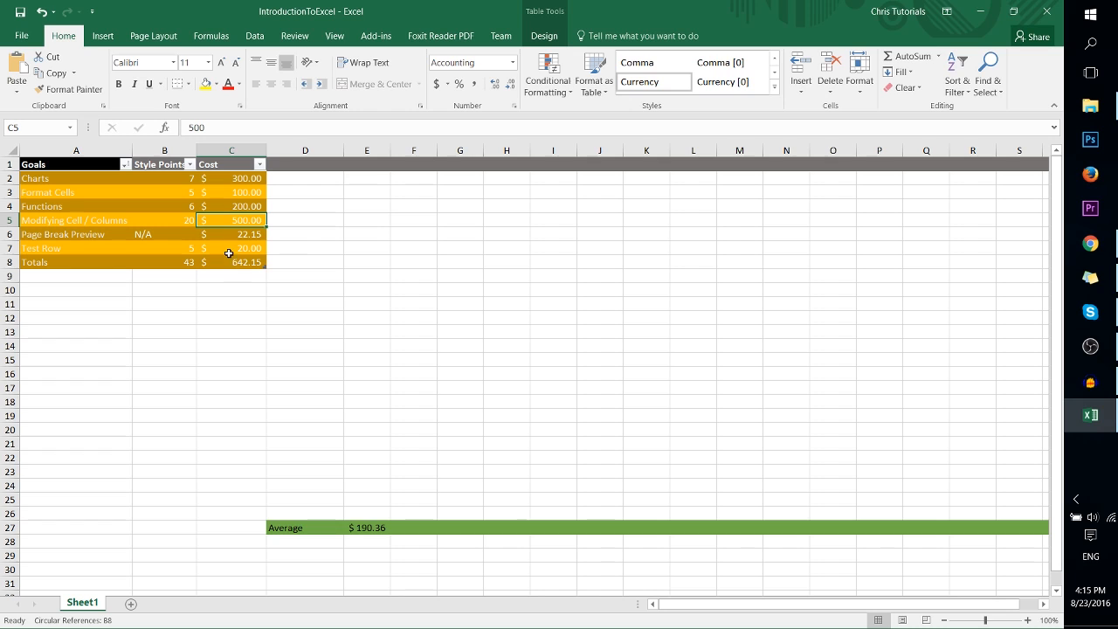
click(305, 262)
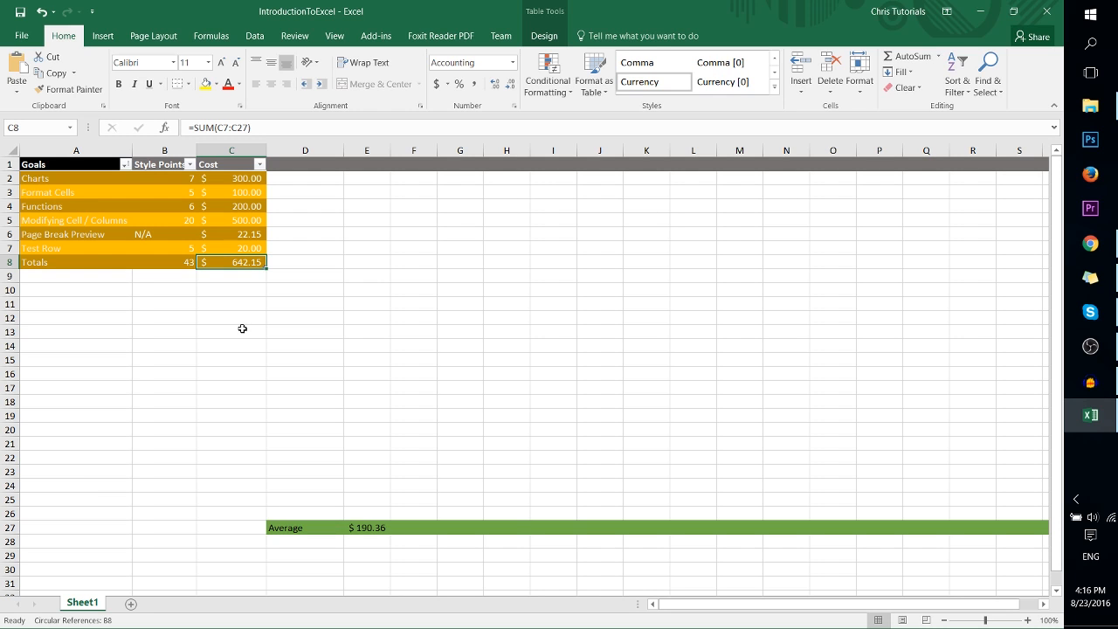
mouse_move(372, 268)
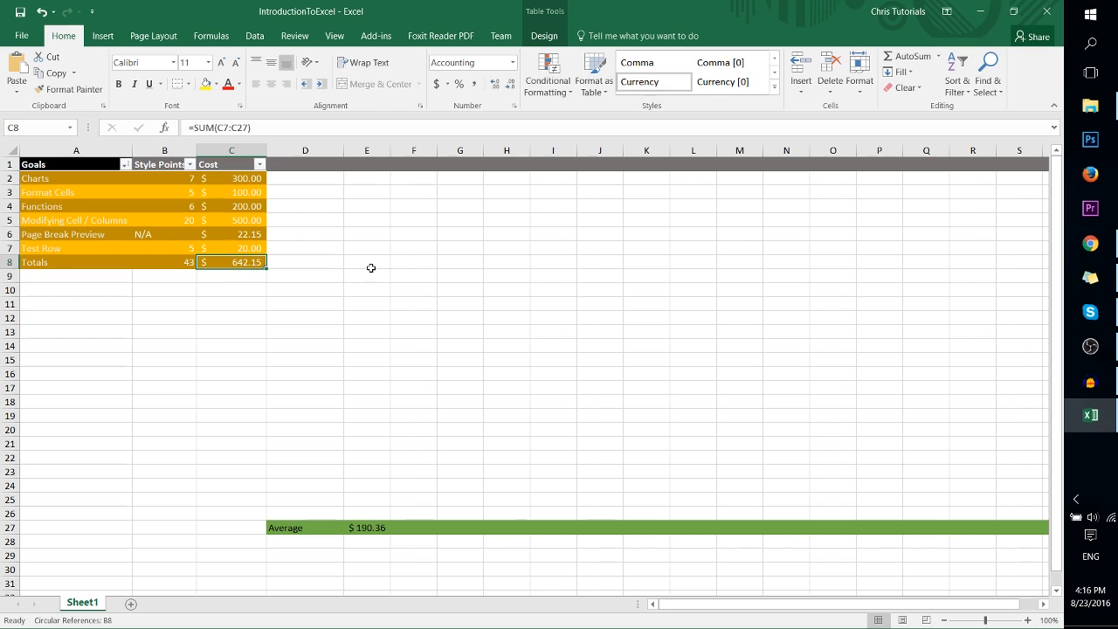
mouse_move(196, 234)
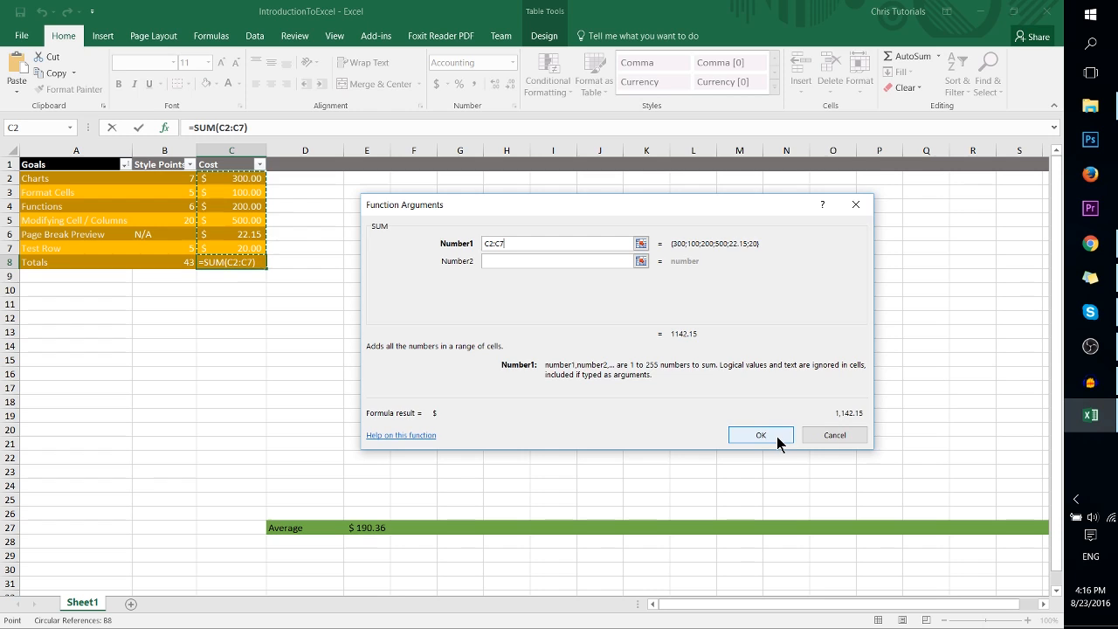
- Confirm the C2:C7 cost total and change the Test Row cost in C7 to 60
click(760, 435)
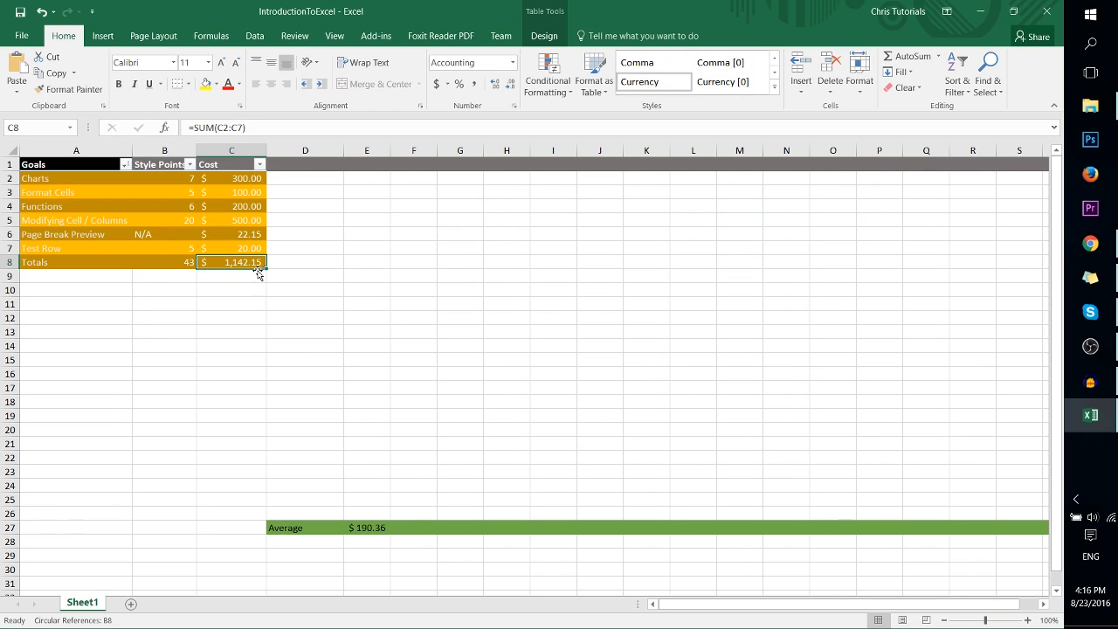
click(230, 247)
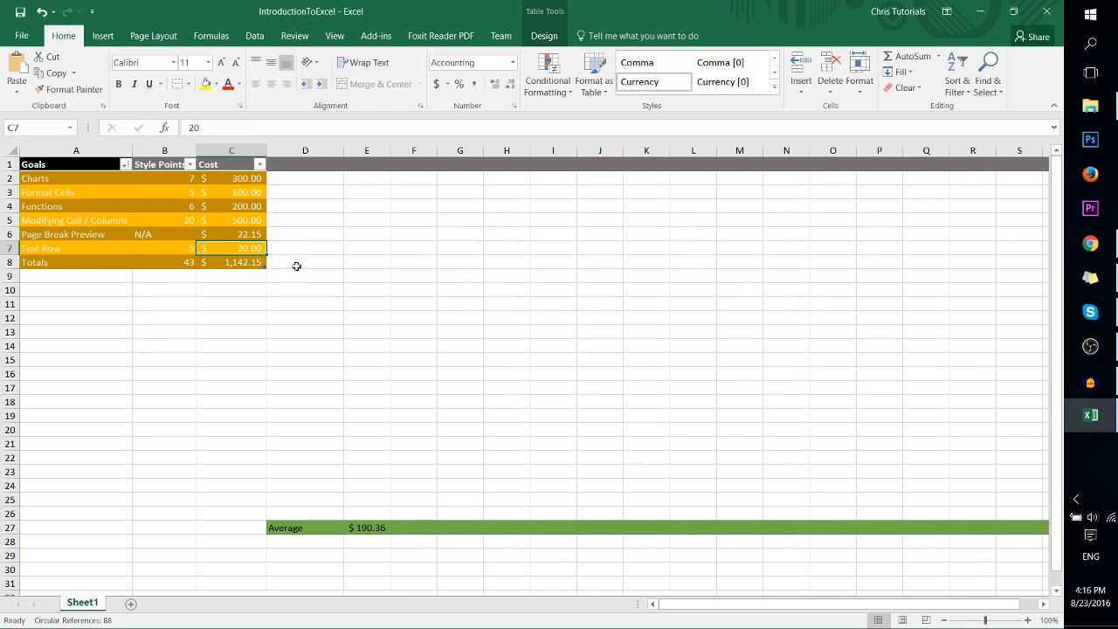
double_click(231, 248)
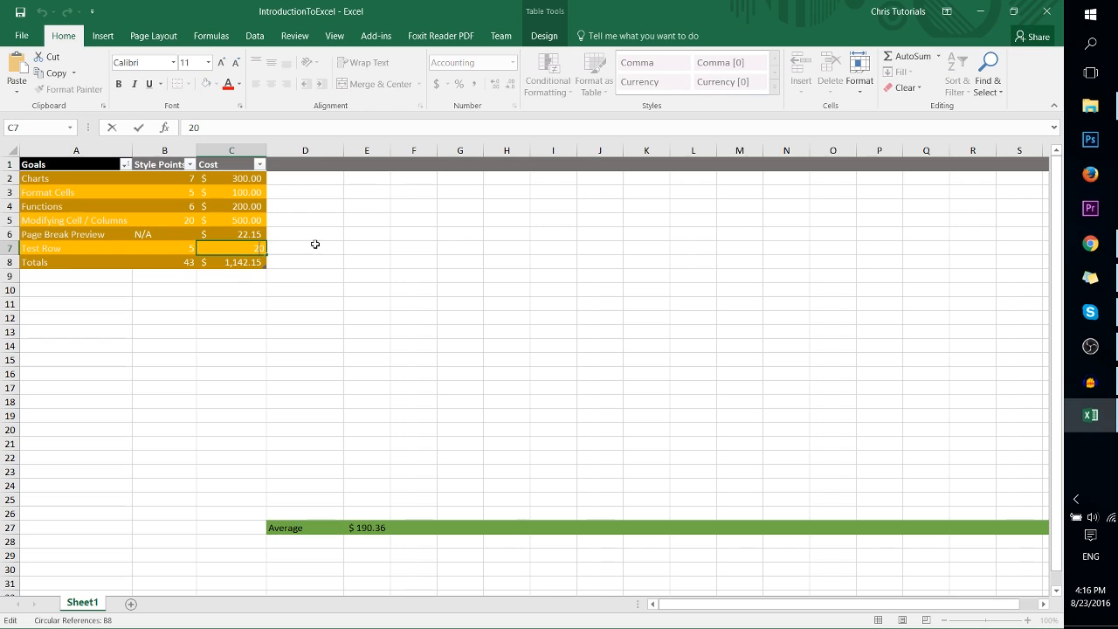
text(60.00)
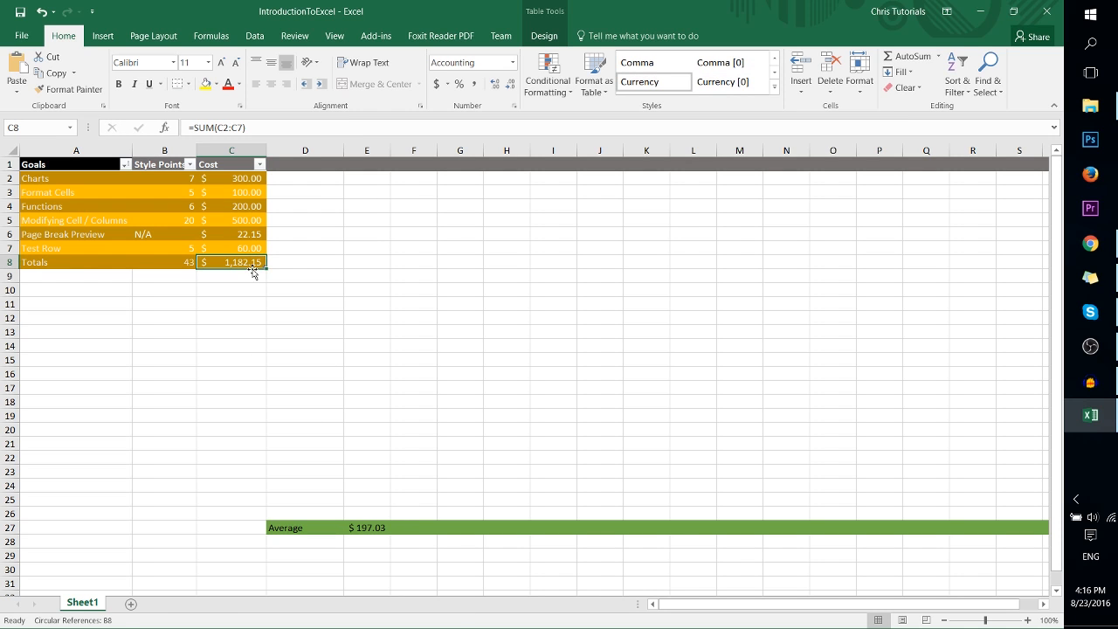
mouse_move(368, 528)
text(10)
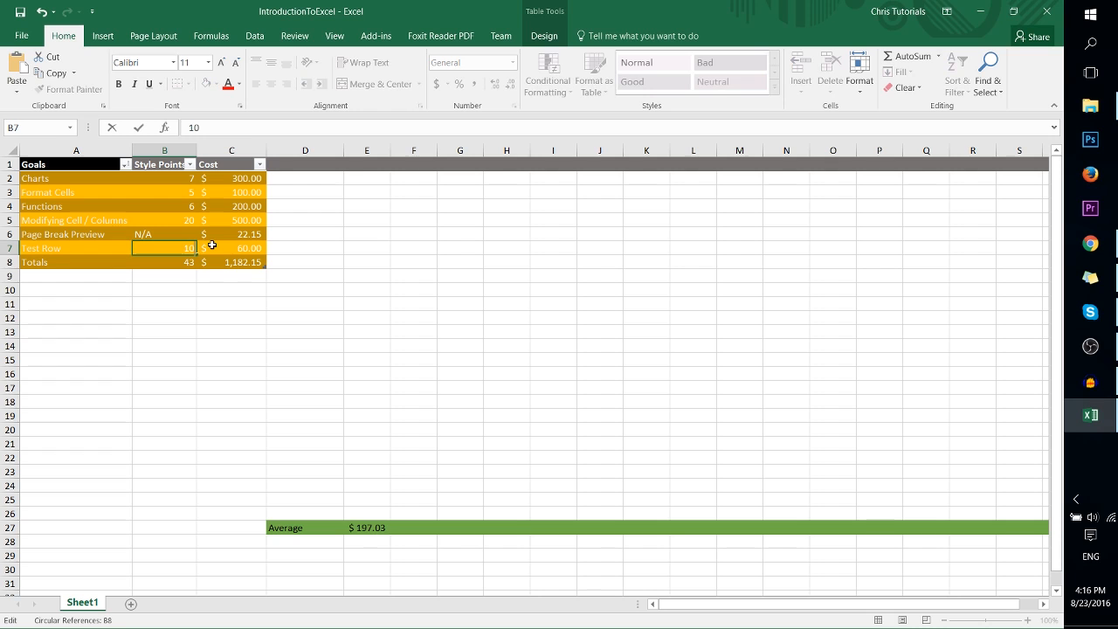
- Redefine the Style Points total as SUM(B2:B7) and enter 15 for the Test Row
click(164, 262)
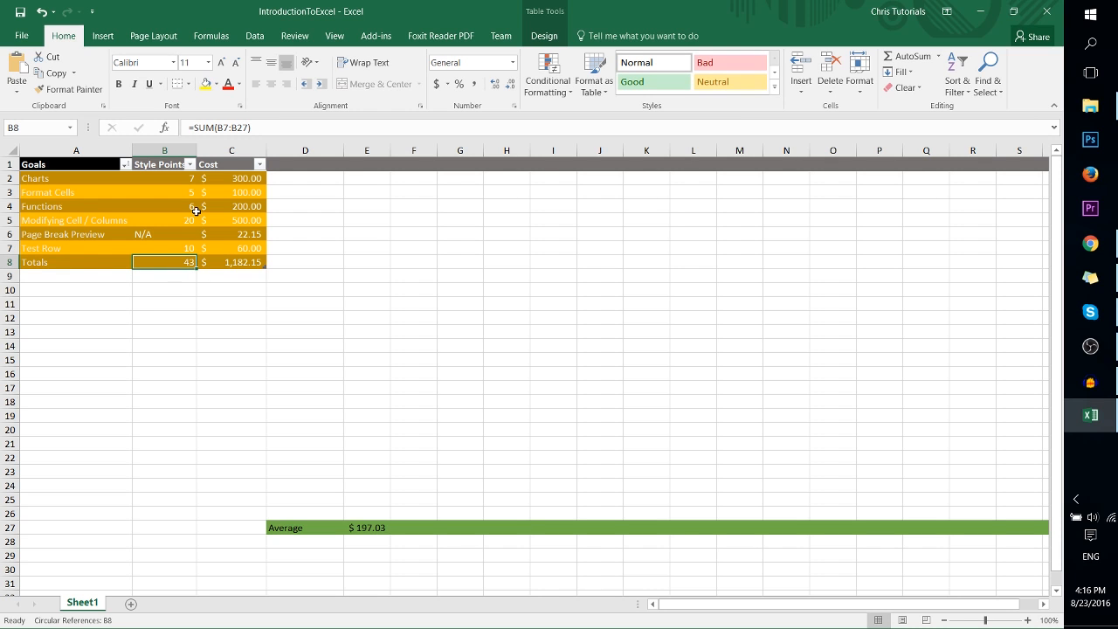
click(164, 127)
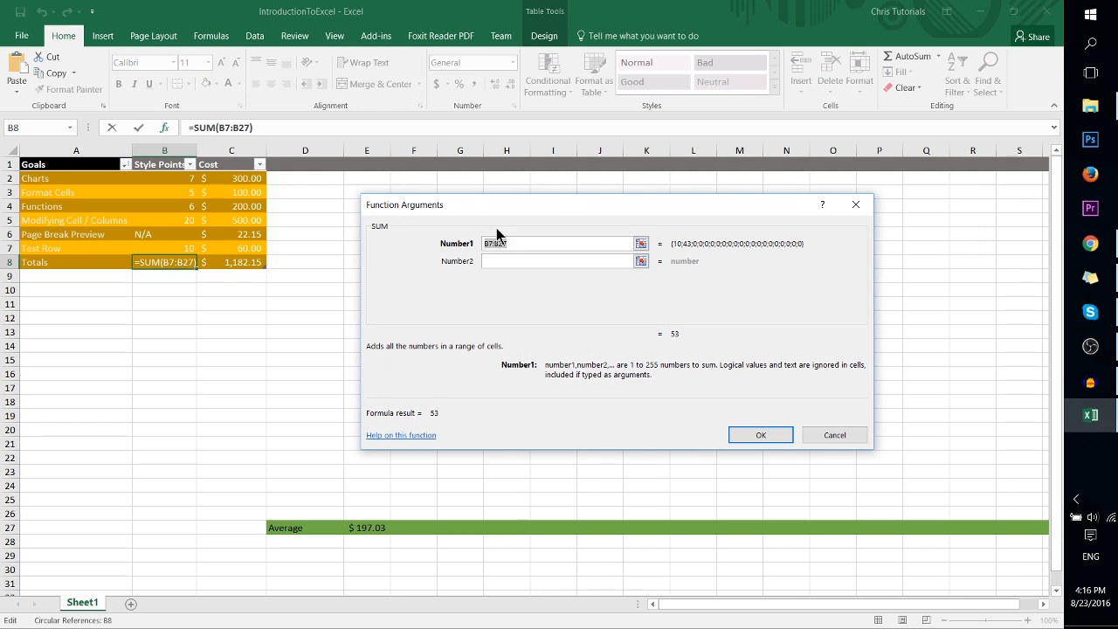
click(165, 178)
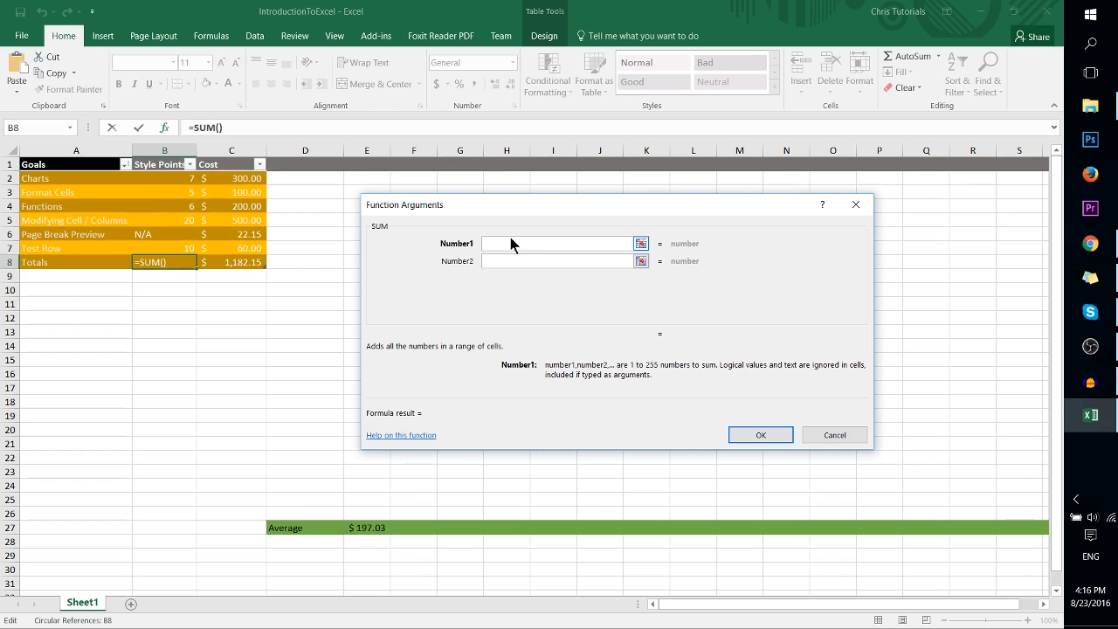
click(164, 178)
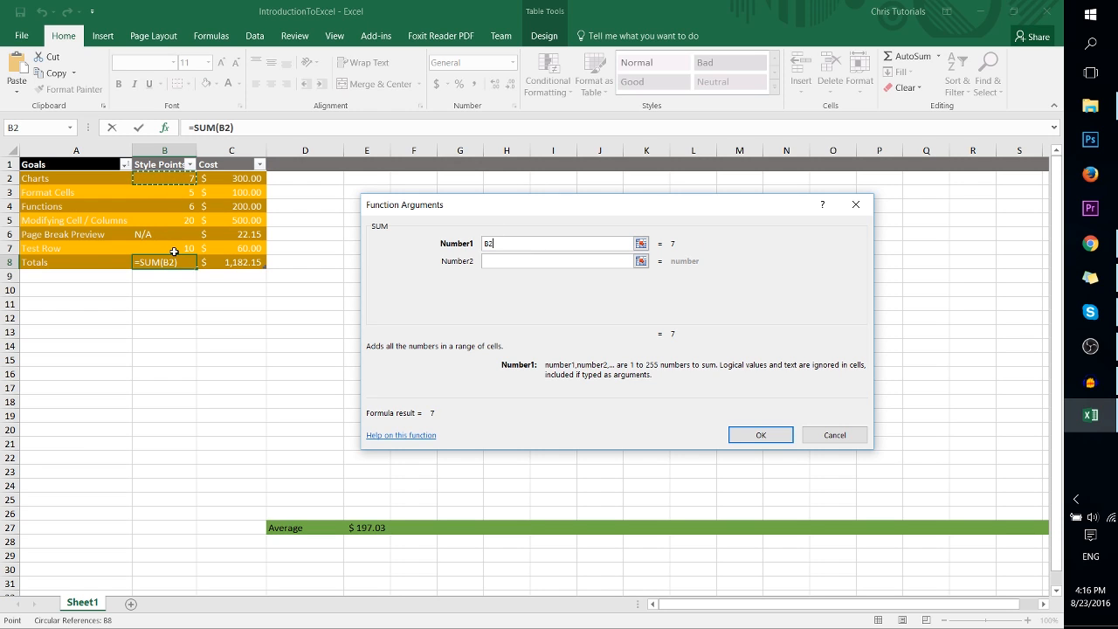
drag(164, 178, 164, 248)
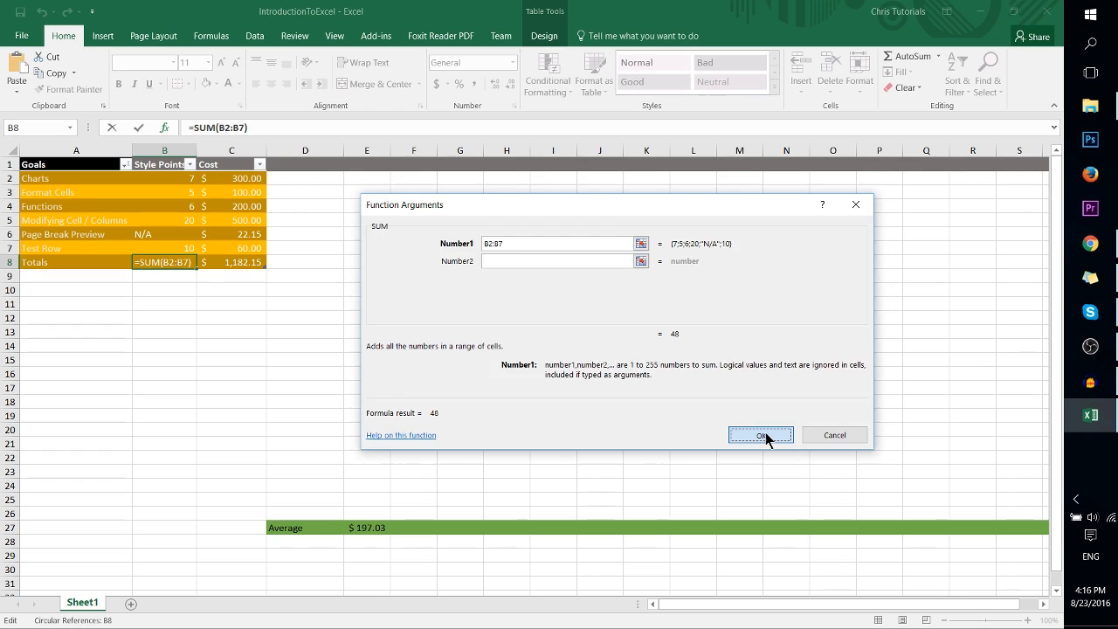
click(759, 435)
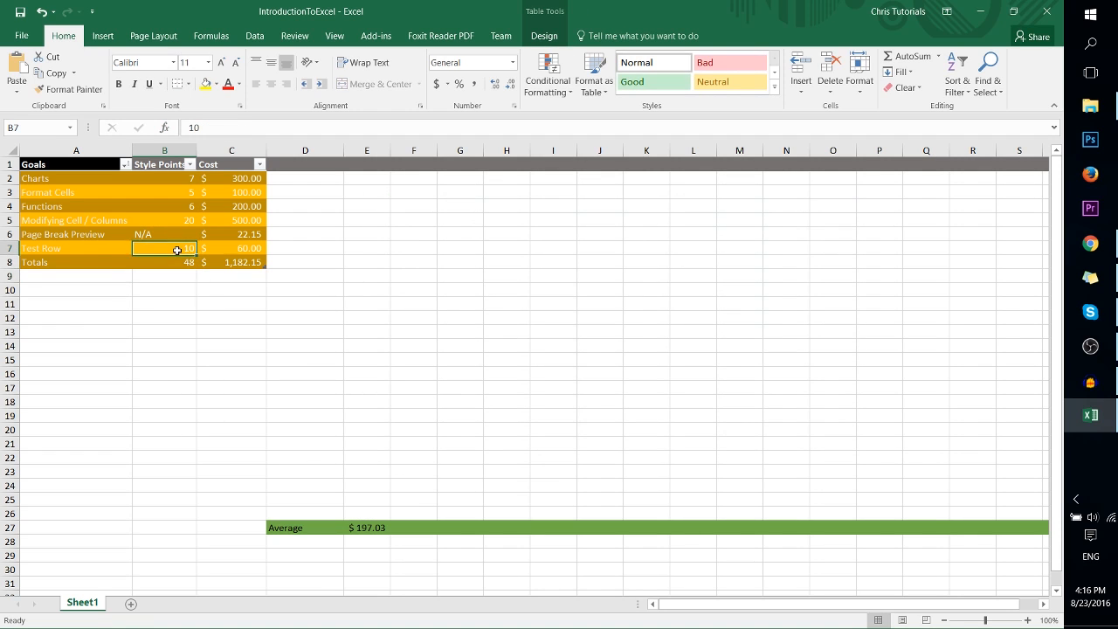
text(15)
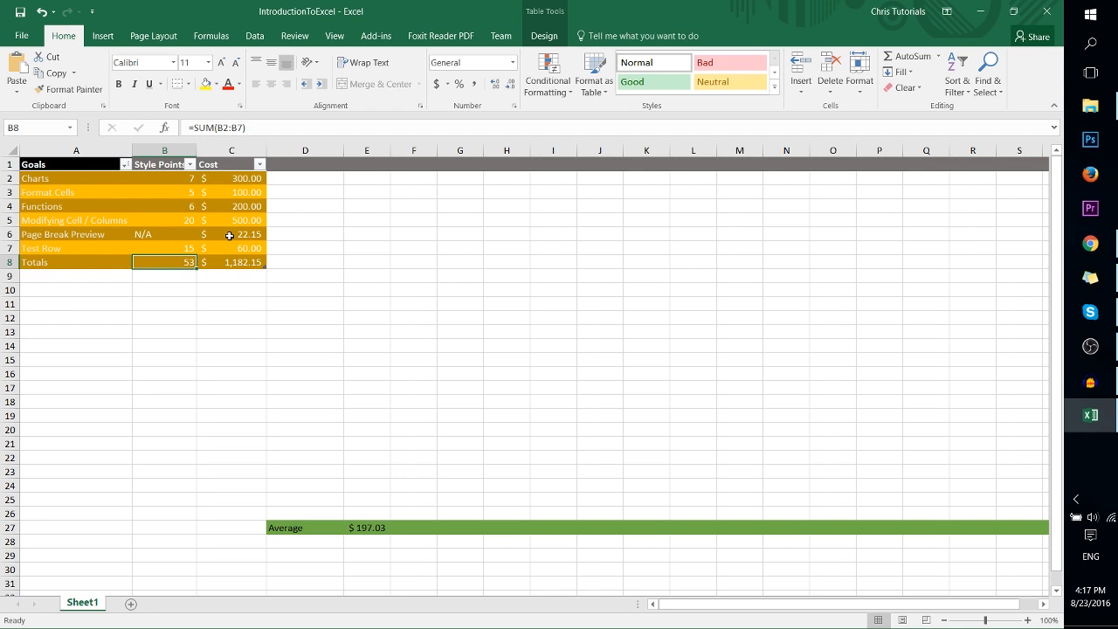
mouse_move(232, 244)
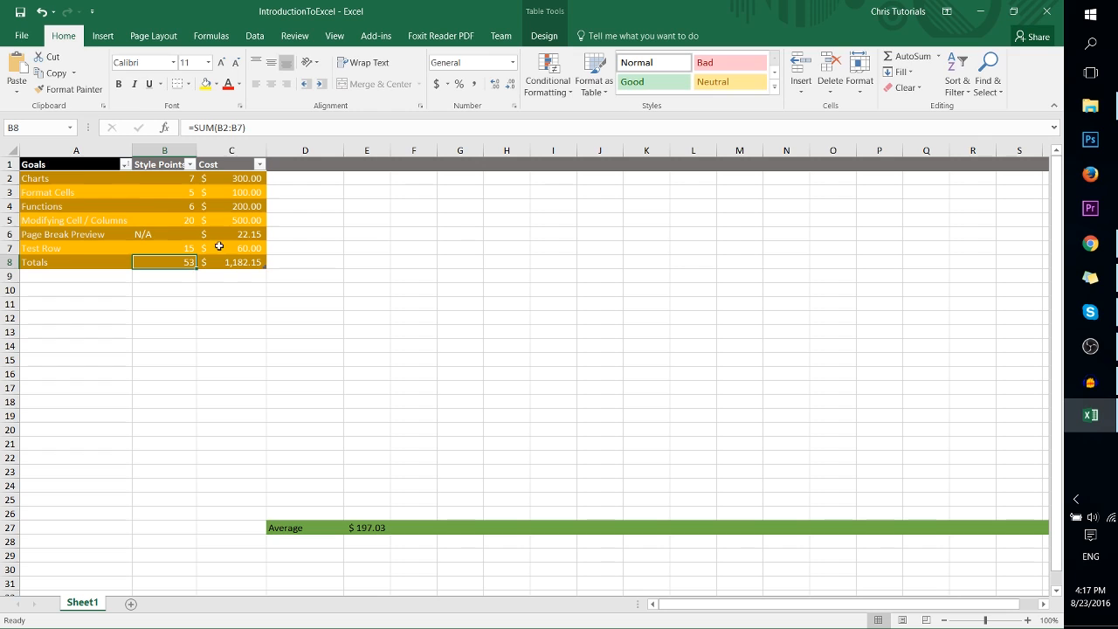
click(102, 35)
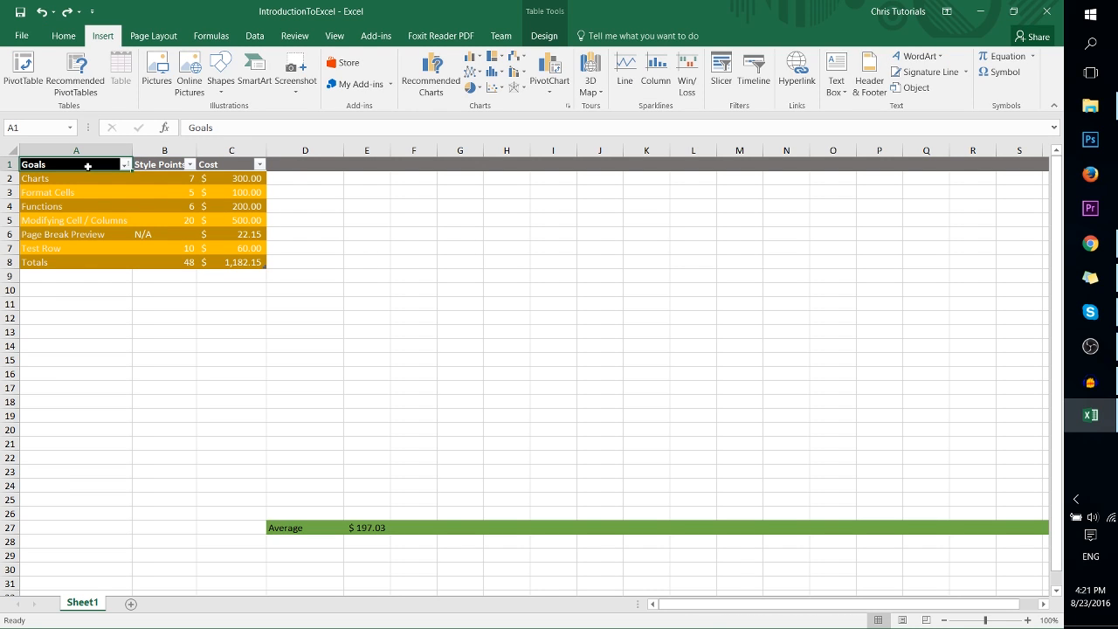
mouse_move(210, 262)
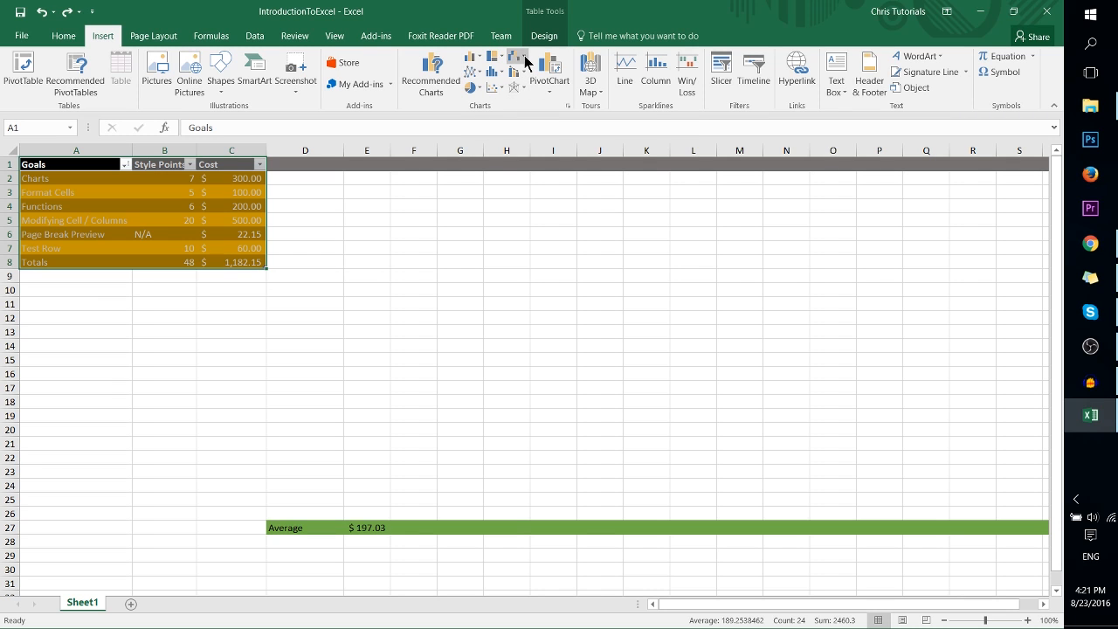
mouse_move(471, 88)
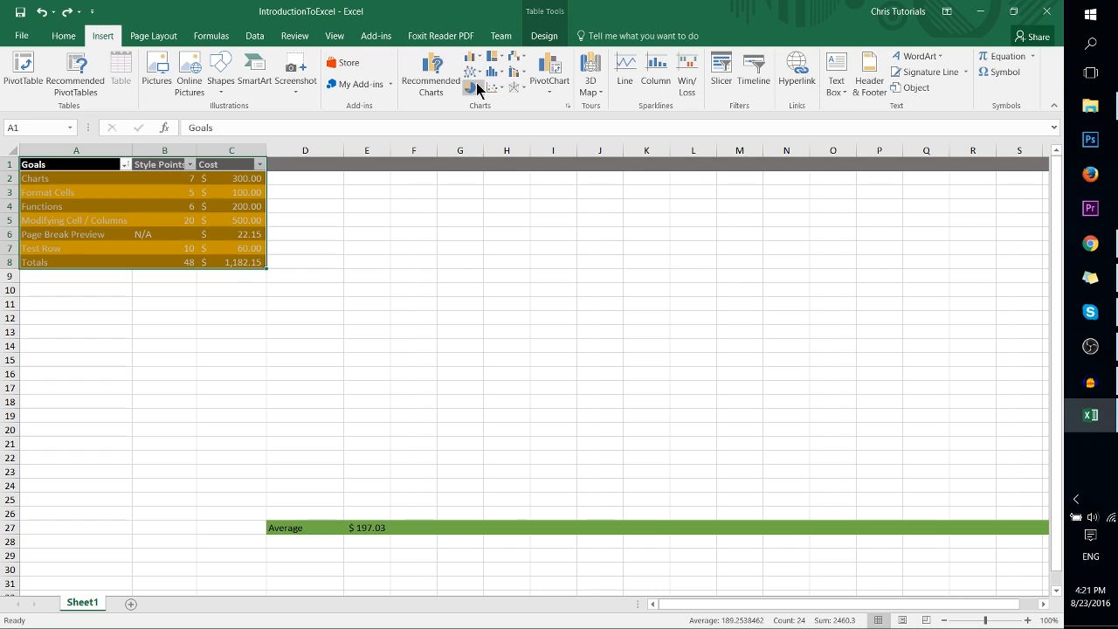
- Insert a 2-D pie chart of the goals table's Style Points
click(469, 88)
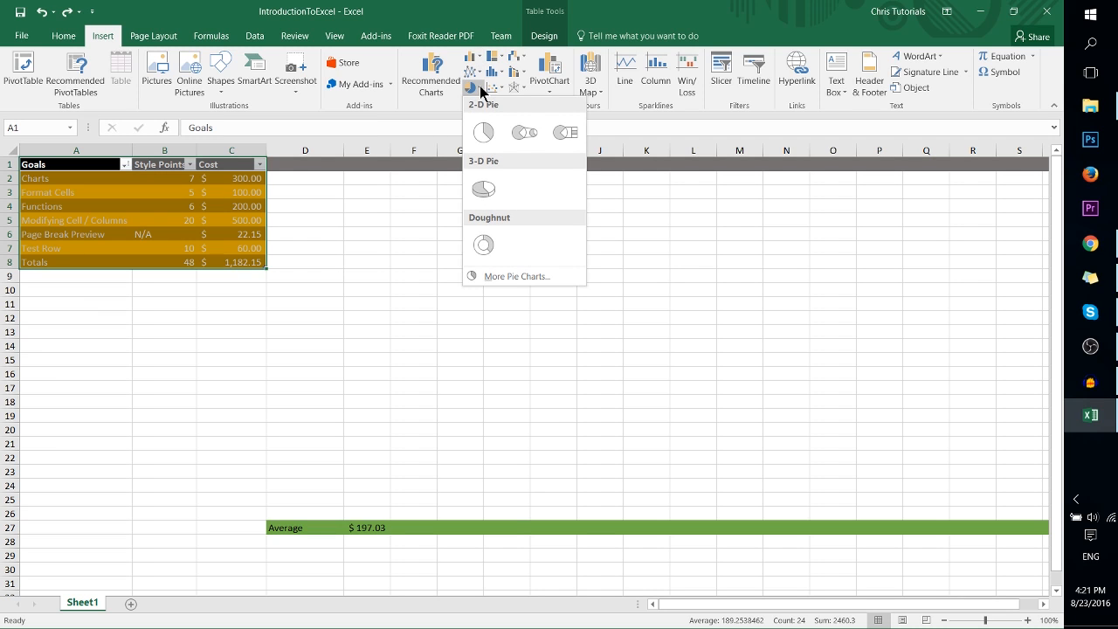
click(482, 132)
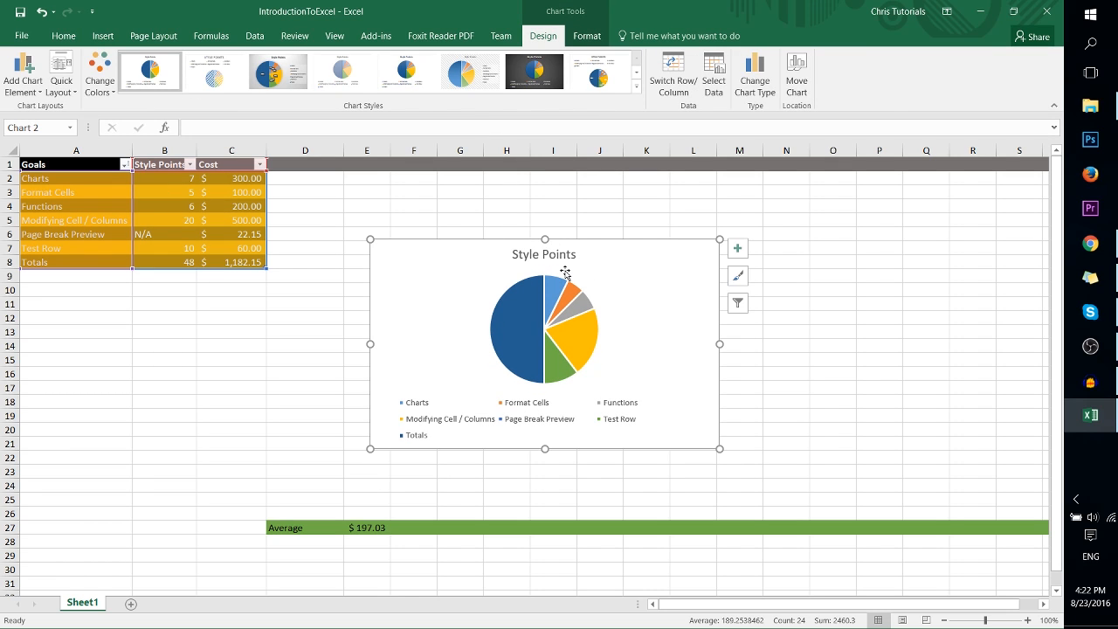
mouse_move(574, 266)
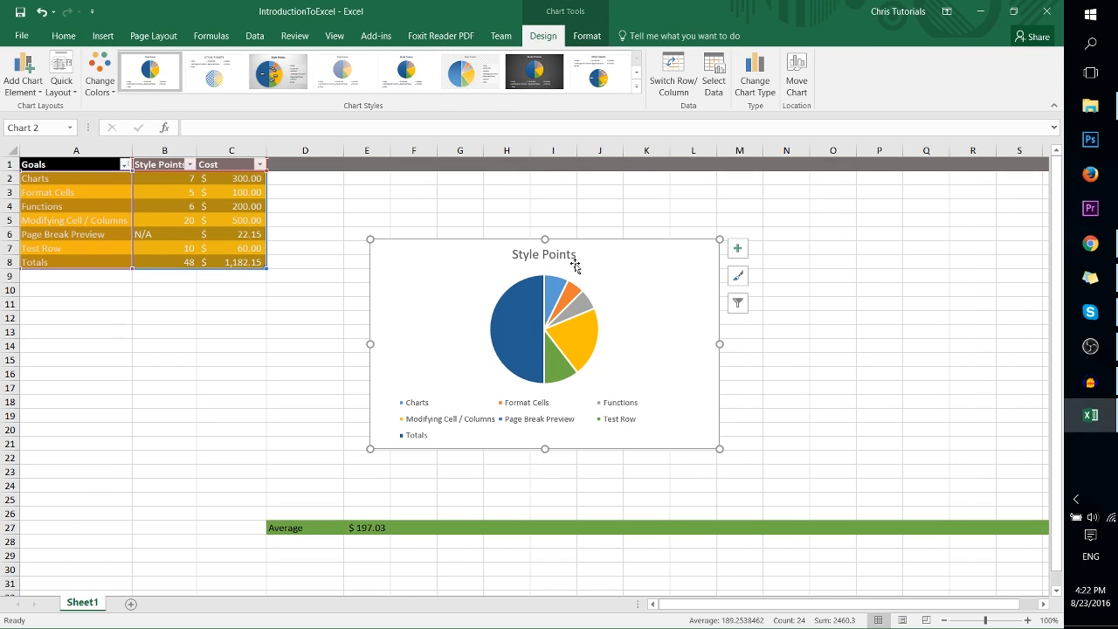
mouse_move(559, 290)
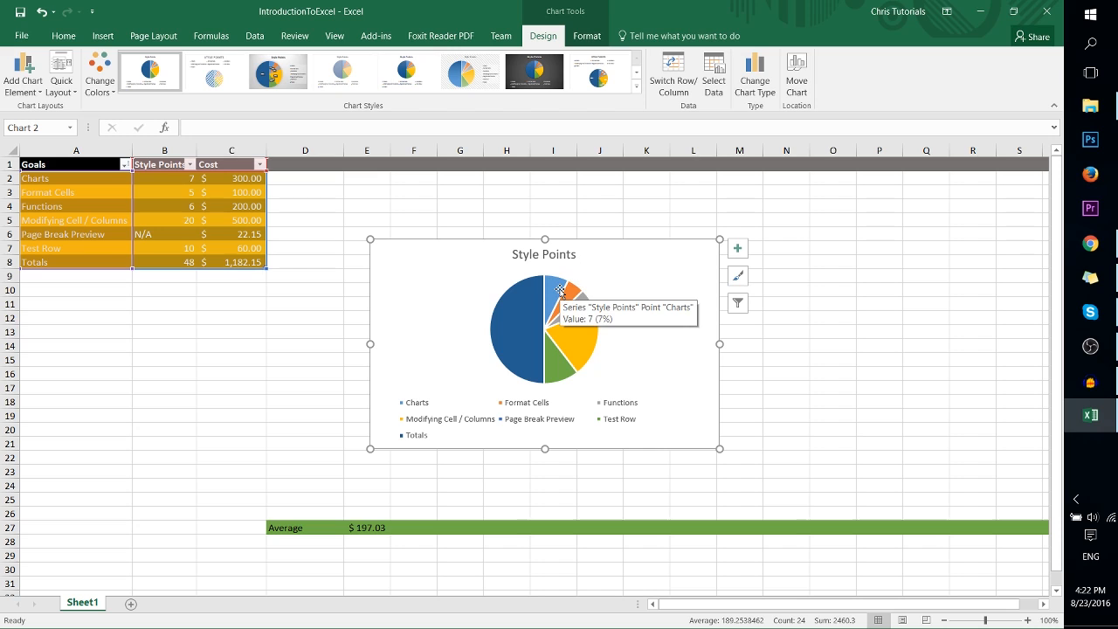
mouse_move(172, 164)
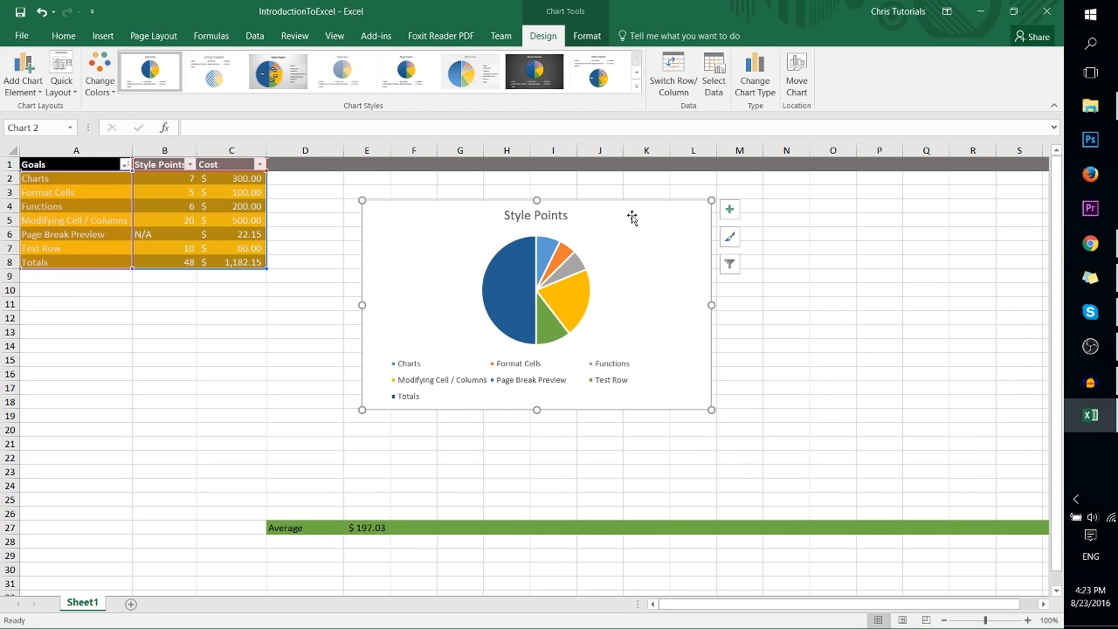
mouse_move(688, 230)
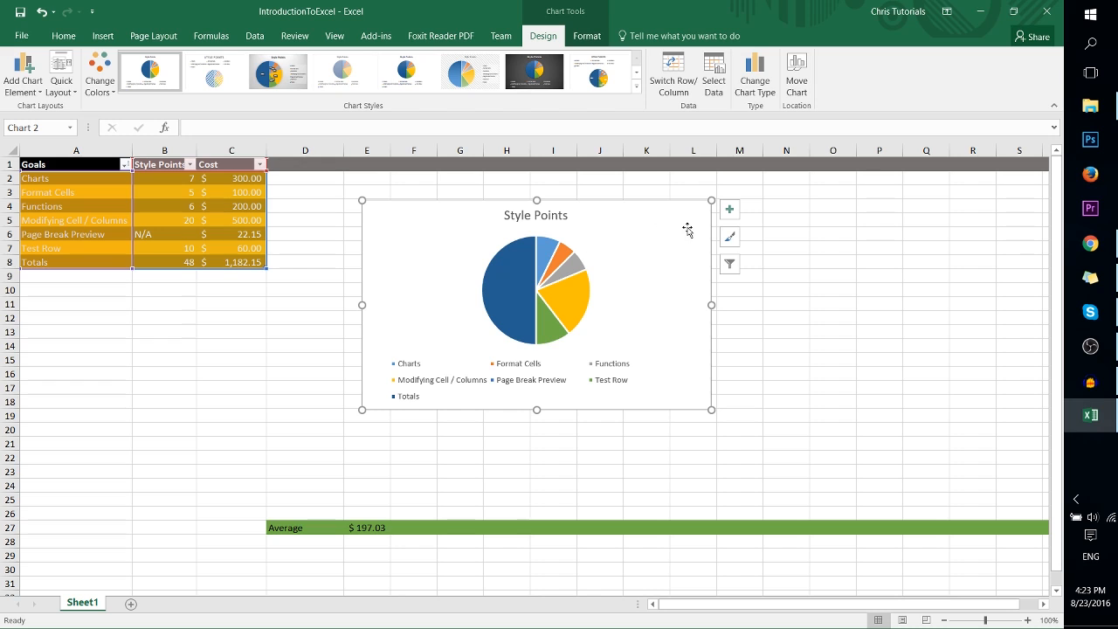
mouse_move(729, 264)
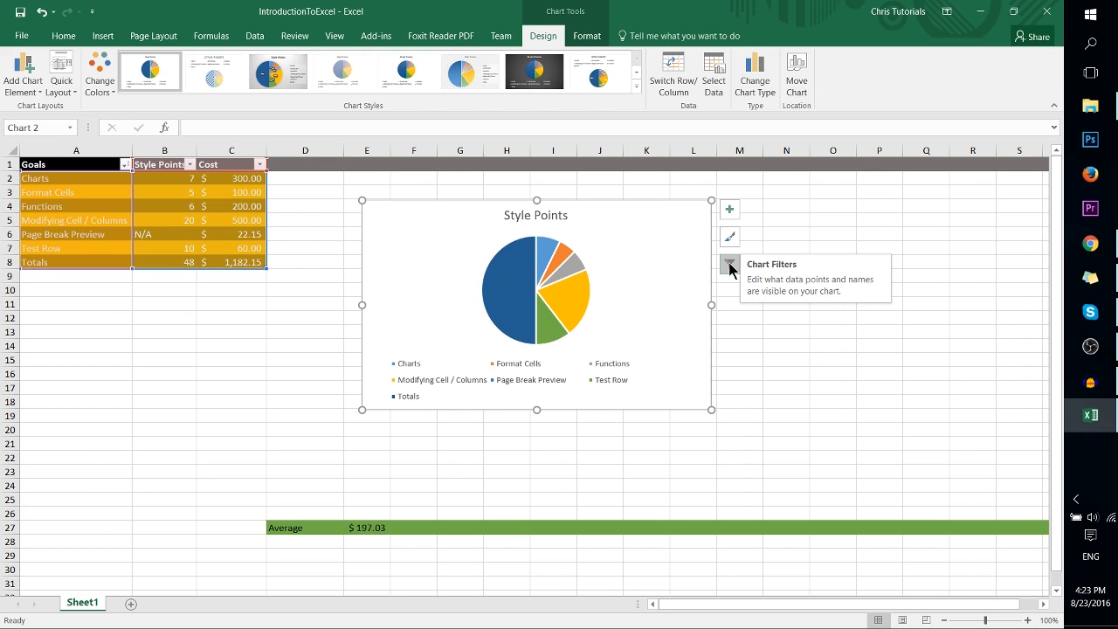
- Use Chart Filters to switch the pie chart's series to Cost
click(729, 263)
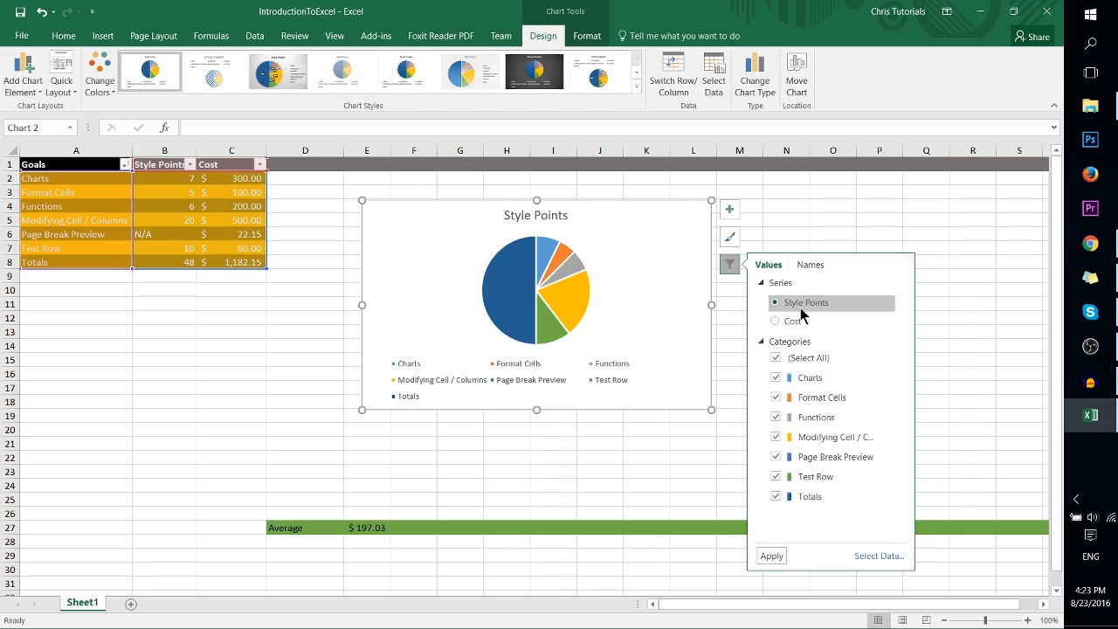
click(775, 321)
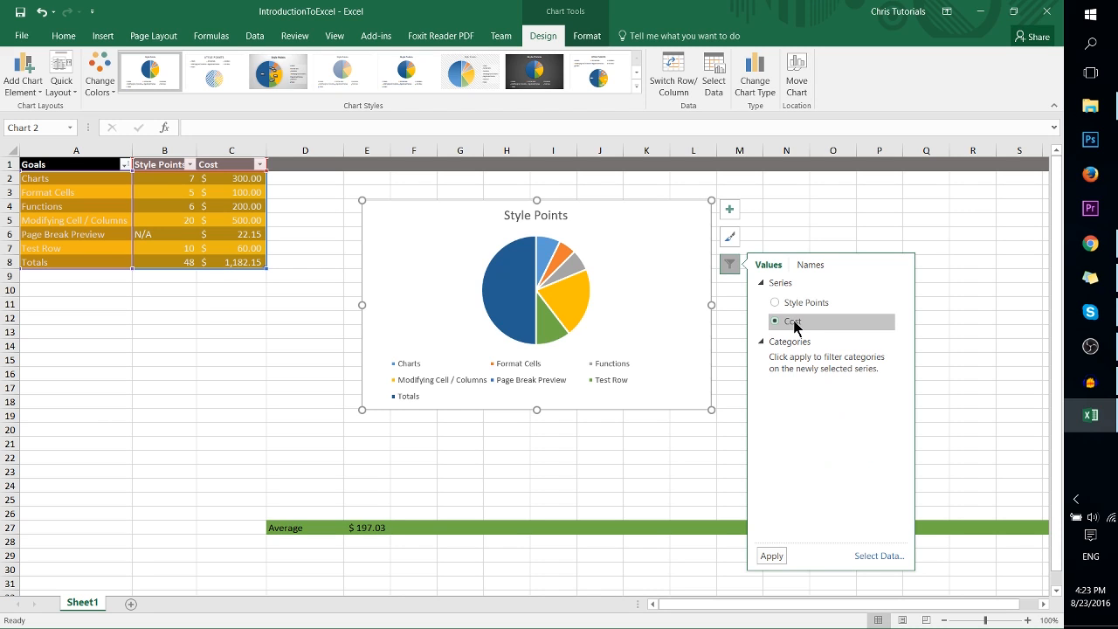
click(771, 556)
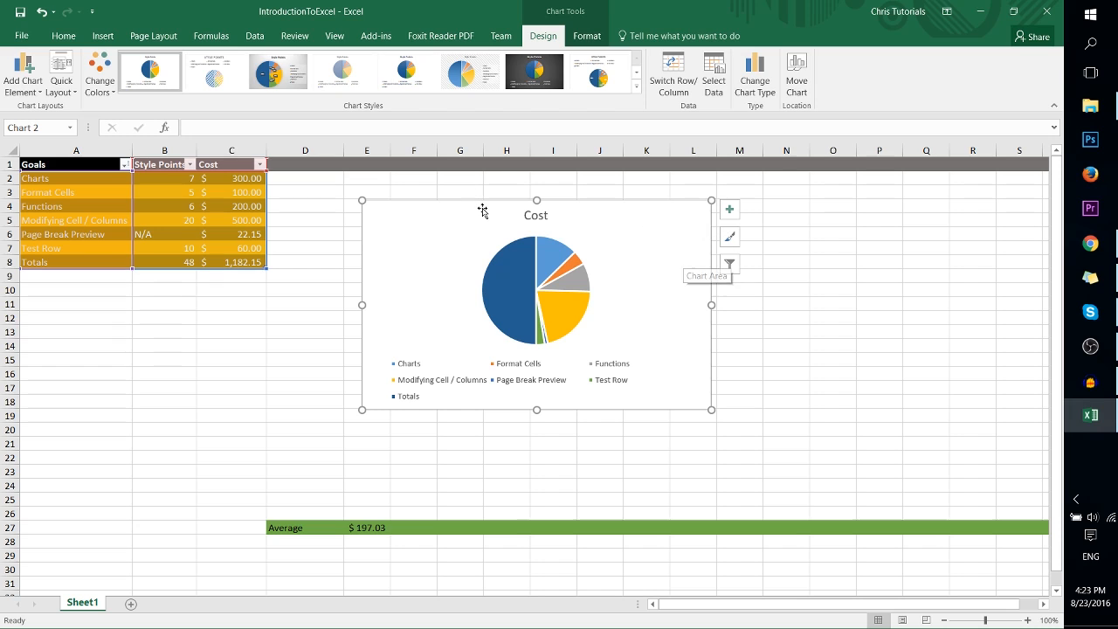
mouse_move(596, 206)
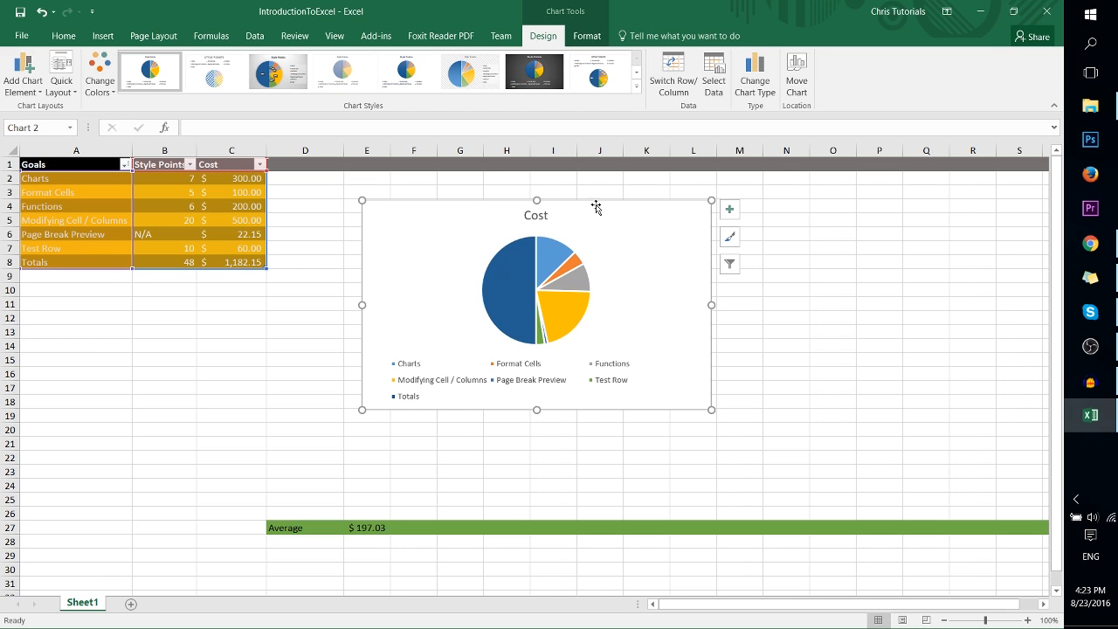
mouse_move(638, 262)
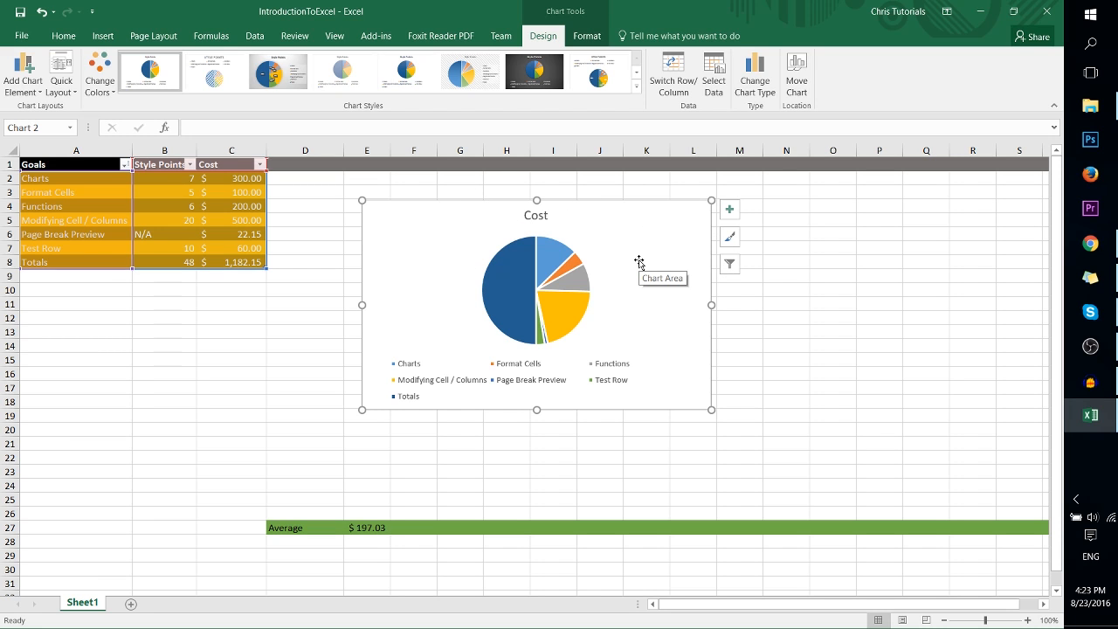
mouse_move(483, 293)
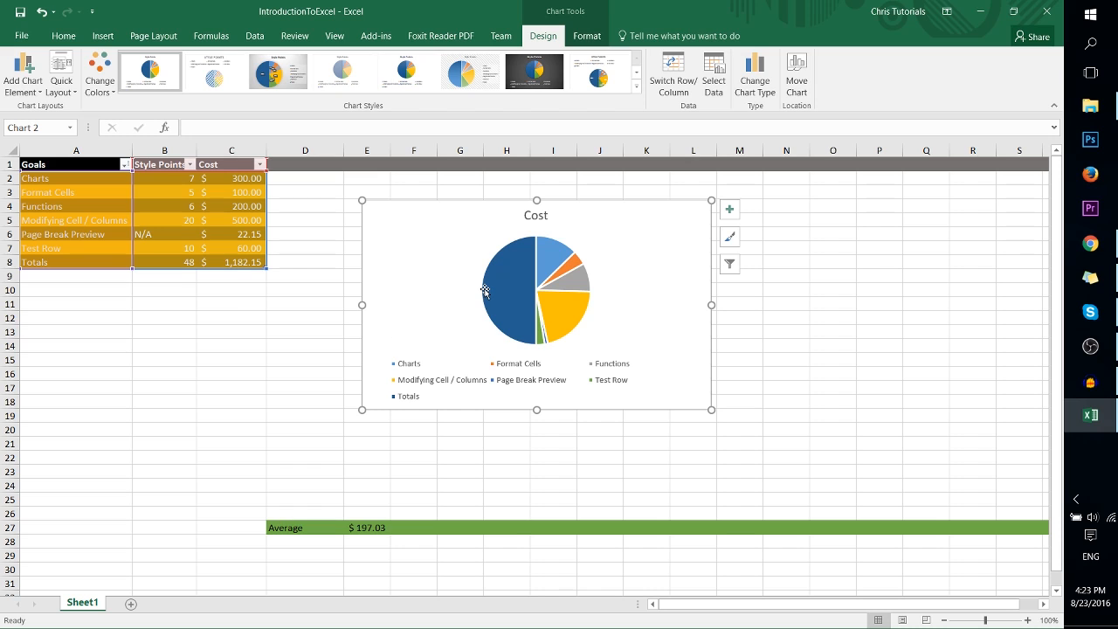
mouse_move(502, 297)
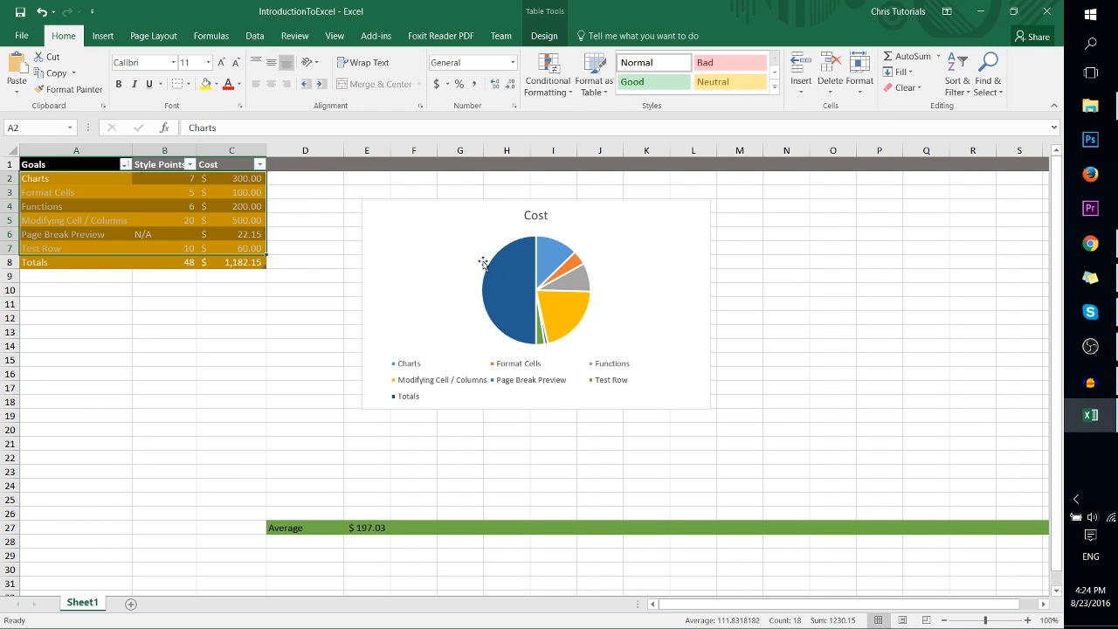
- Uncheck the Totals category in Chart Filters and apply, leaving six goal slices
click(535, 288)
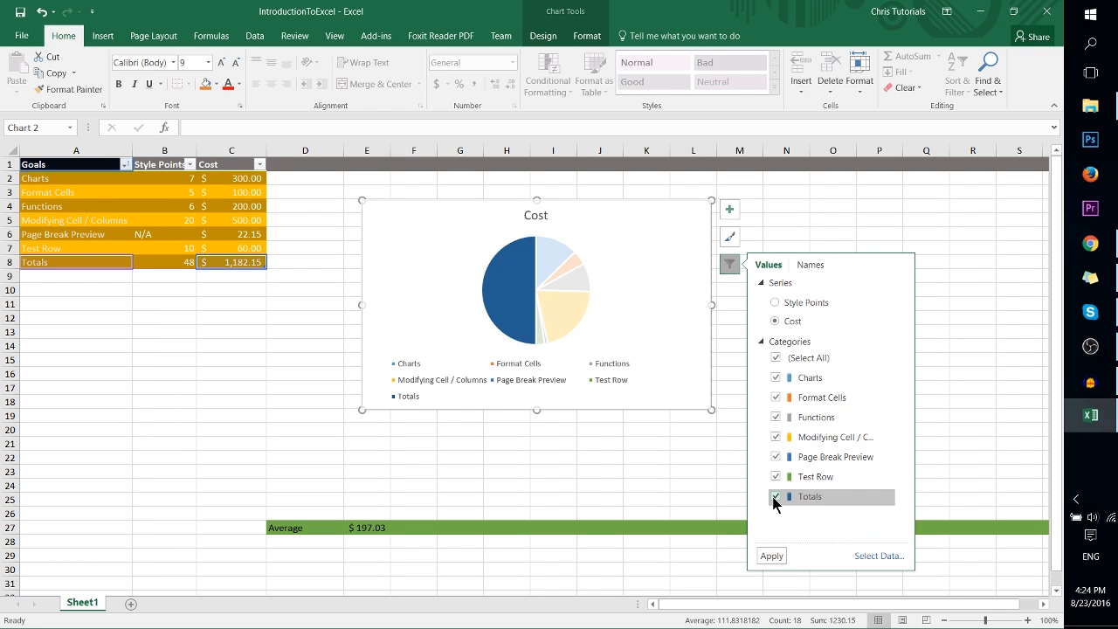
click(771, 555)
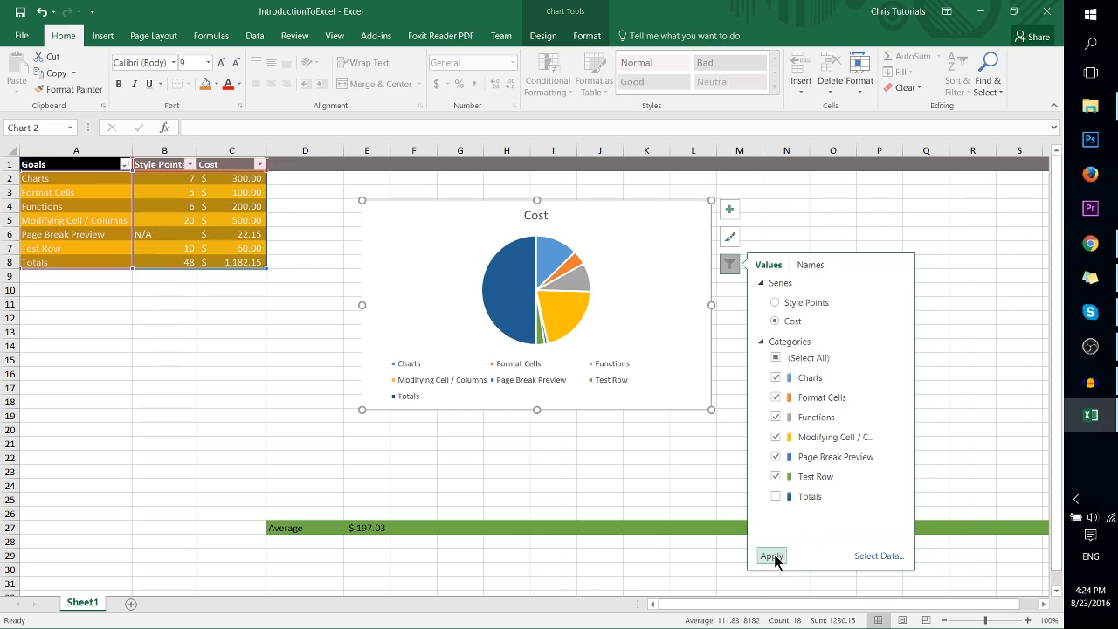
click(770, 555)
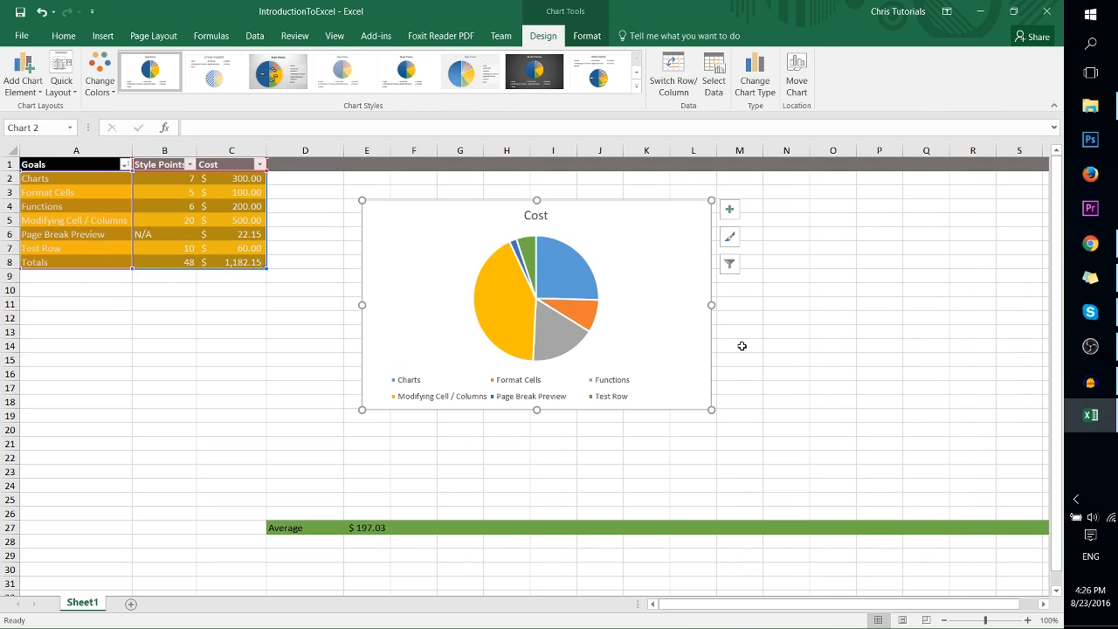
mouse_move(637, 325)
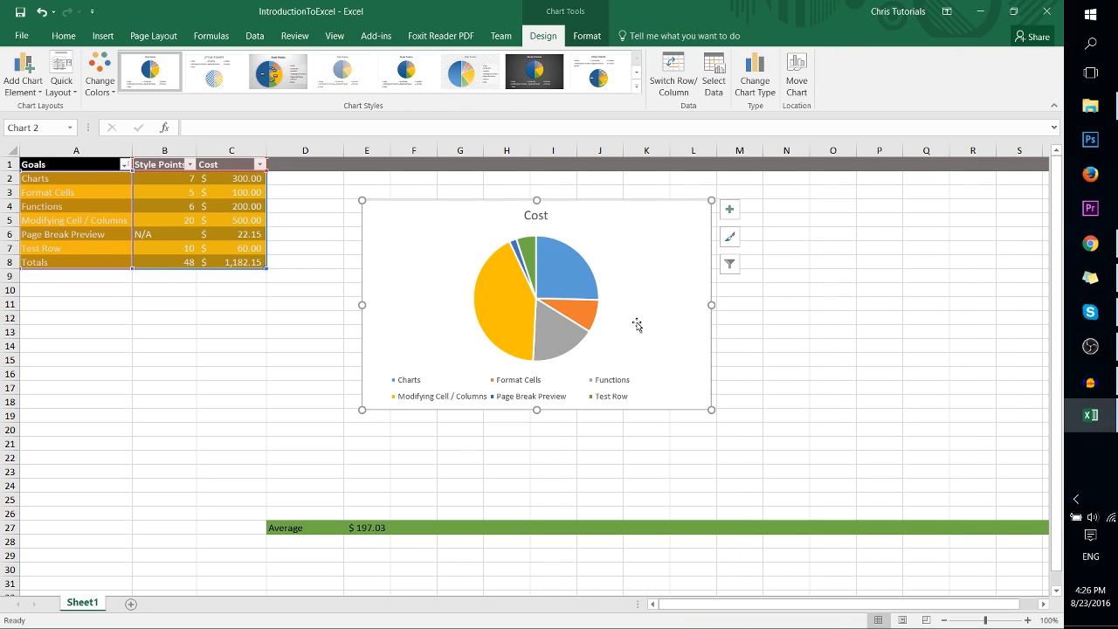
mouse_move(583, 214)
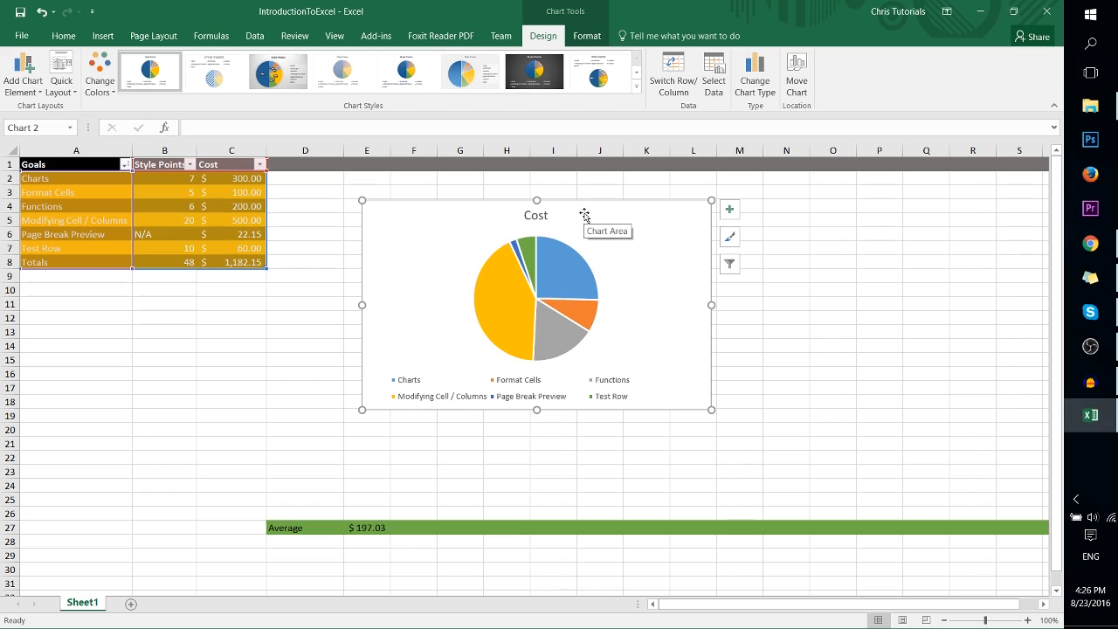
mouse_move(606, 376)
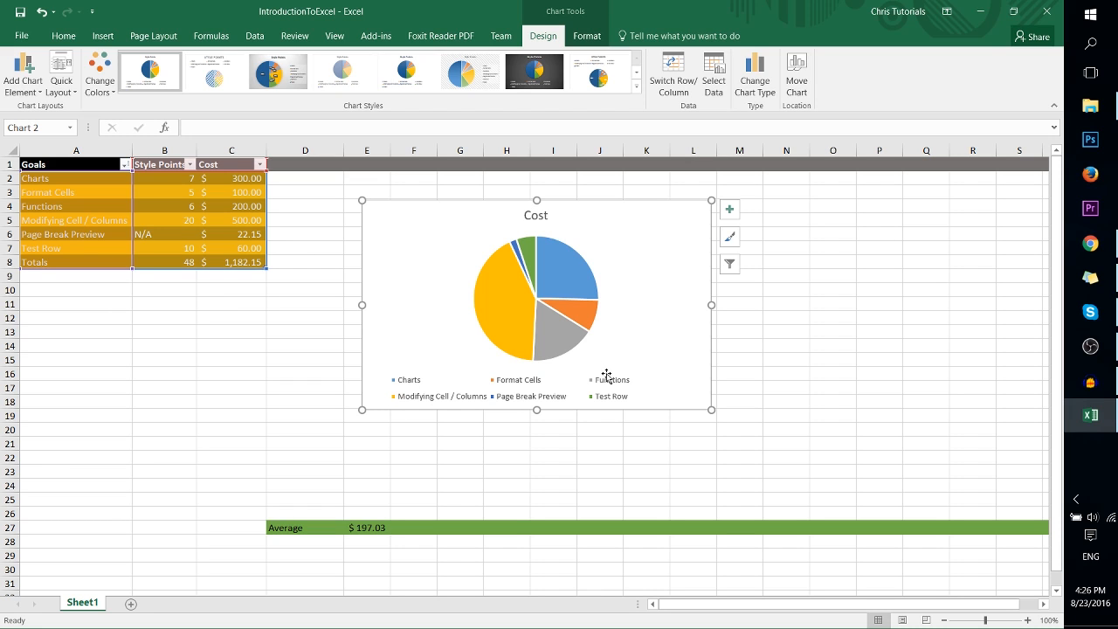
mouse_move(515, 269)
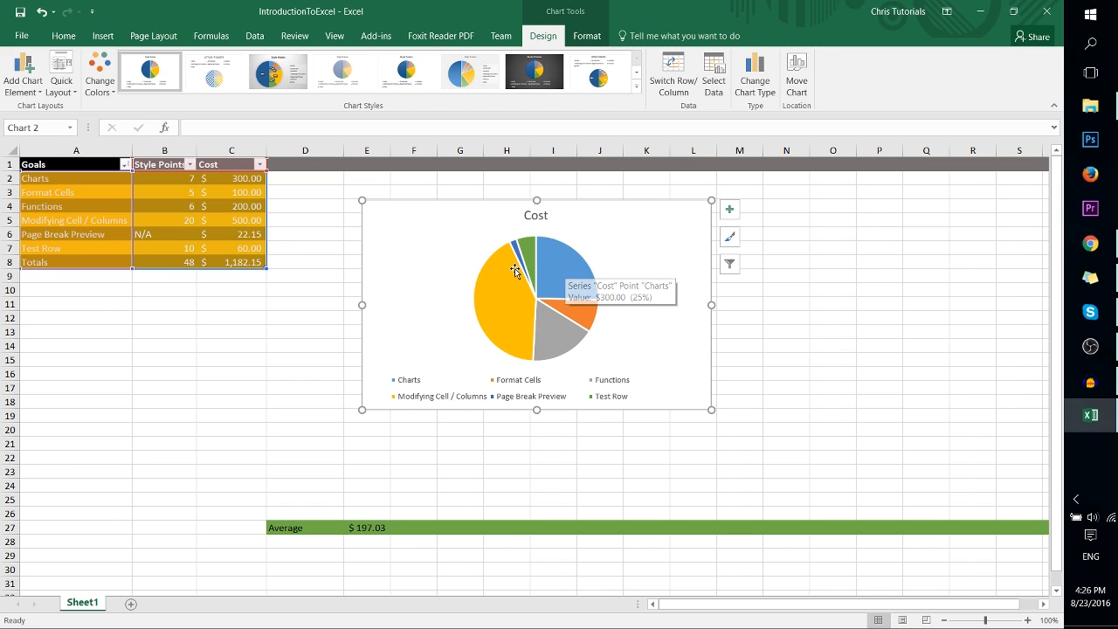
mouse_move(561, 282)
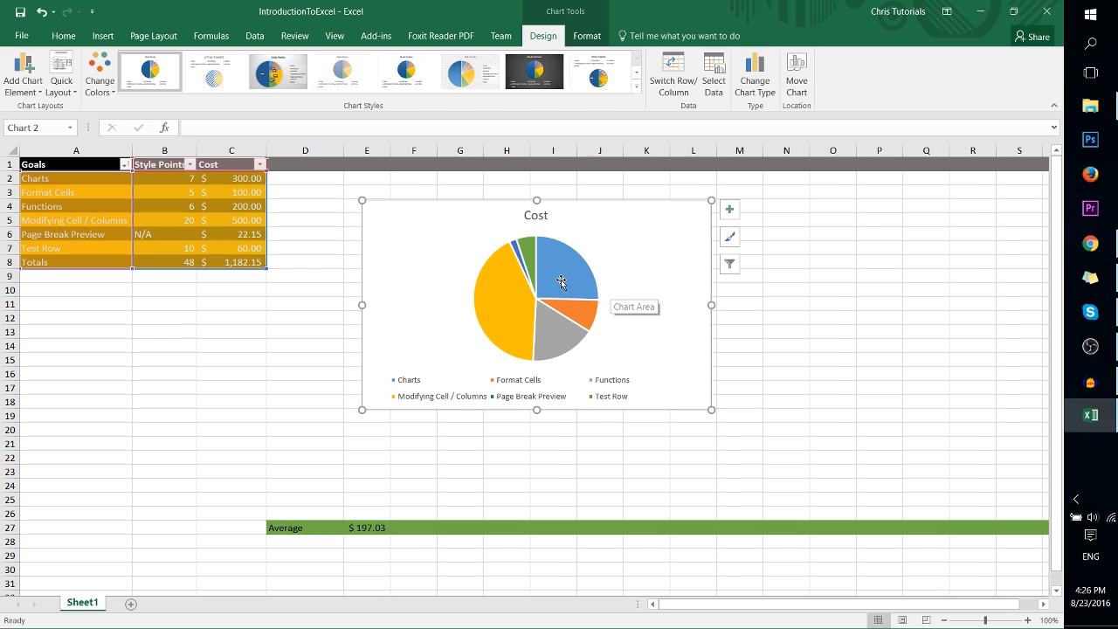
- Browse chart styles and apply the one with white percentage labels on slices
click(214, 72)
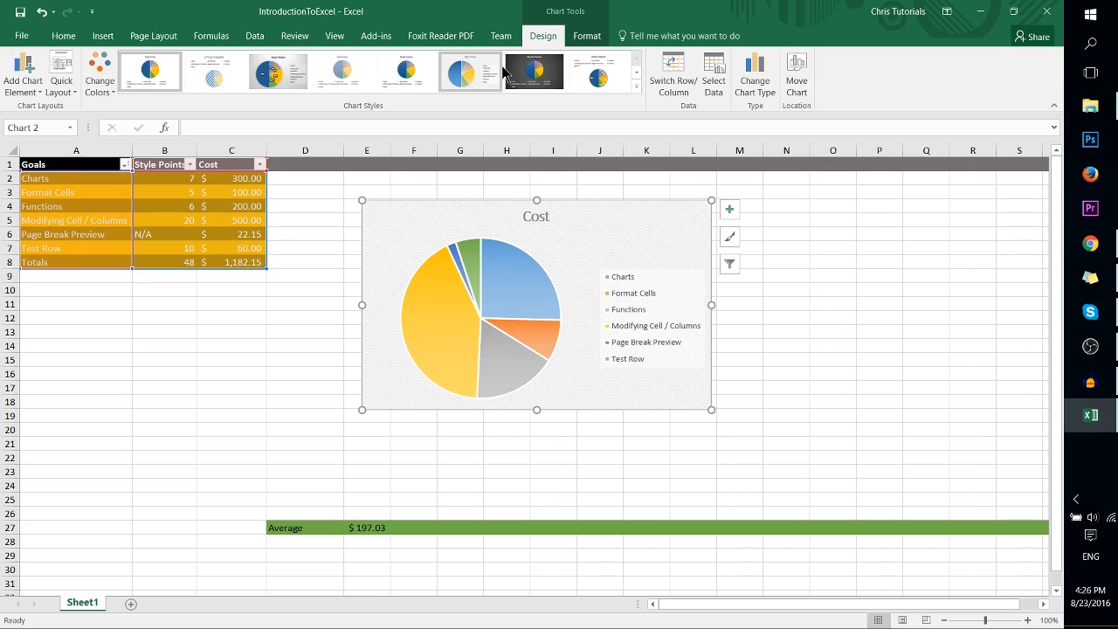
click(591, 71)
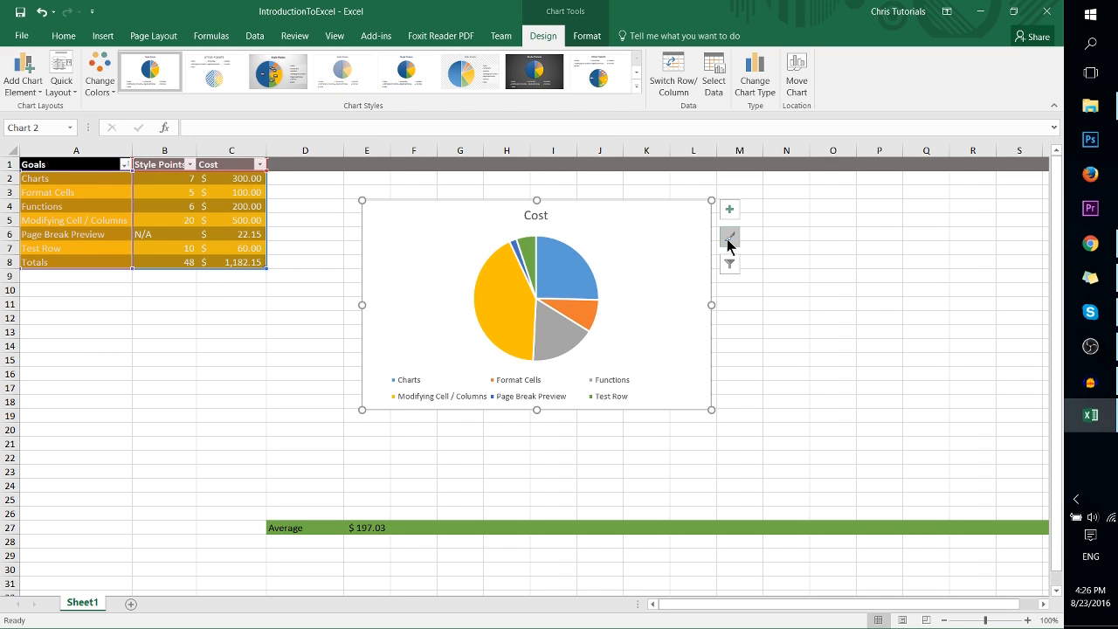
click(729, 237)
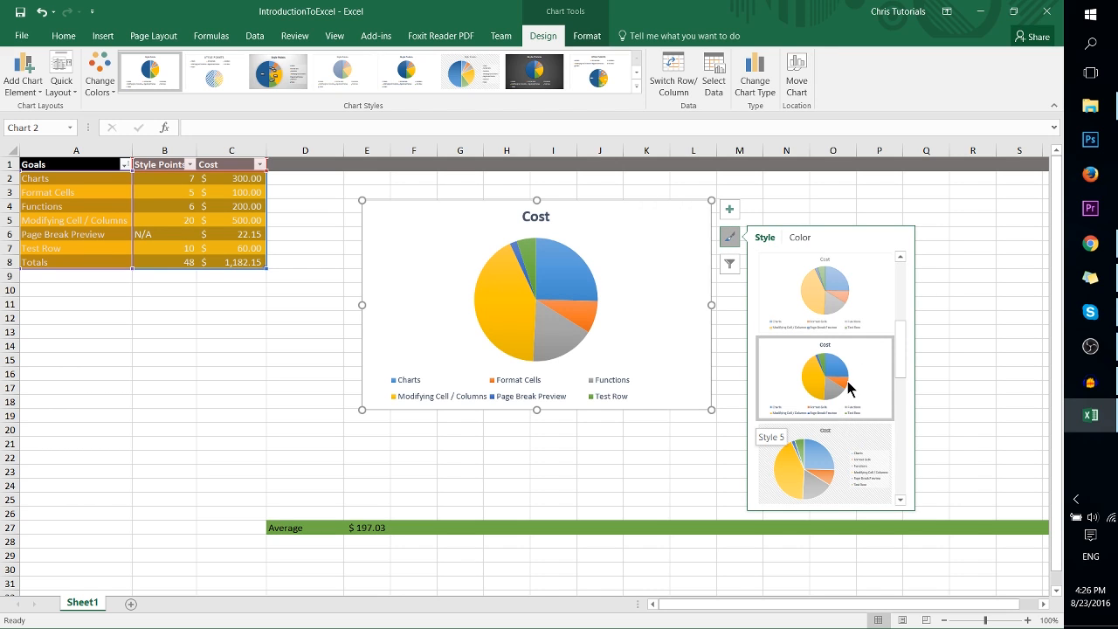
click(824, 378)
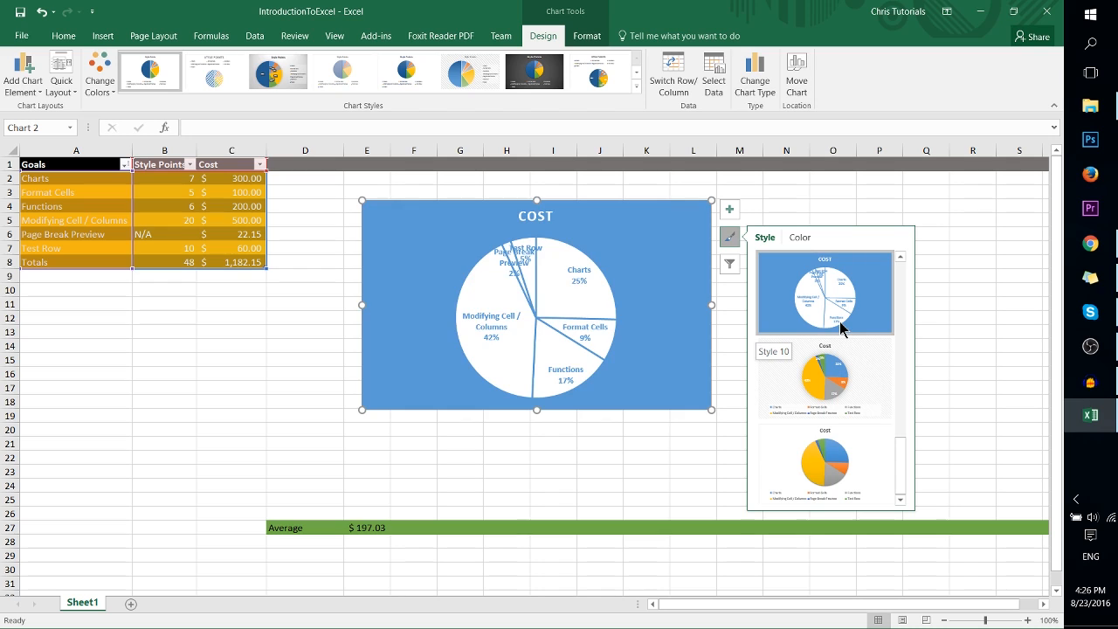
mouse_move(843, 296)
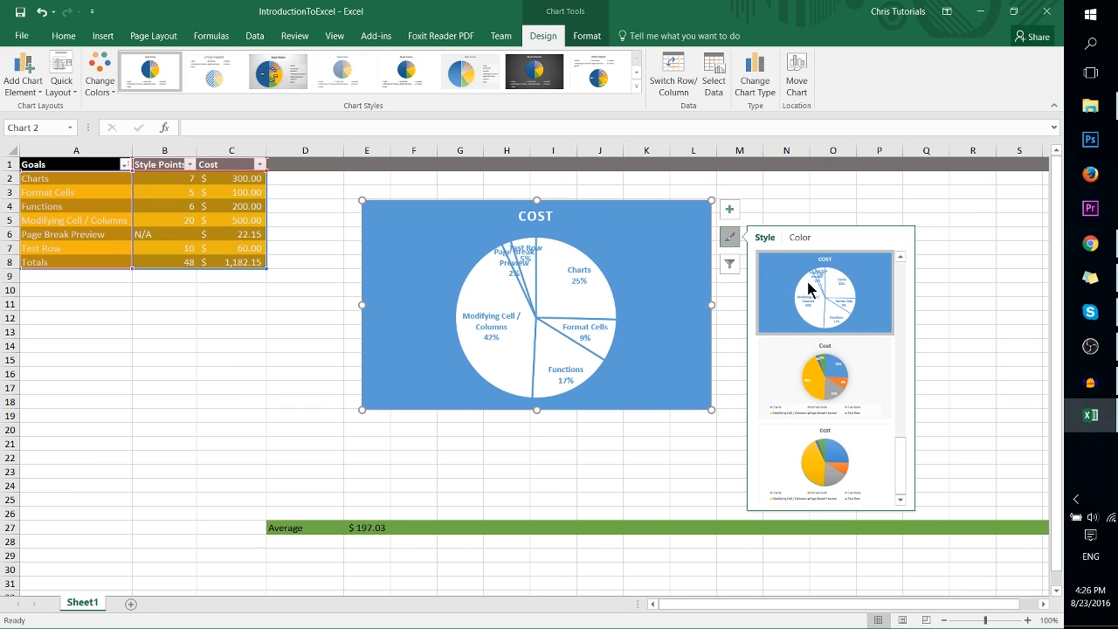
click(823, 378)
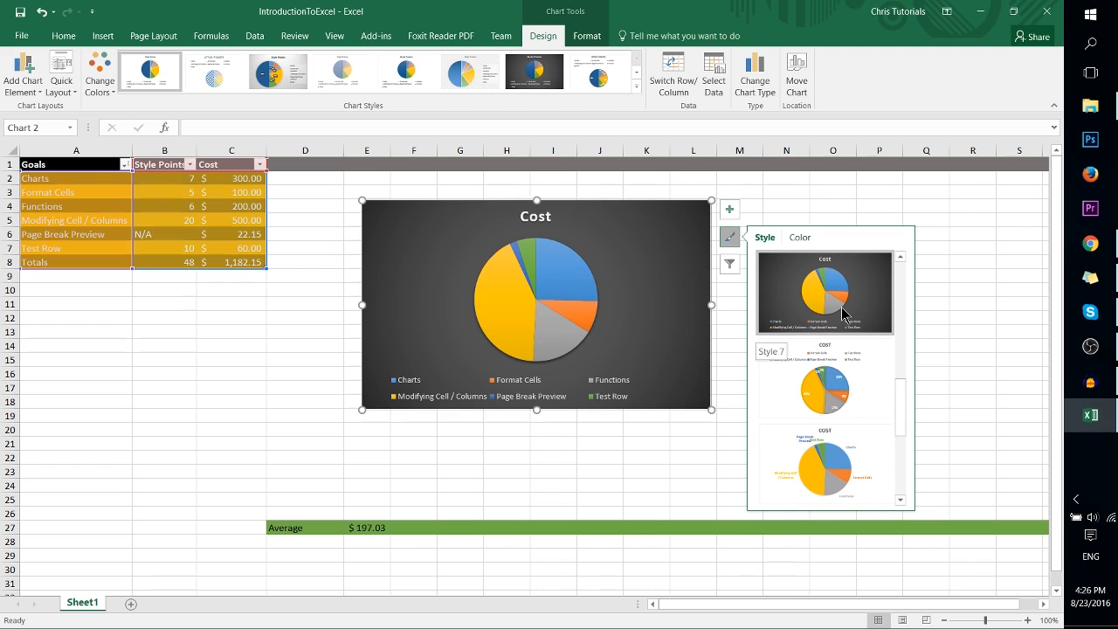
click(823, 292)
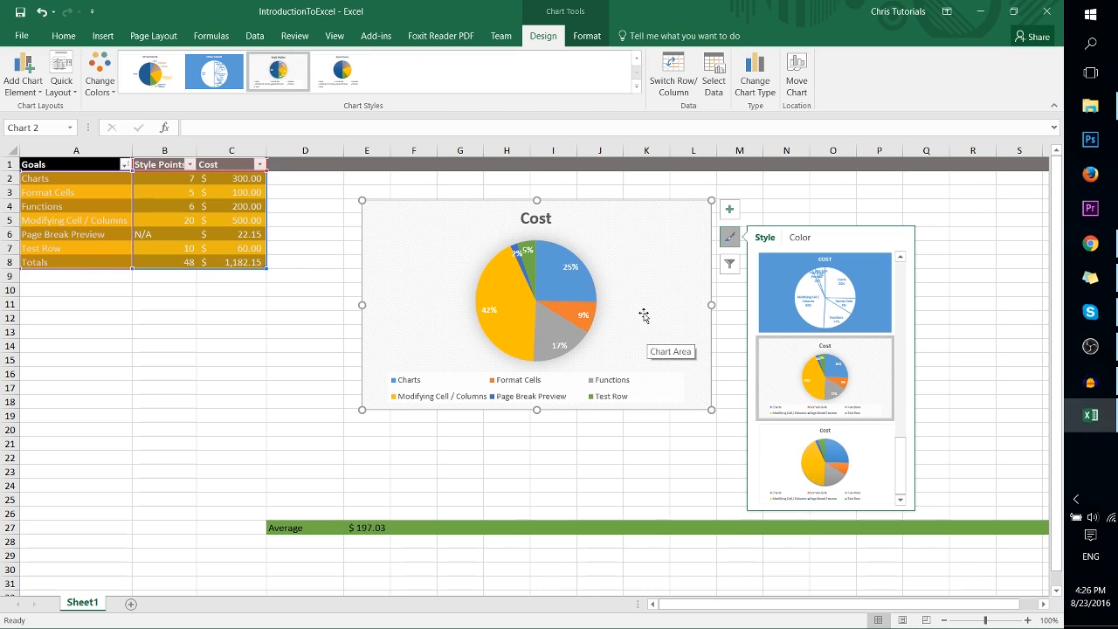
- Open Format Chart Area and switch to the Series "Cost" Data Labels options
right_click(642, 315)
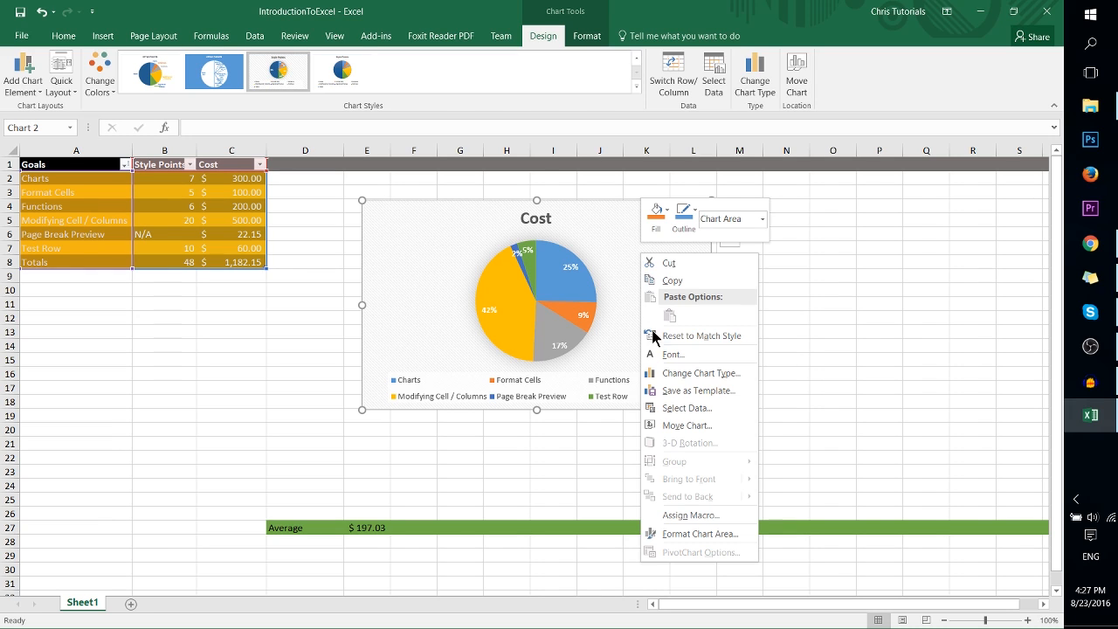
mouse_move(705, 534)
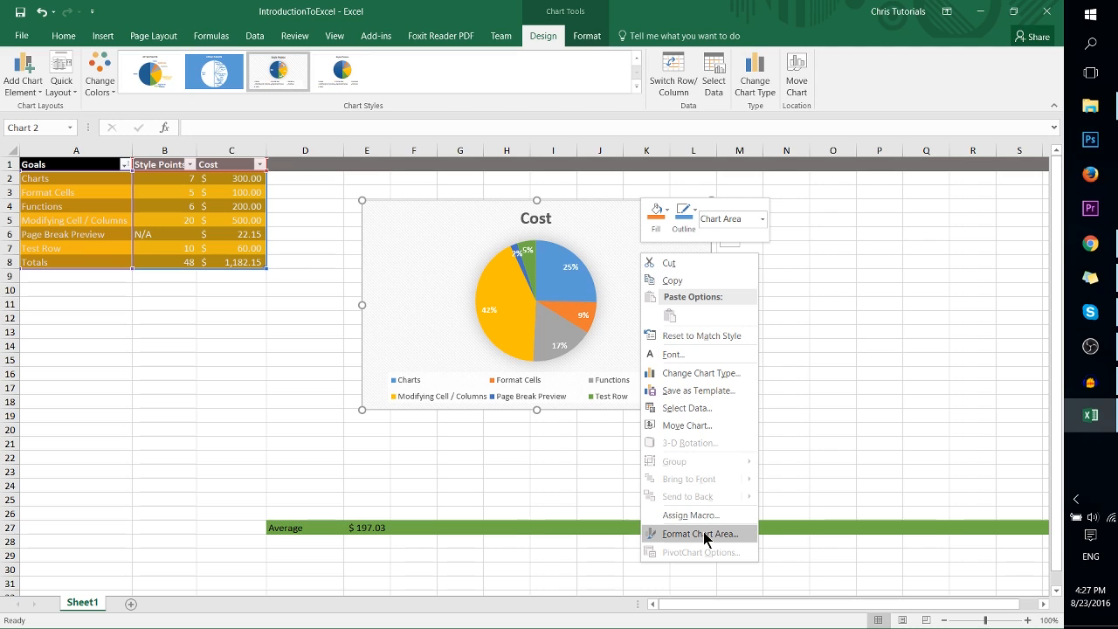
click(696, 533)
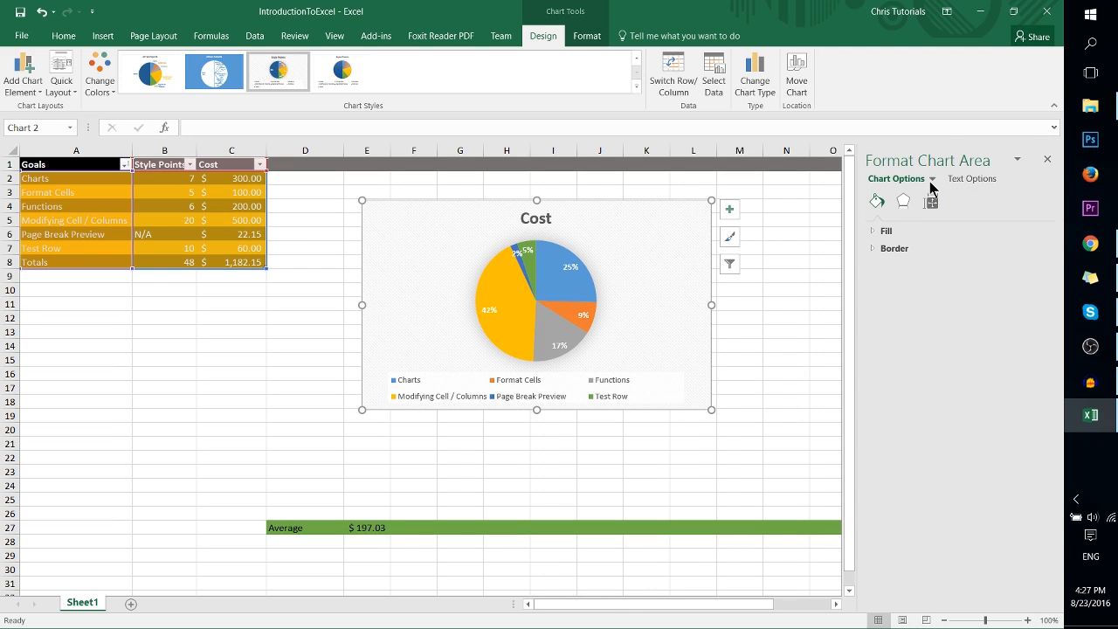
click(931, 179)
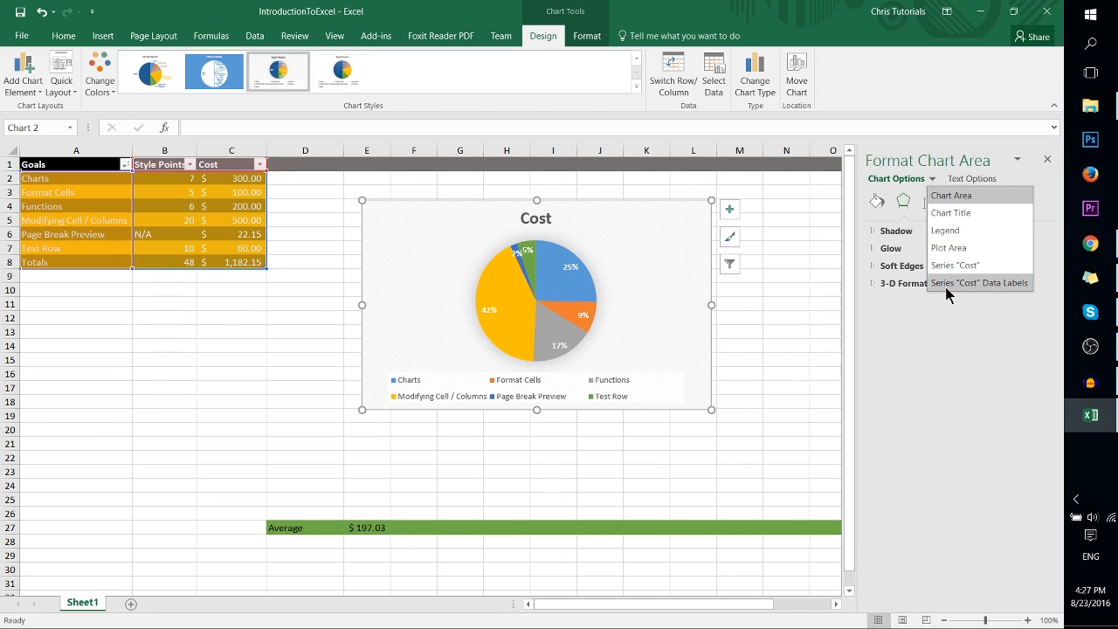
click(978, 282)
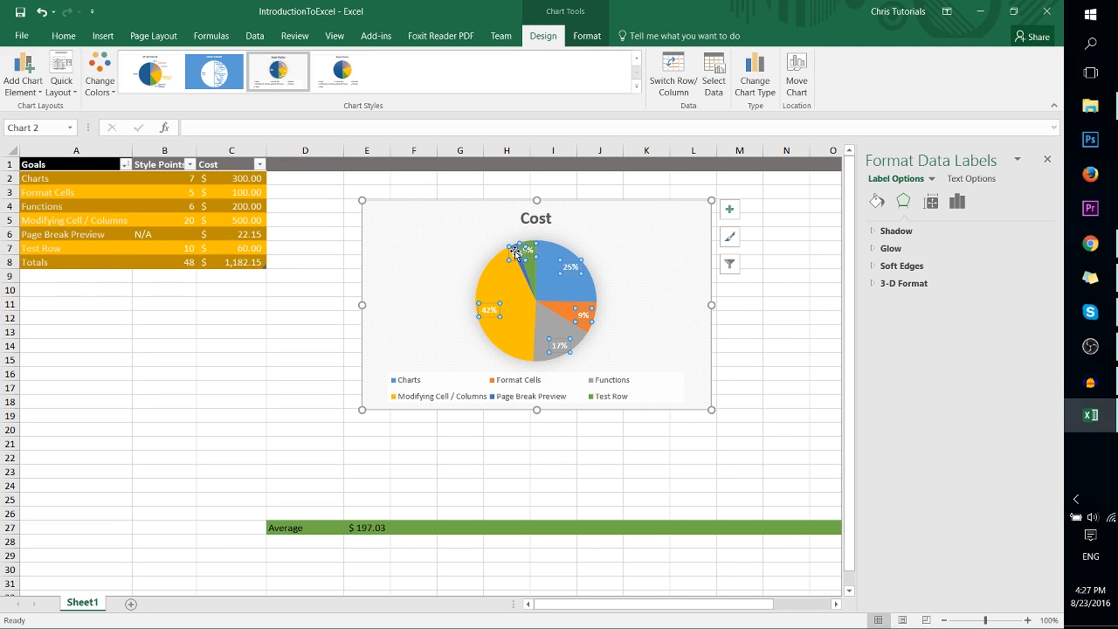
mouse_move(567, 268)
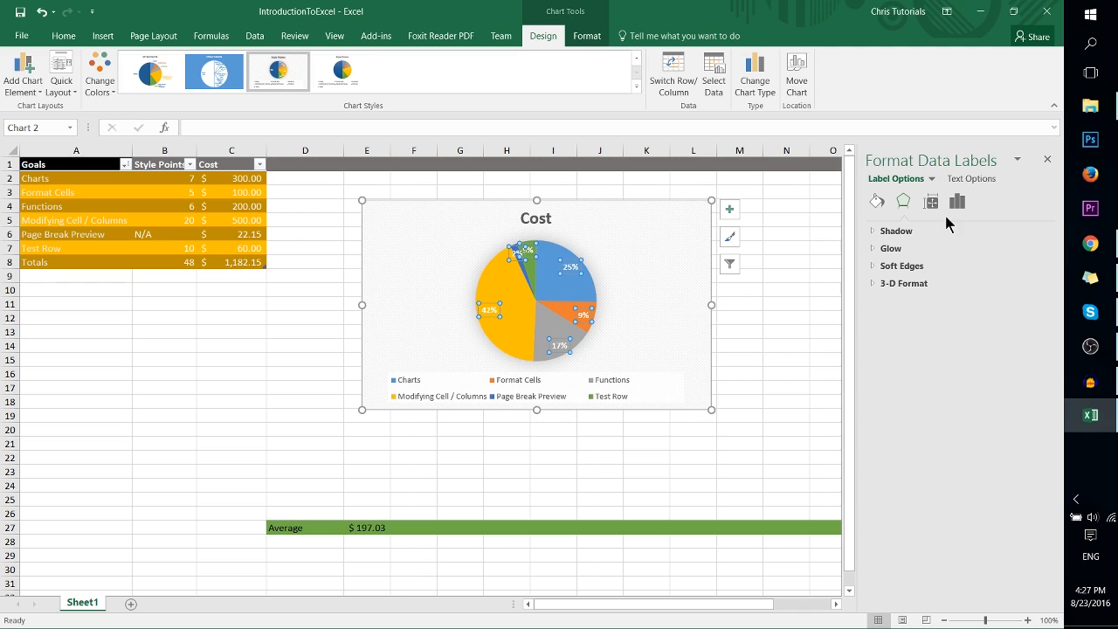
- Set slice labels to show Category Name with percentage, after briefly trying Series Name
click(957, 201)
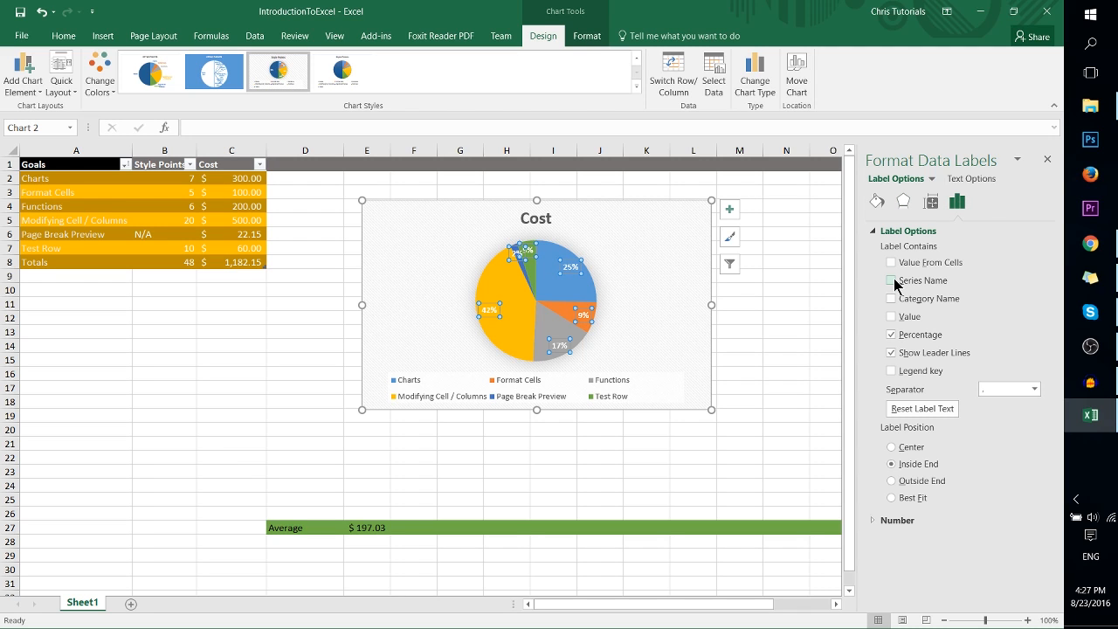
click(890, 280)
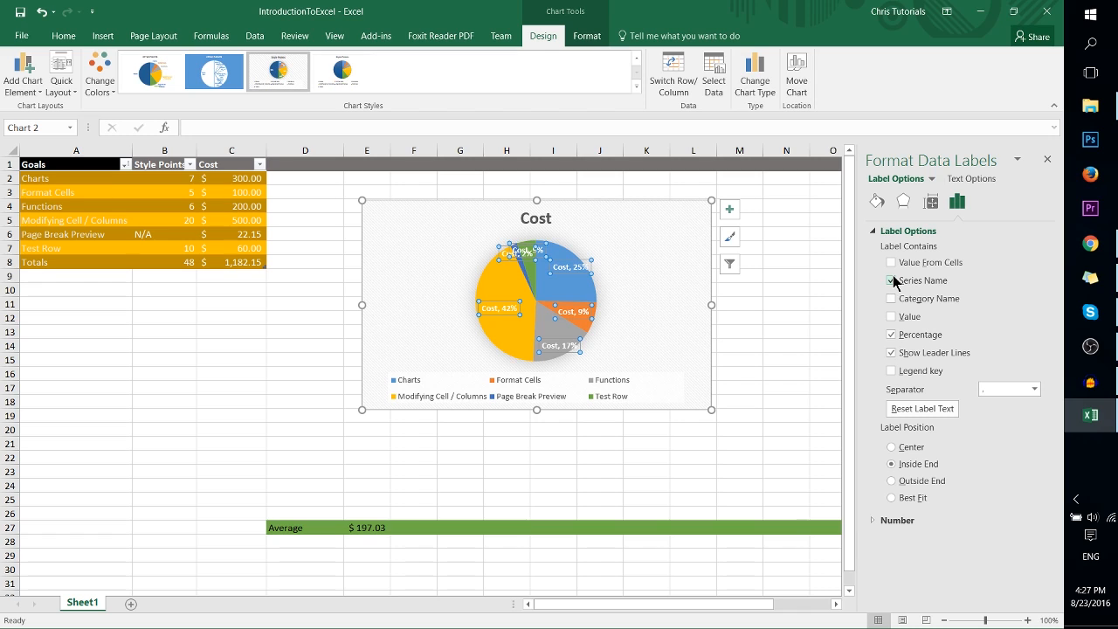
click(890, 299)
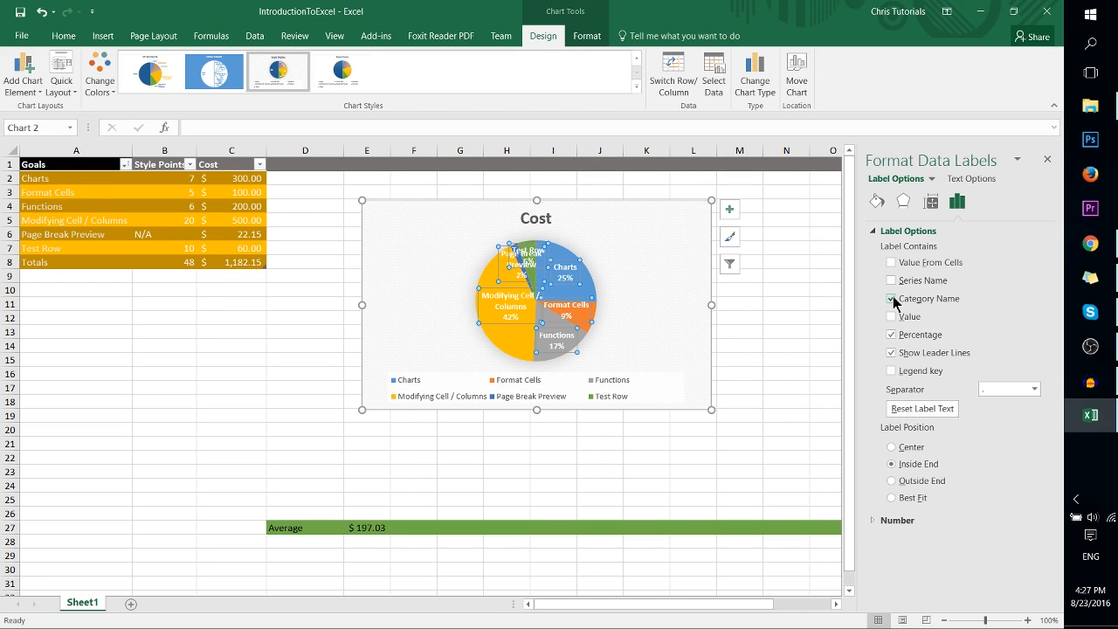
click(890, 299)
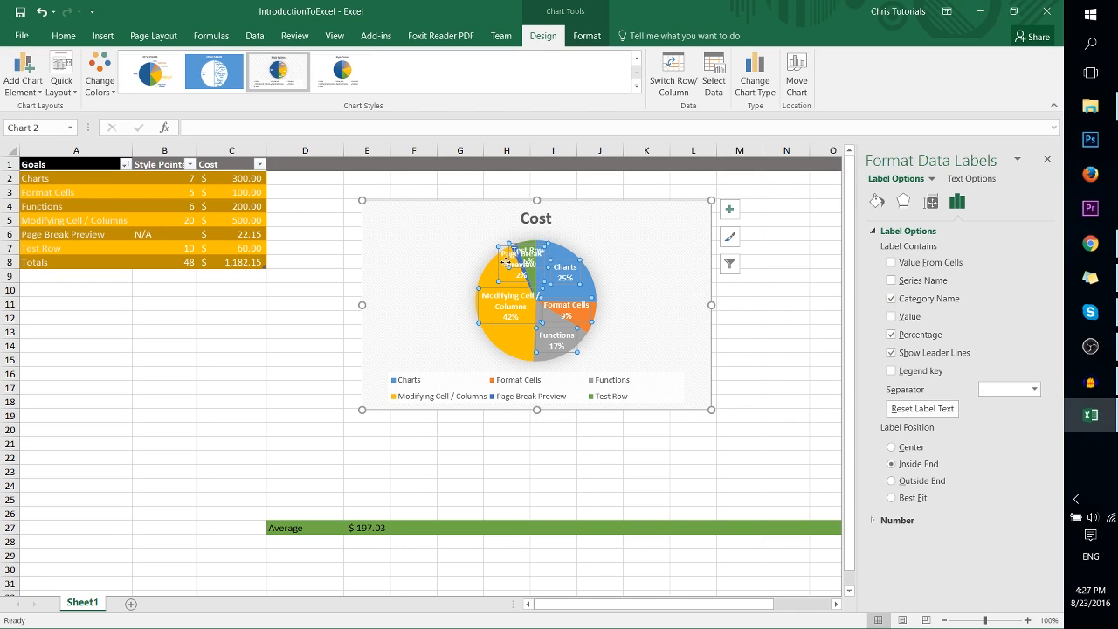
mouse_move(503, 303)
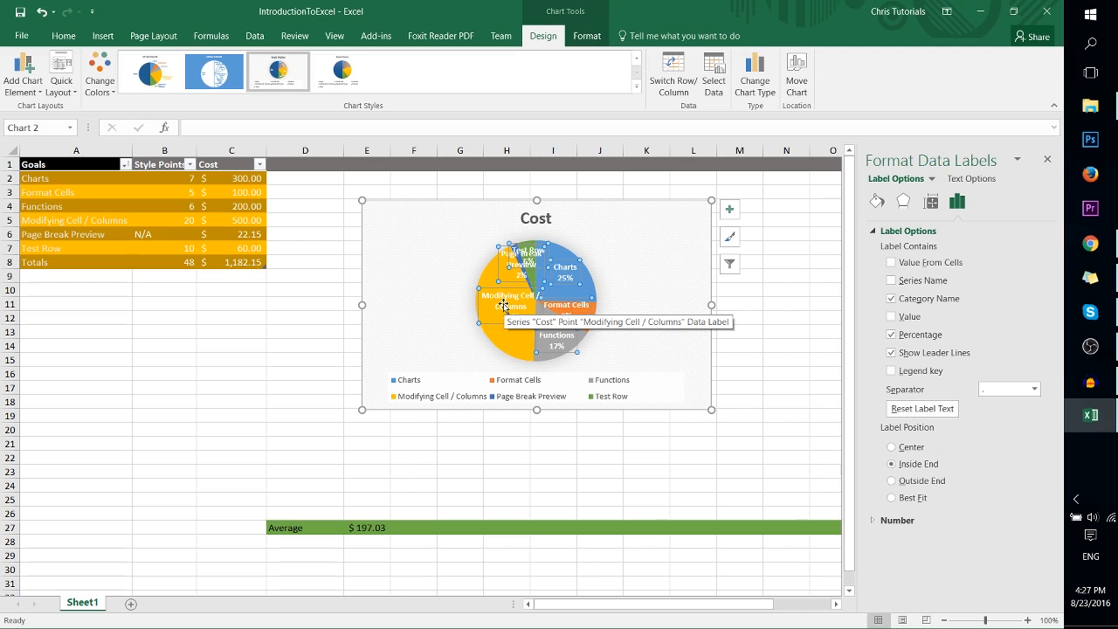
mouse_move(605, 264)
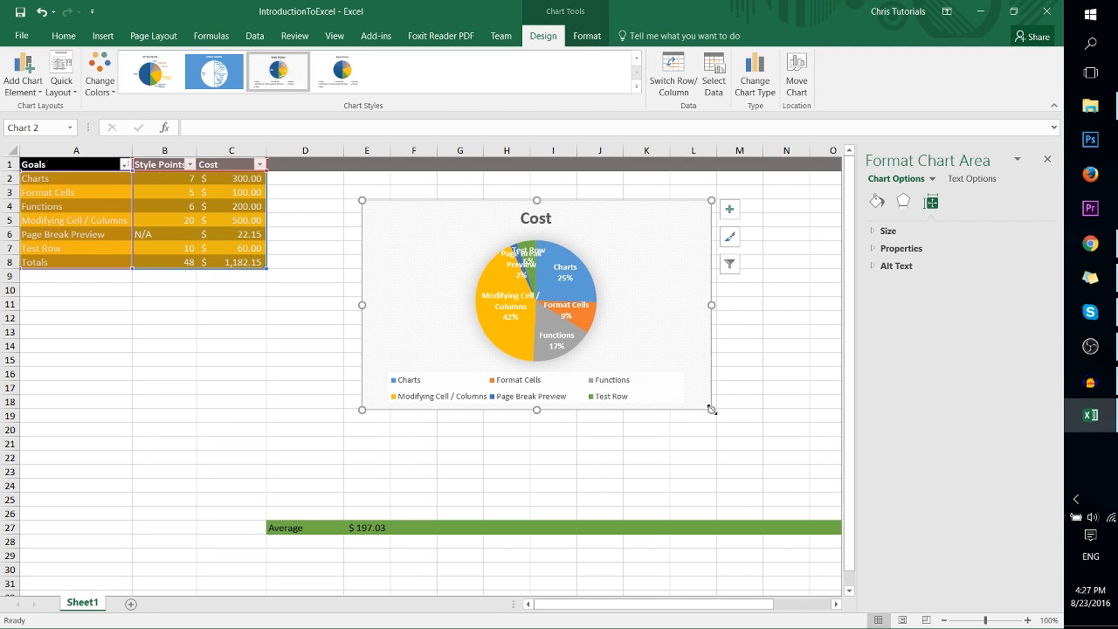
mouse_move(710, 409)
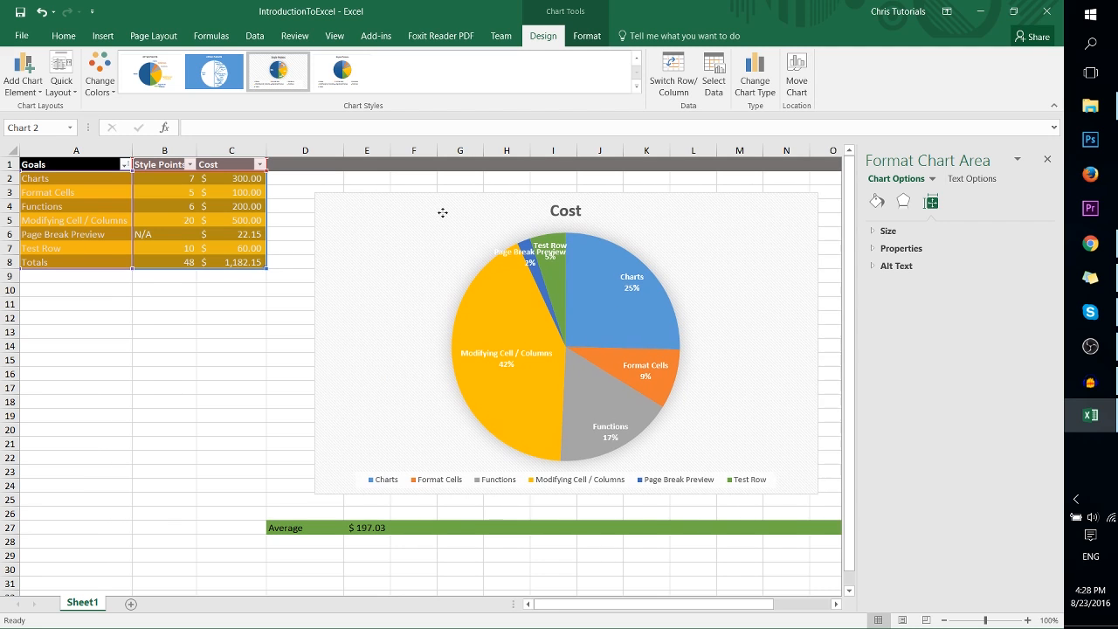
- Select the Cost pie chart and resize it larger beside the table
click(443, 212)
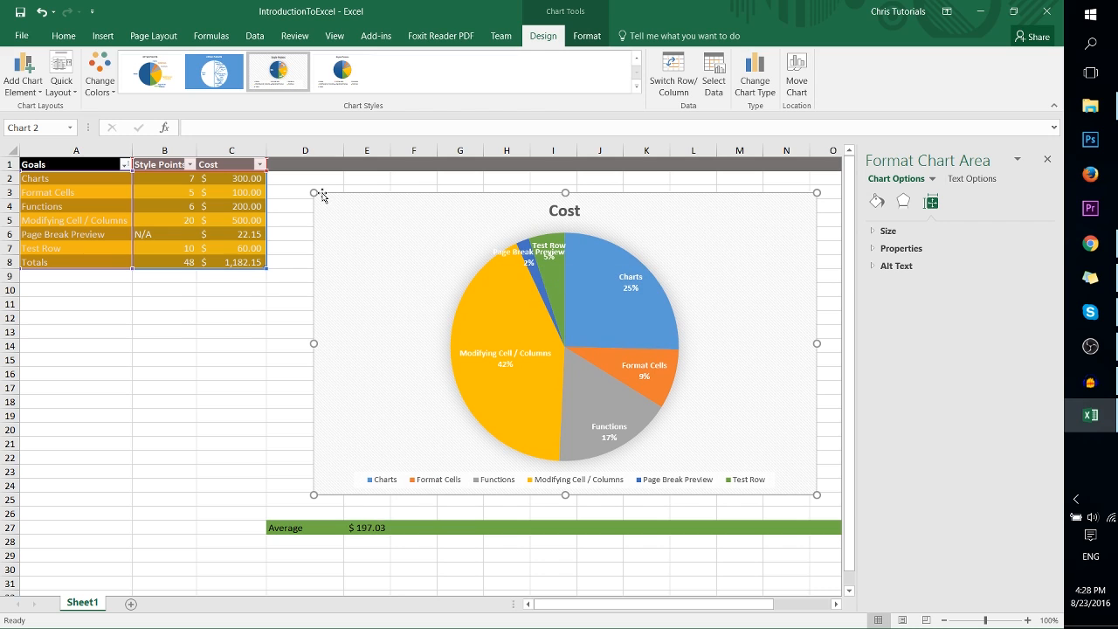
click(547, 250)
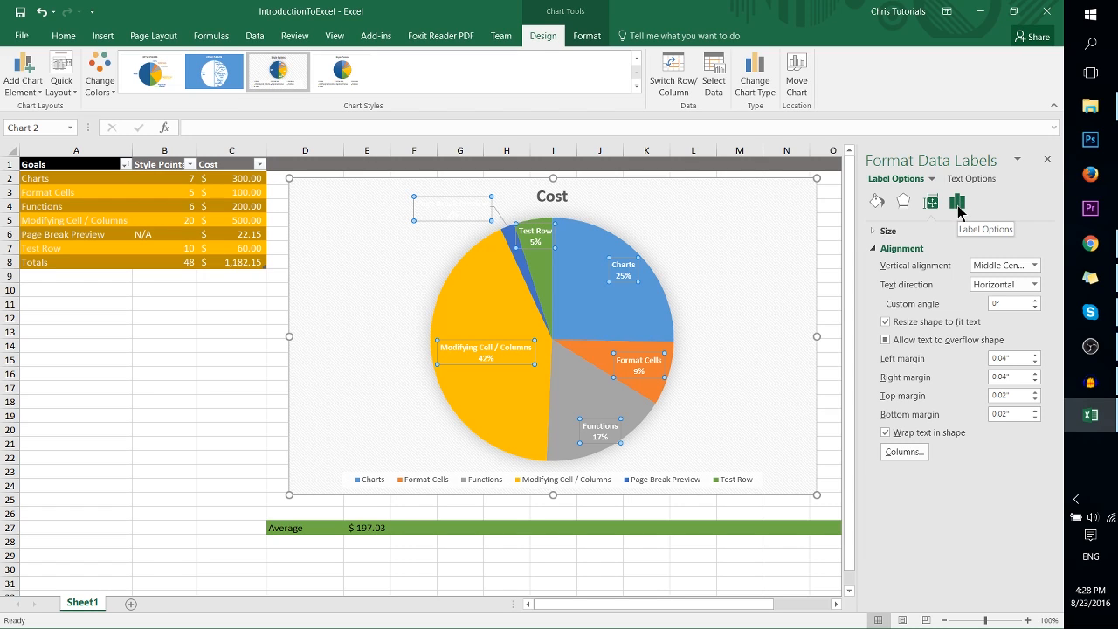
- Set the Page Break Preview data label's text fill to black, then select the chart area
click(970, 178)
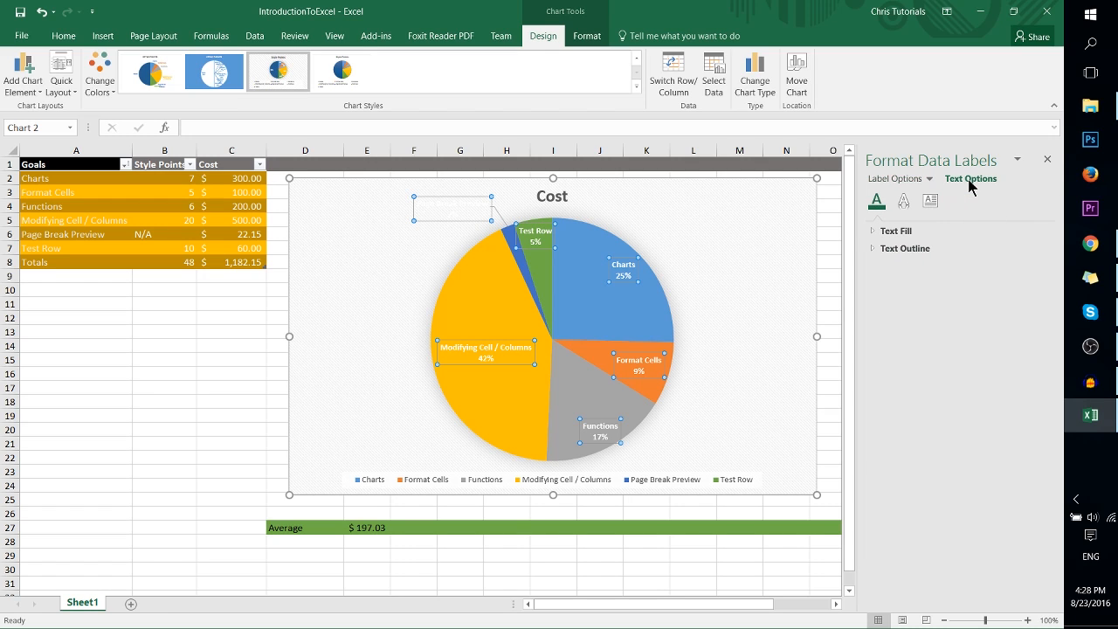
click(895, 230)
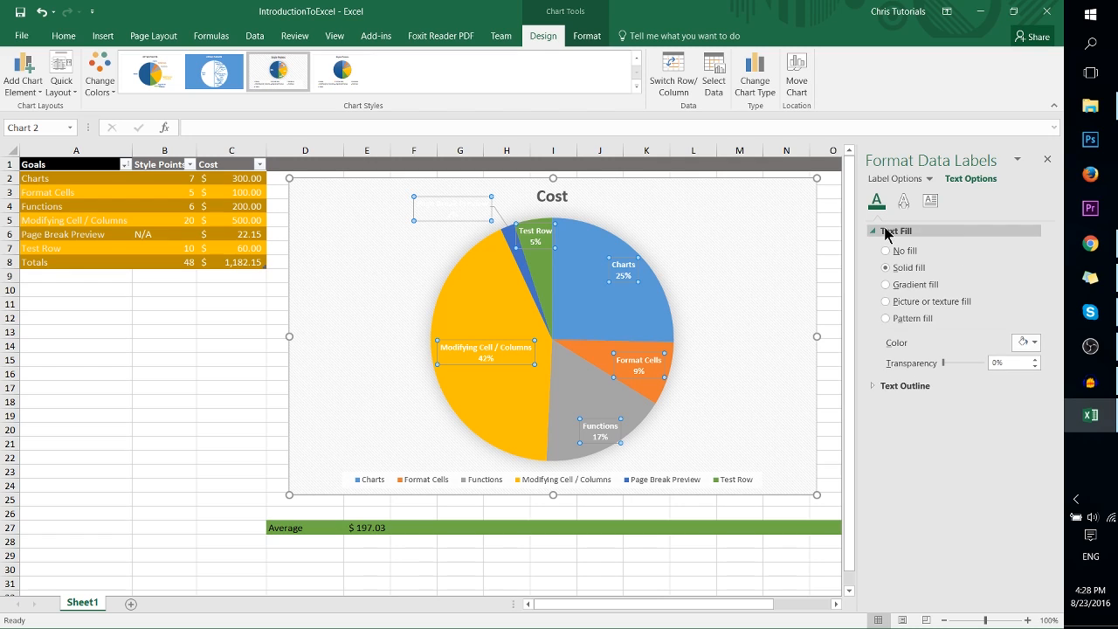
click(1036, 342)
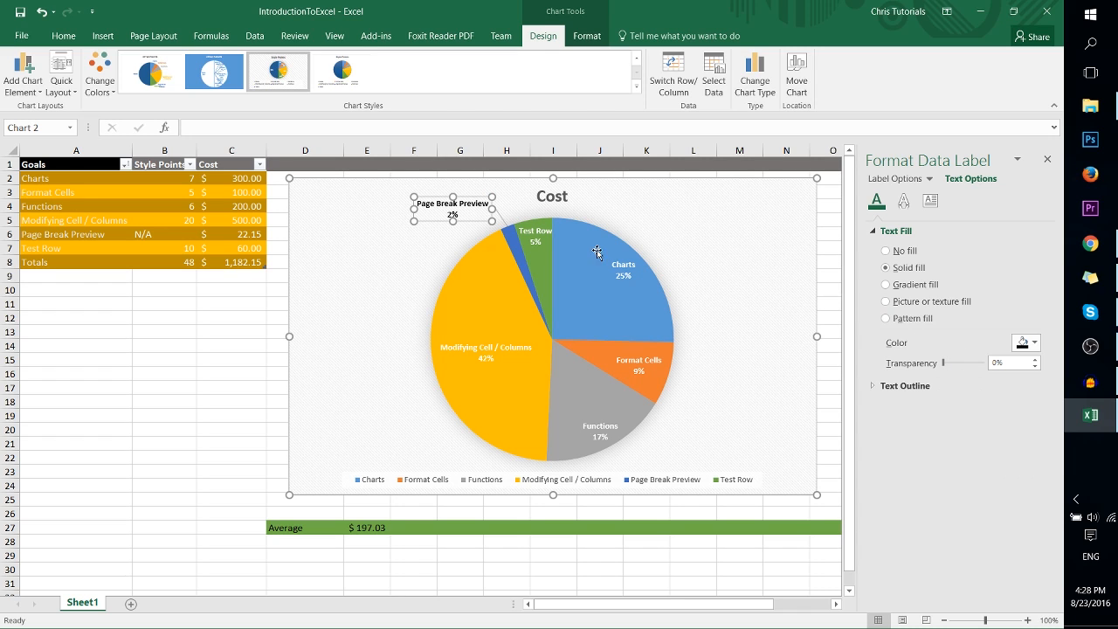
click(674, 246)
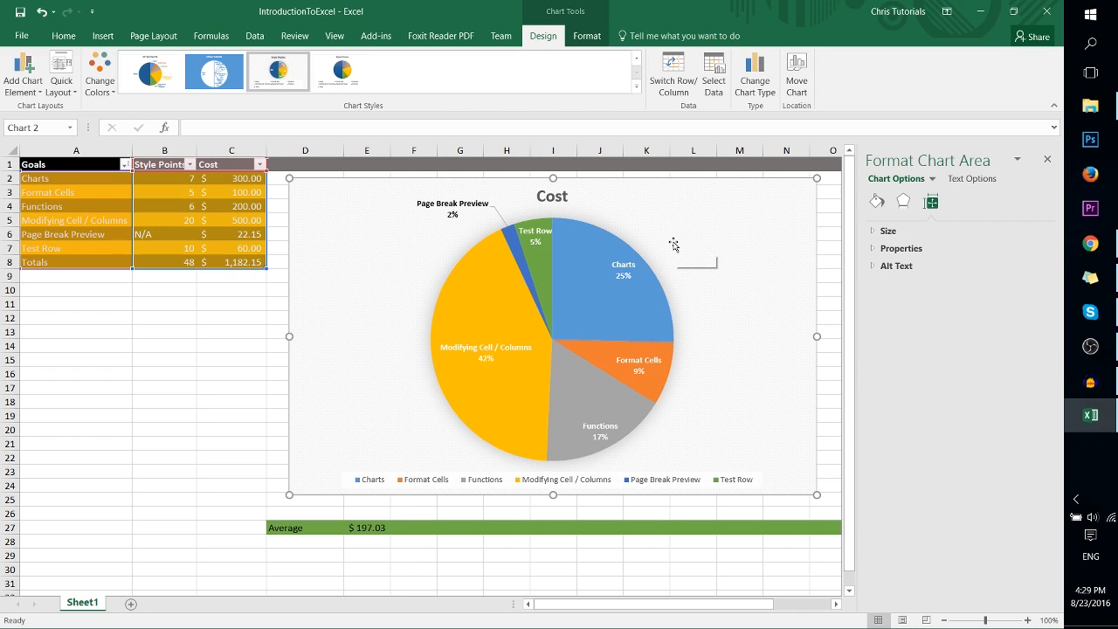
mouse_move(672, 244)
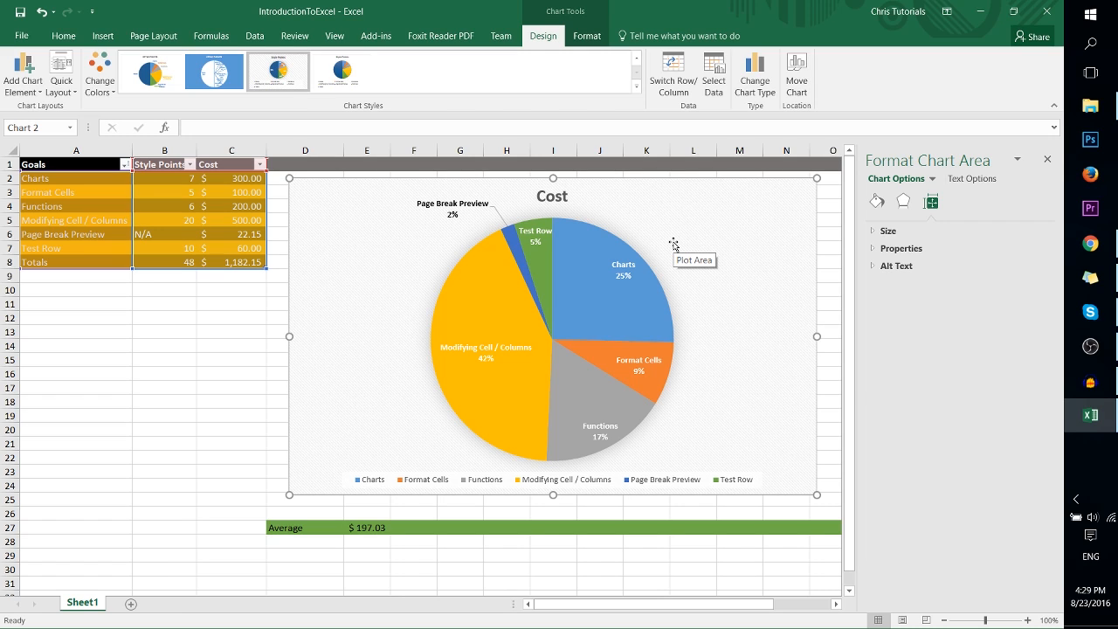
mouse_move(564, 206)
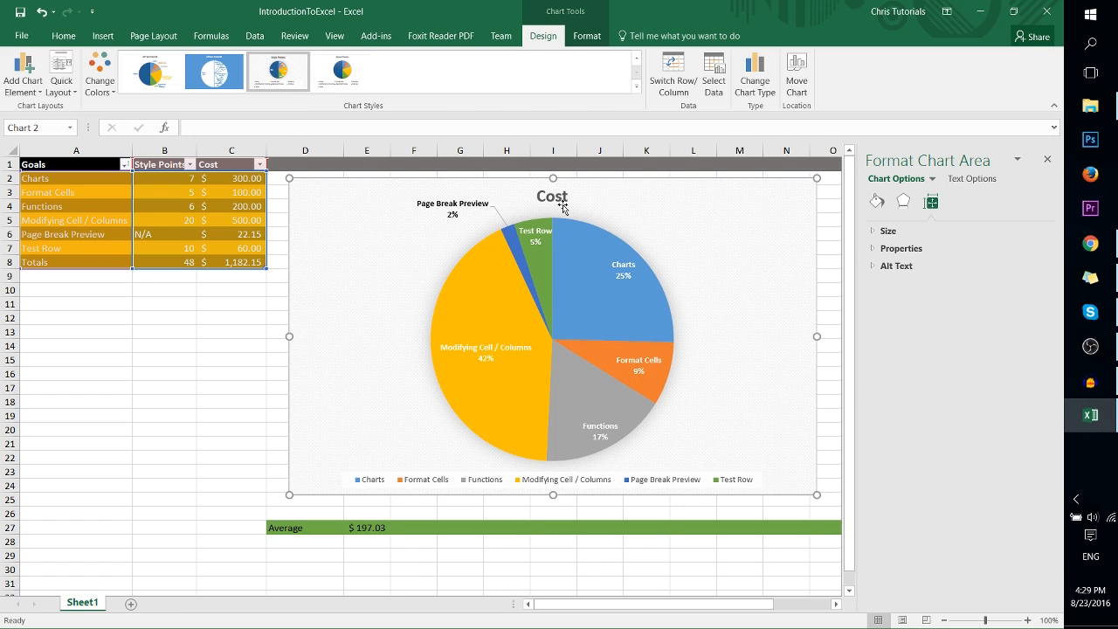
- Enter filler text 'fghdfghdfhdfghdf' in cell B9 below the table to extend it
click(164, 290)
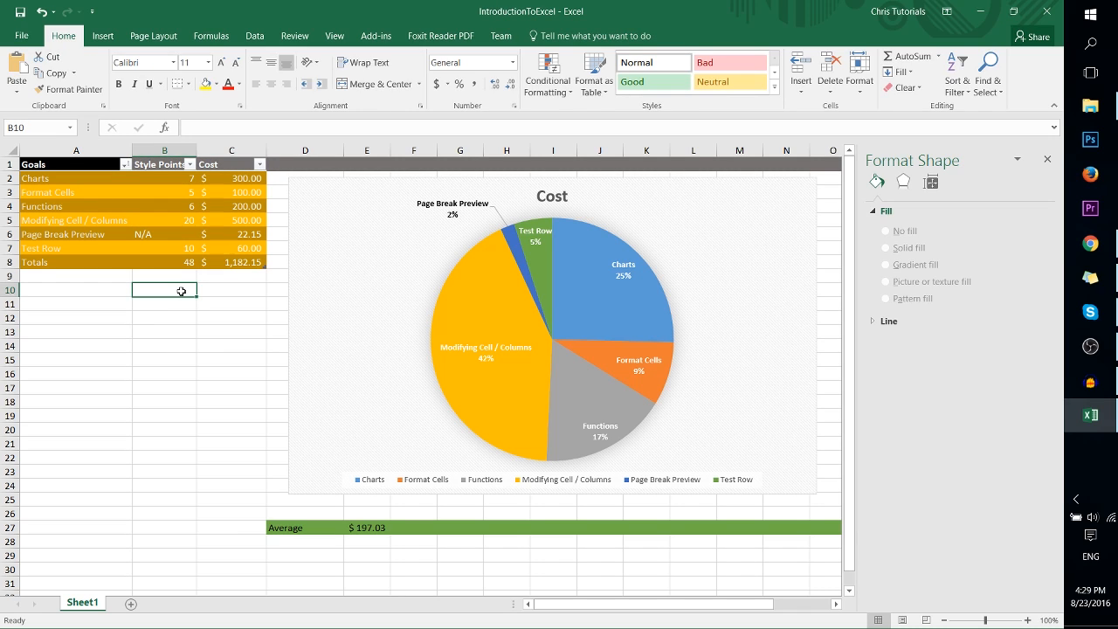
click(75, 150)
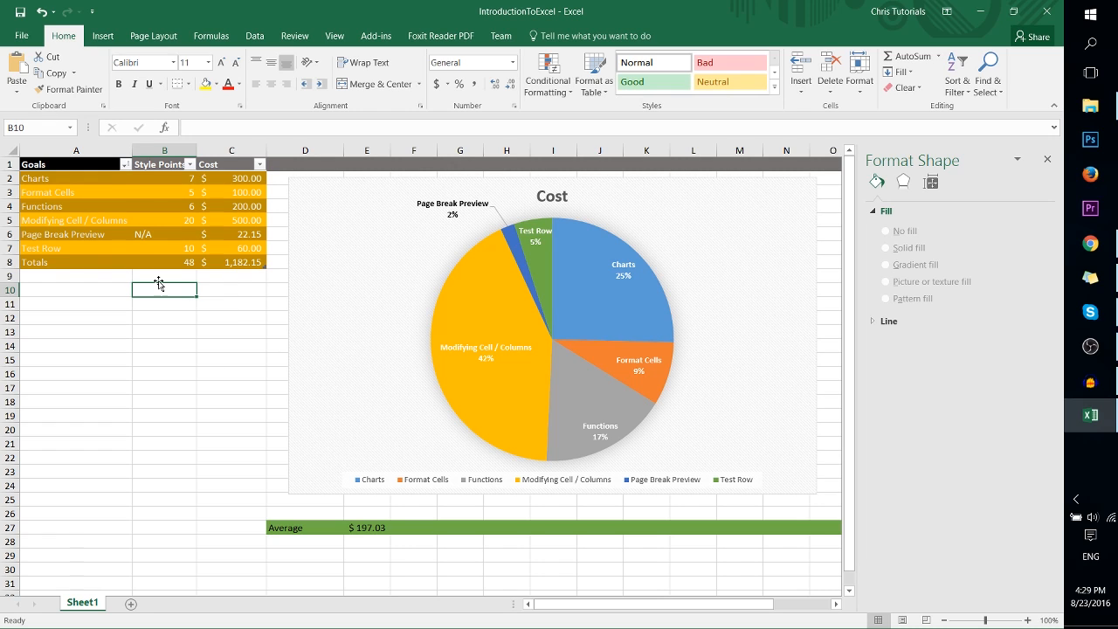
text(fghdfghdfhdfghdfhdghdfhdfhdfh)
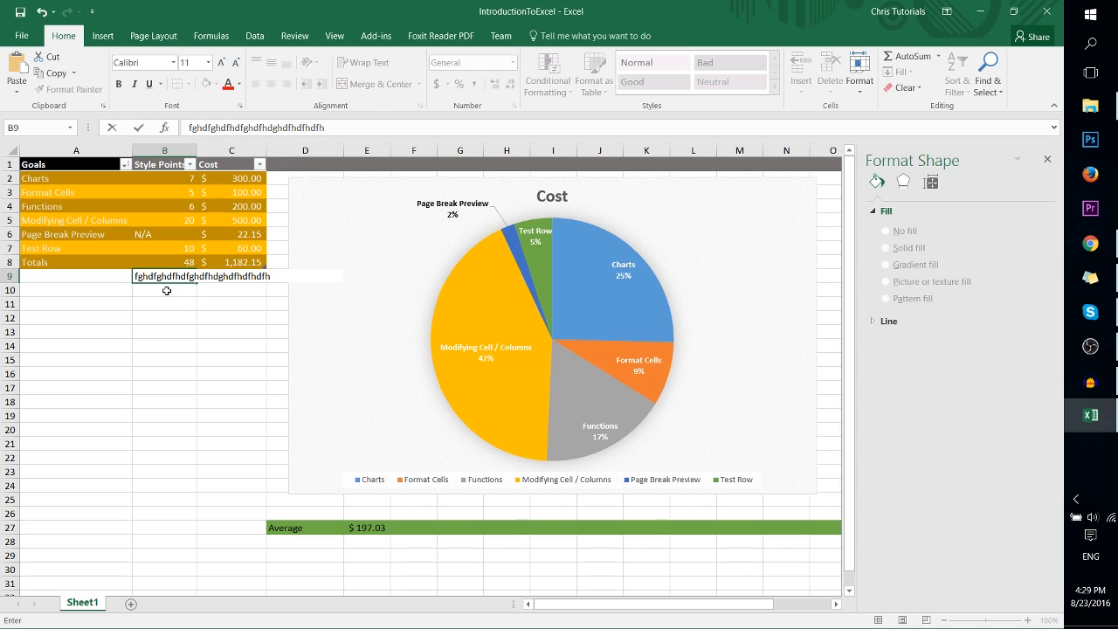
key(Enter)
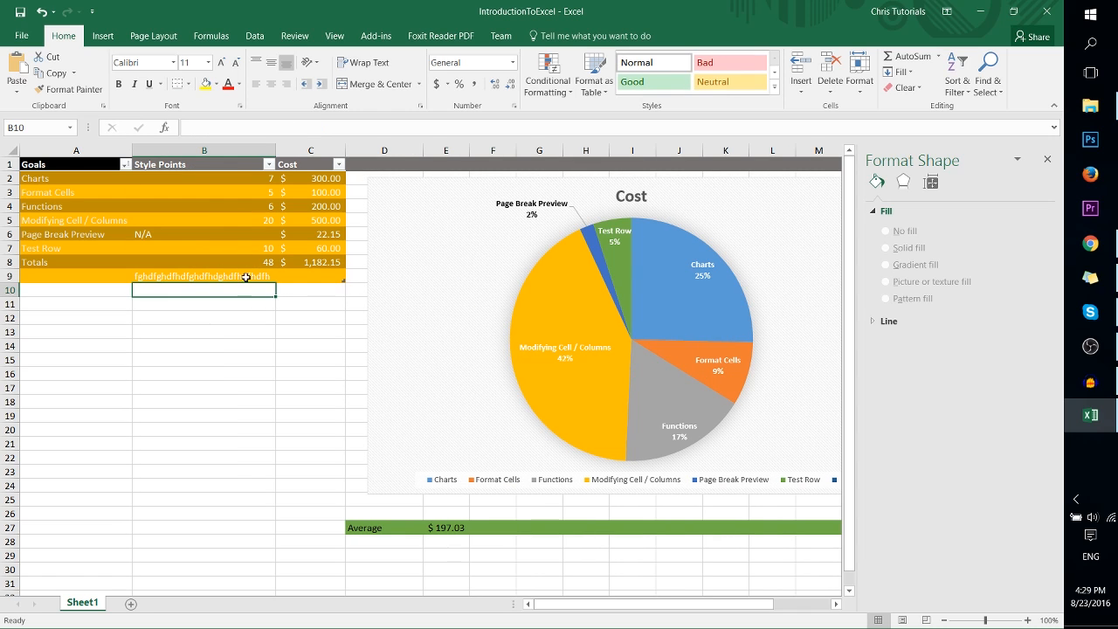
mouse_move(271, 275)
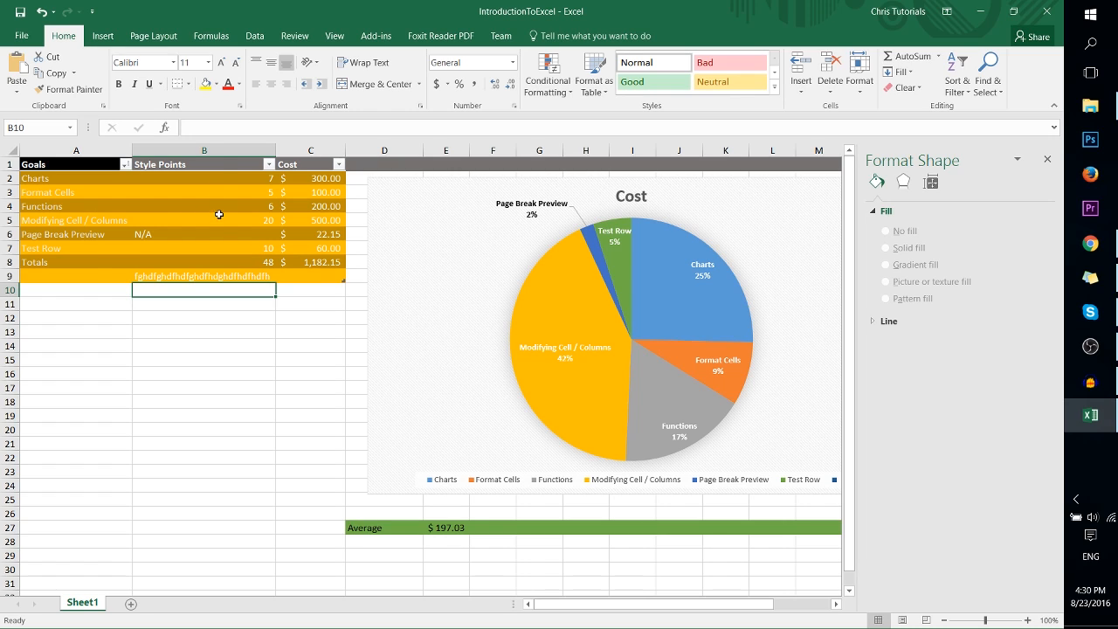
mouse_move(233, 181)
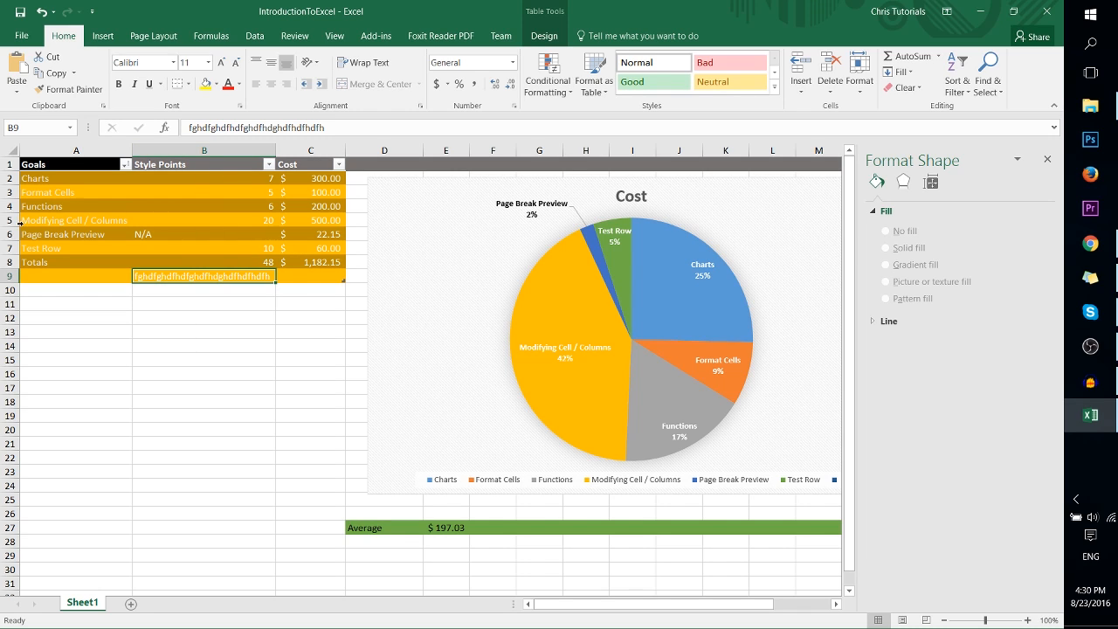
mouse_move(33, 230)
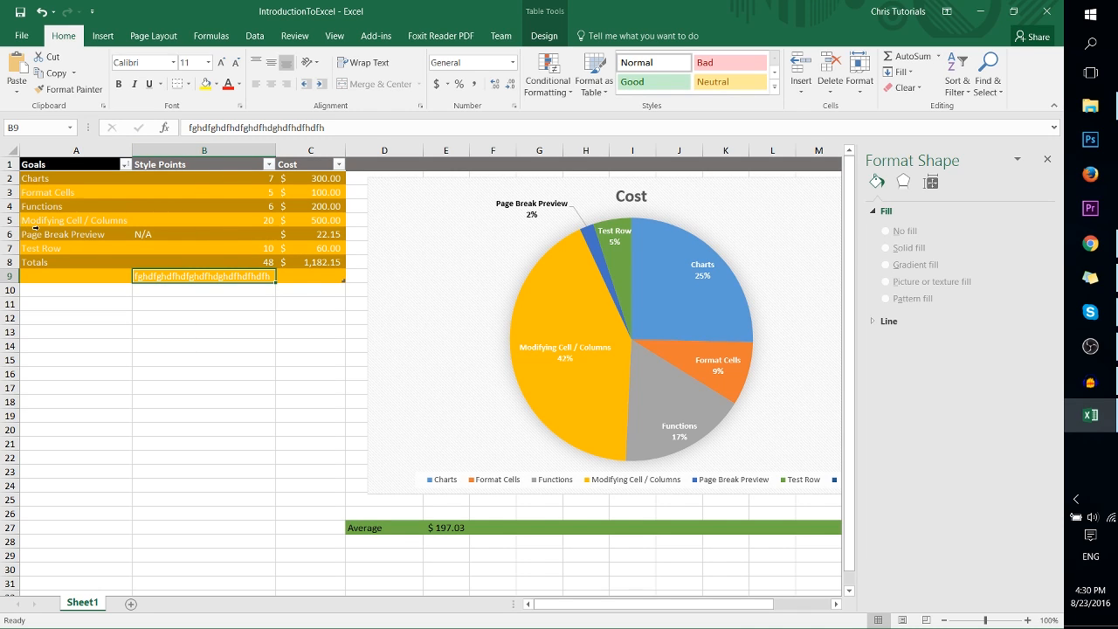
- Insert a blank row 5 above the Modifying Cell / Columns row
click(75, 219)
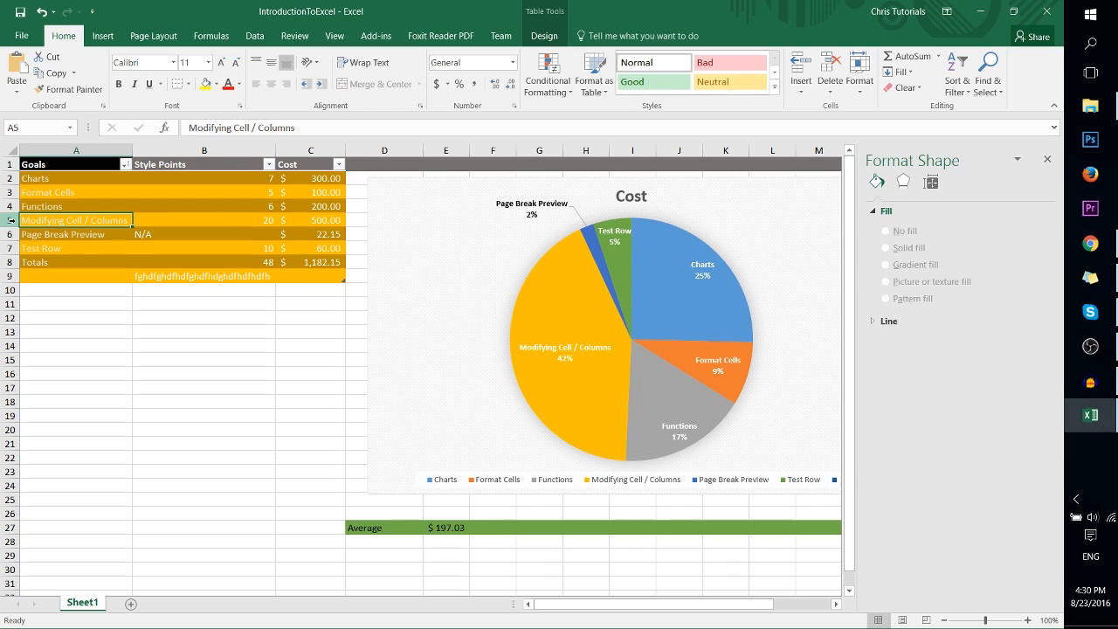
right_click(75, 219)
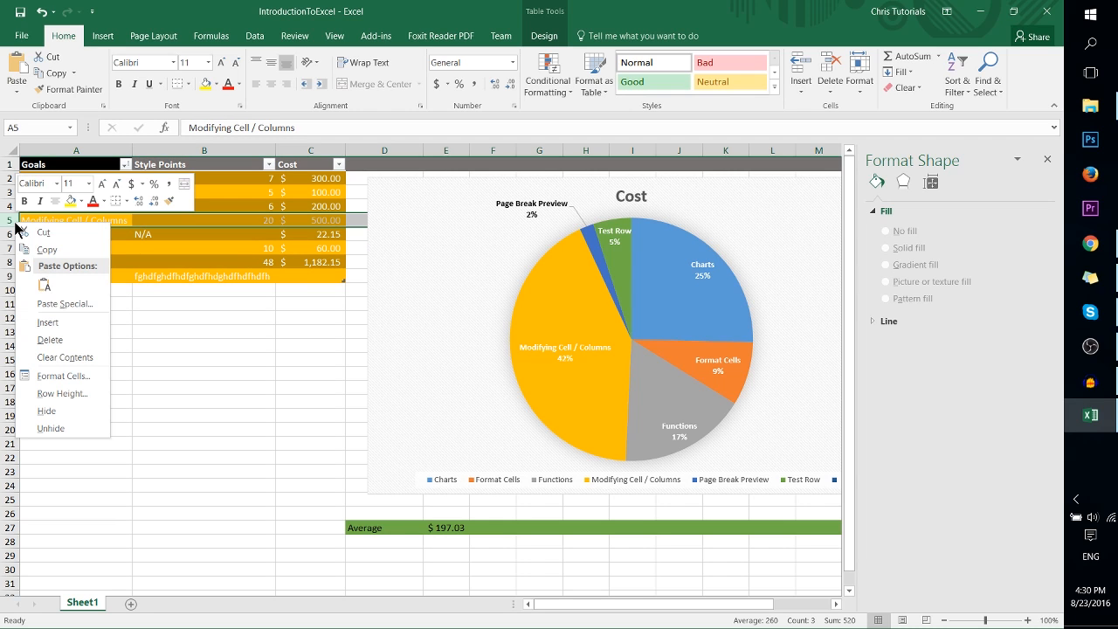
mouse_move(56, 327)
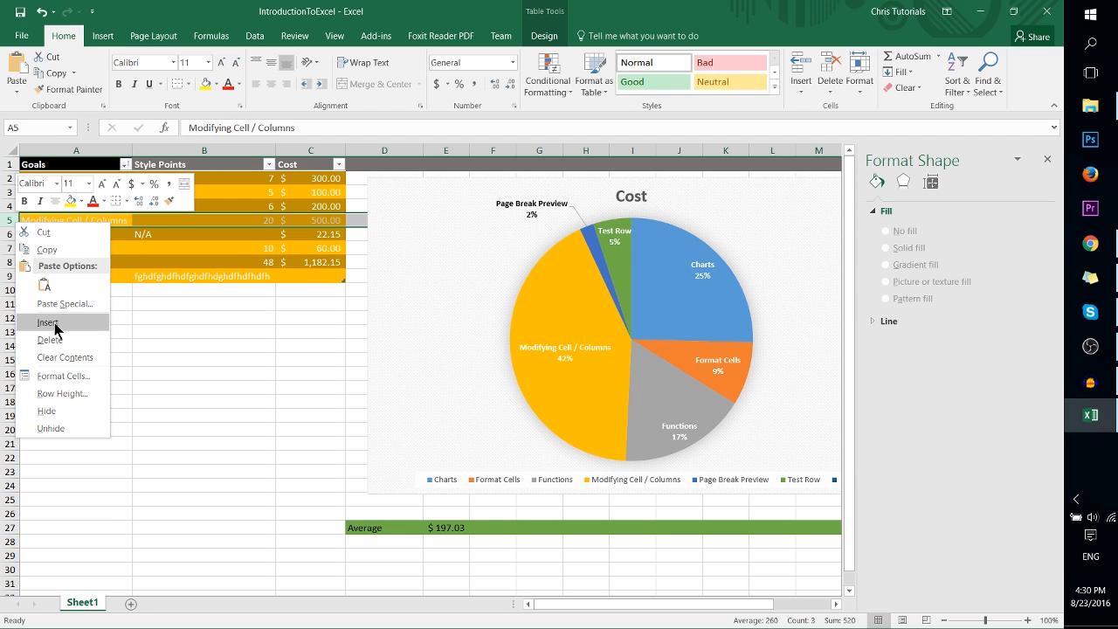
click(48, 322)
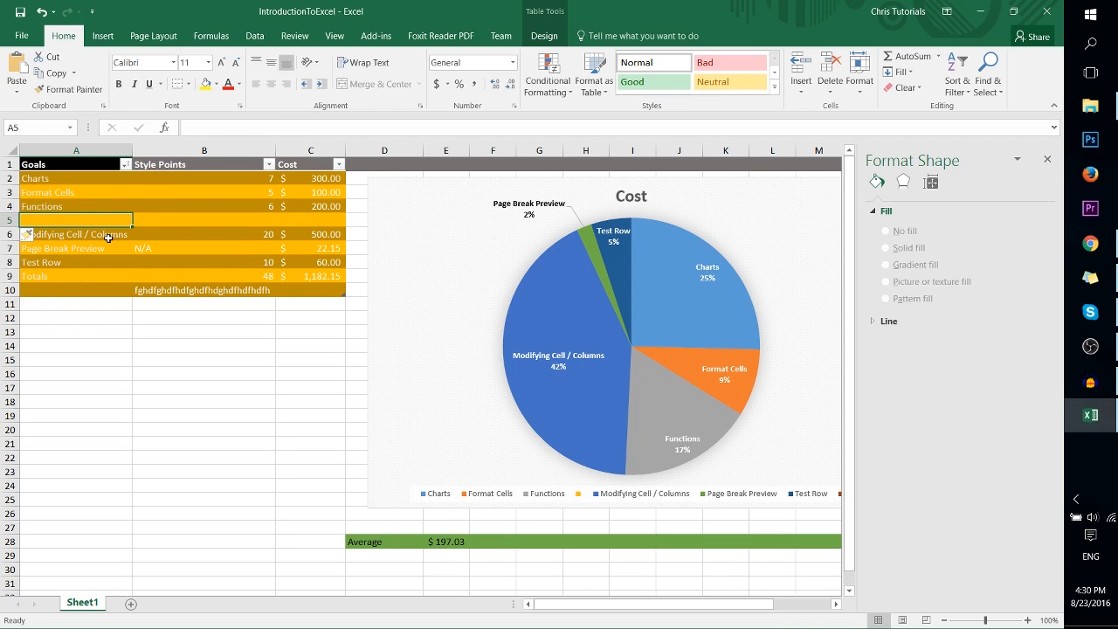
click(203, 165)
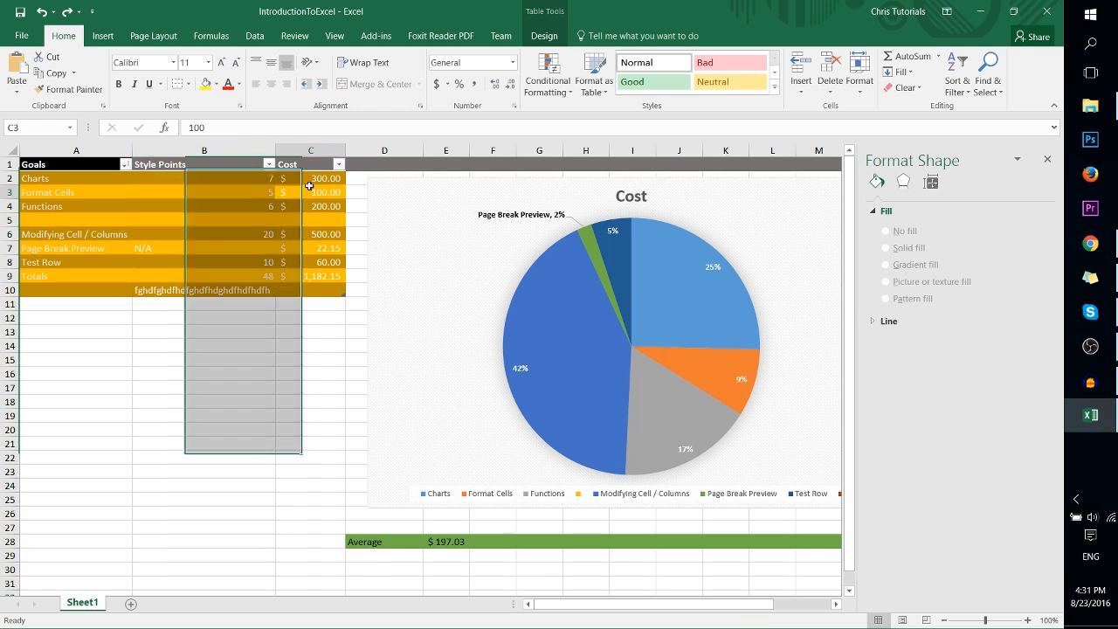
- Insert a blank Column1 before the Cost column and select the pie chart
right_click(311, 150)
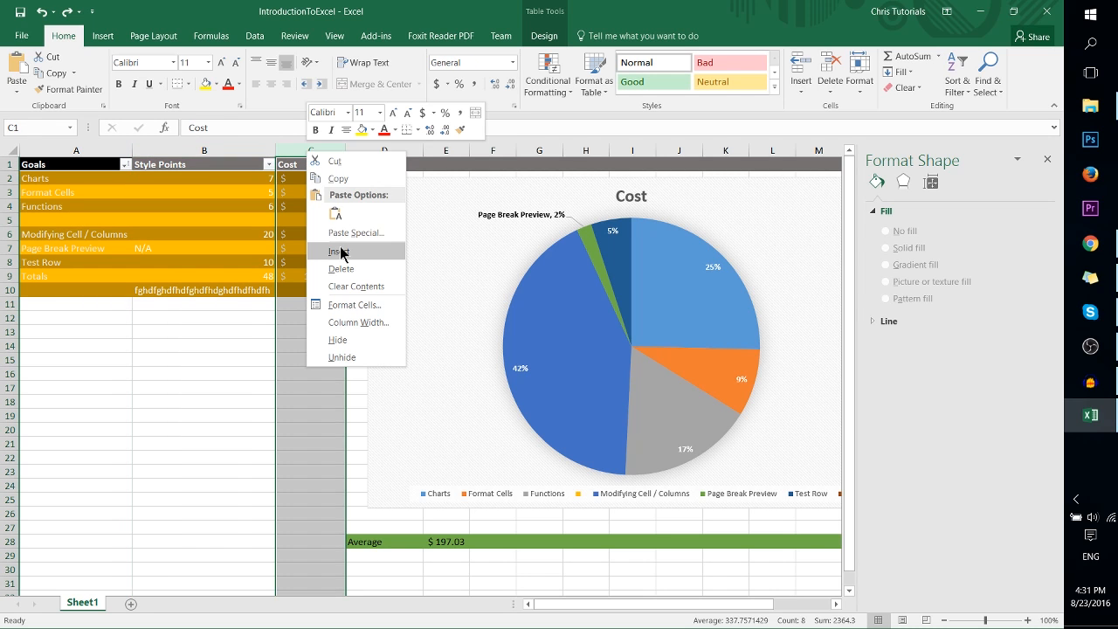
click(338, 252)
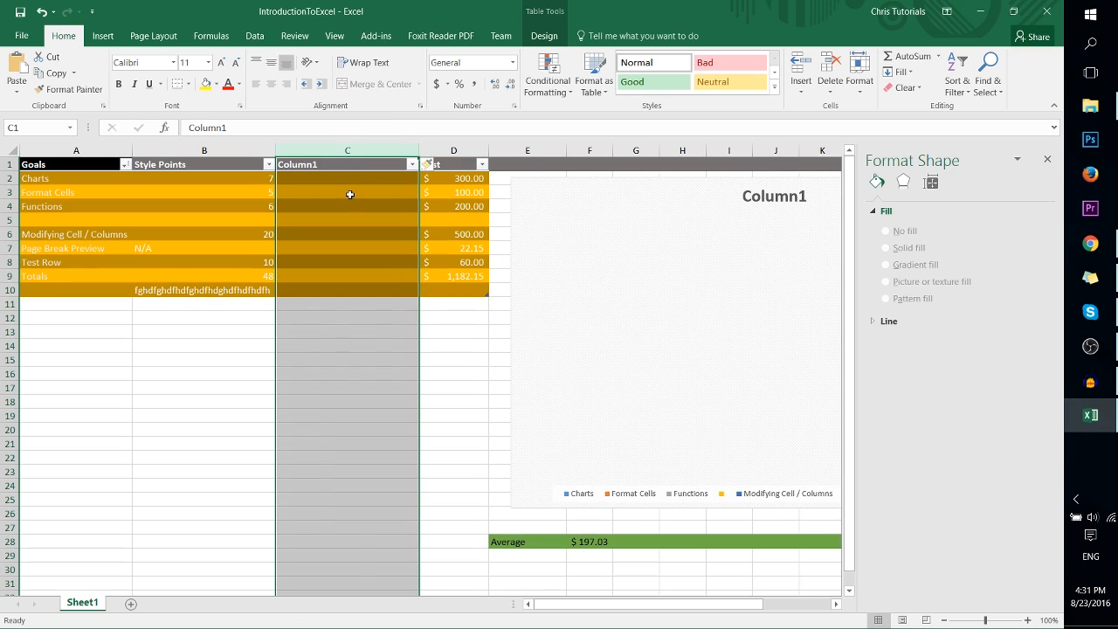
click(452, 164)
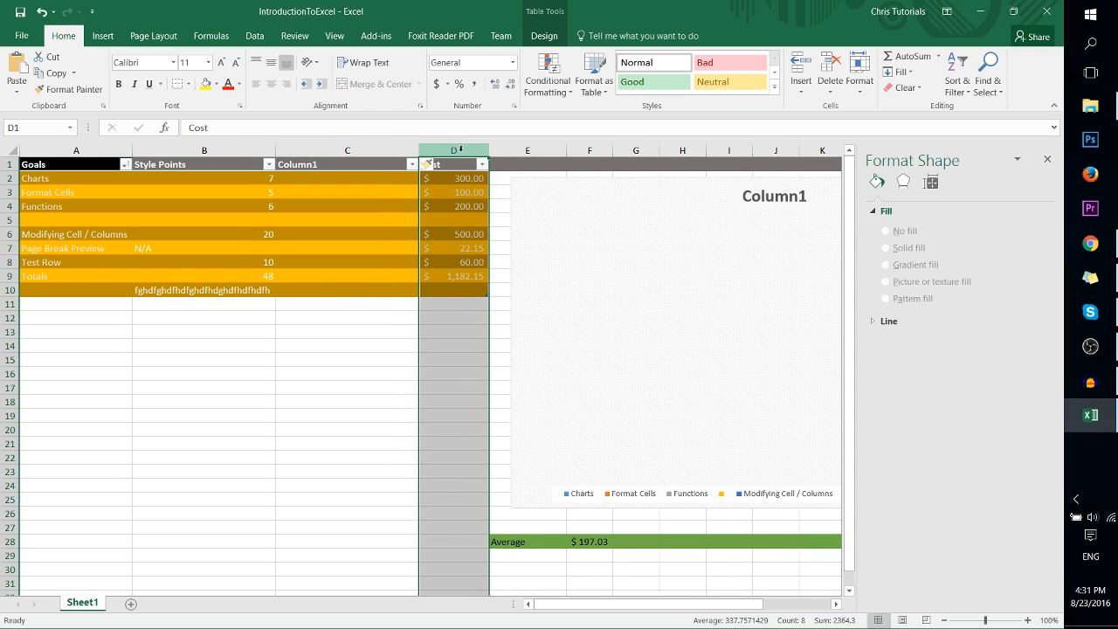
mouse_move(398, 183)
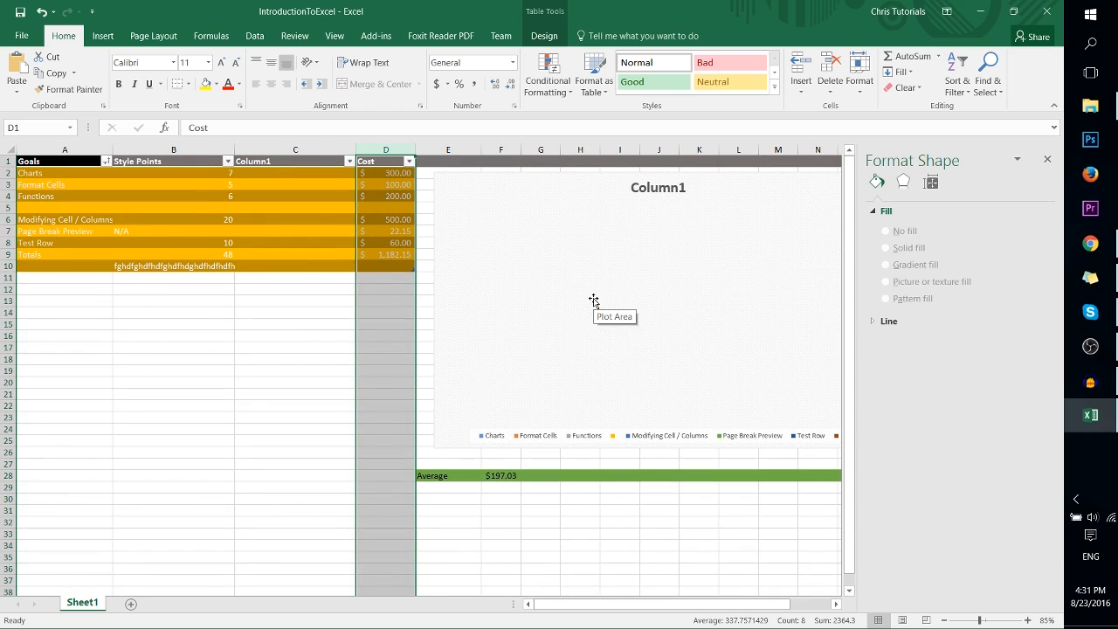
mouse_move(511, 217)
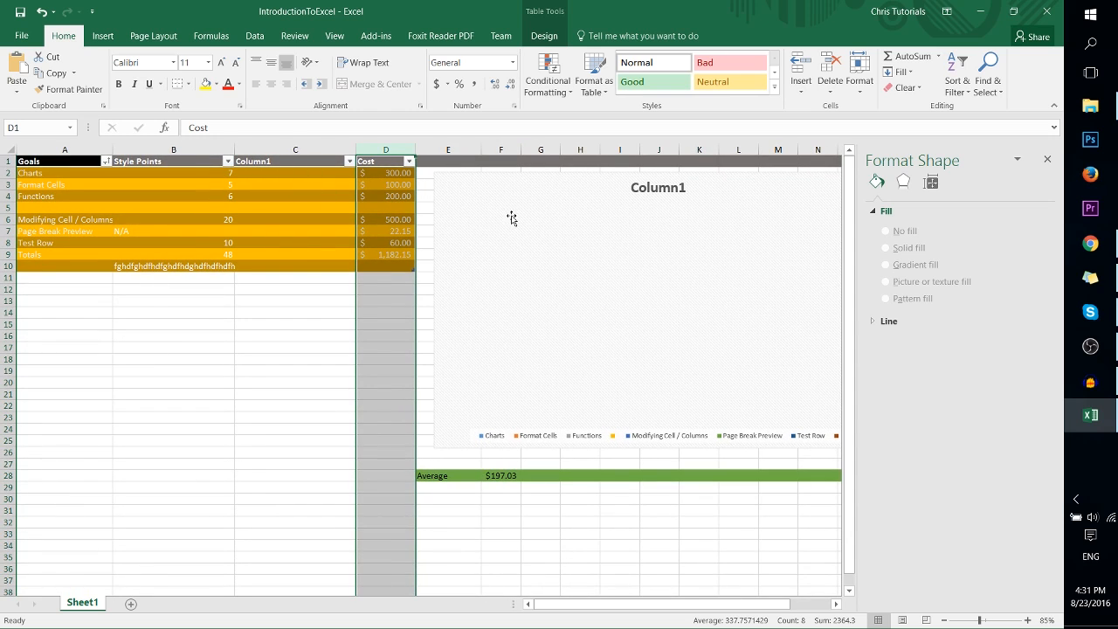
click(559, 194)
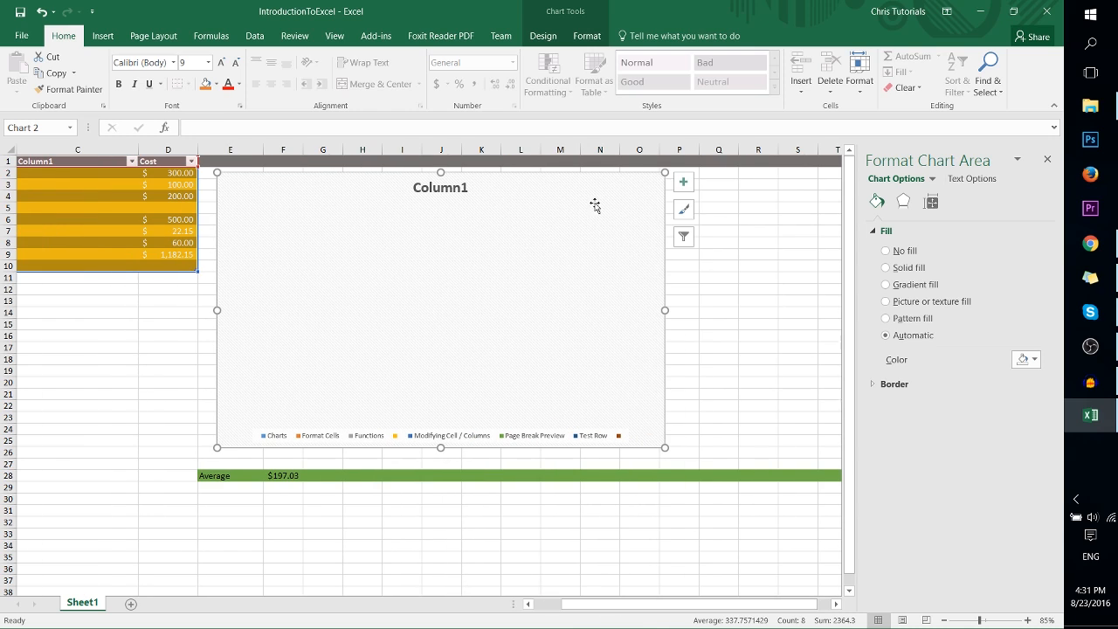
mouse_move(683, 237)
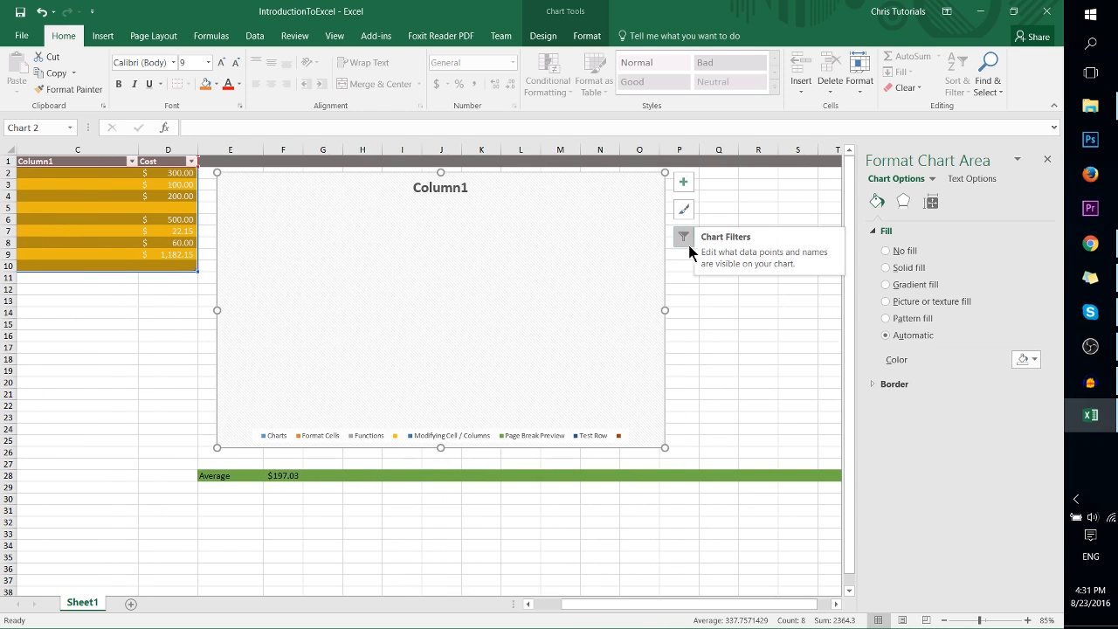
- Switch the pie chart's filter back to the Cost series and apply it
click(682, 235)
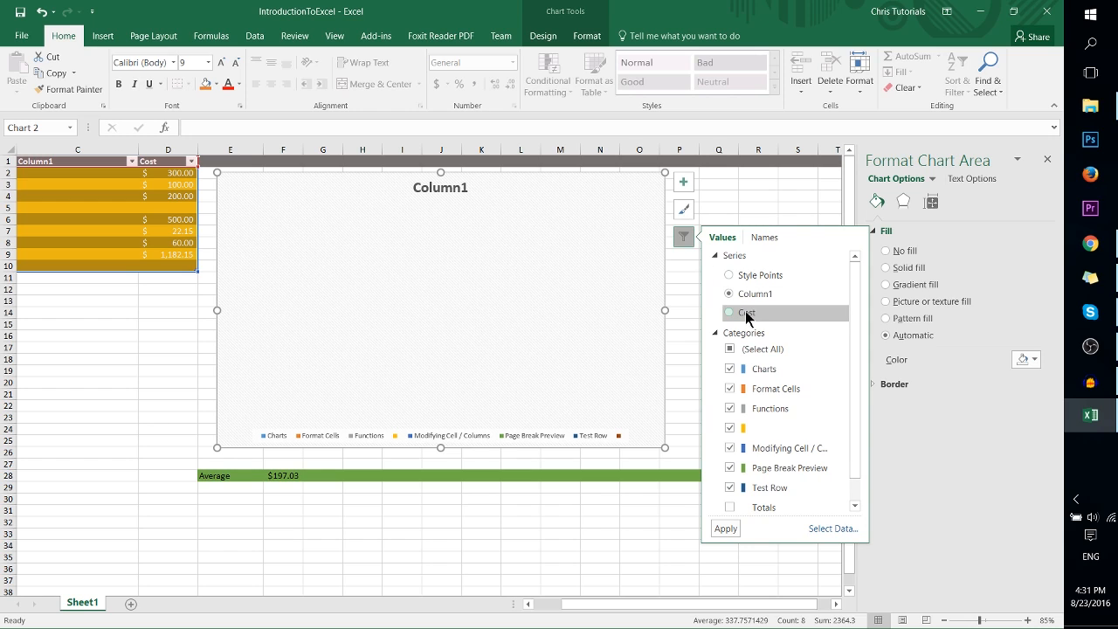
click(729, 312)
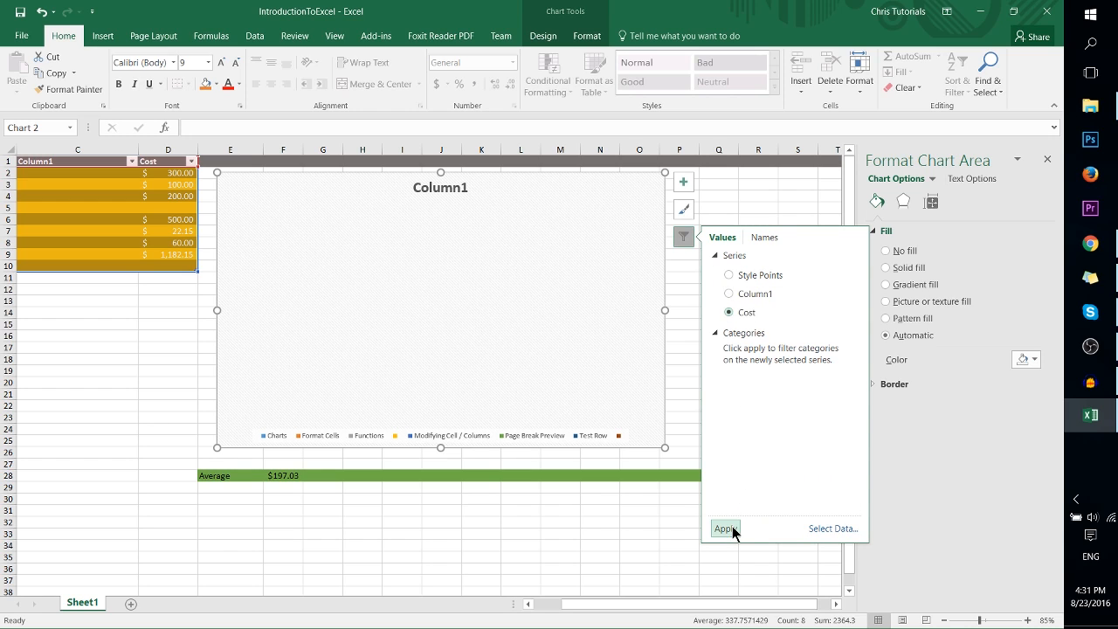
click(724, 527)
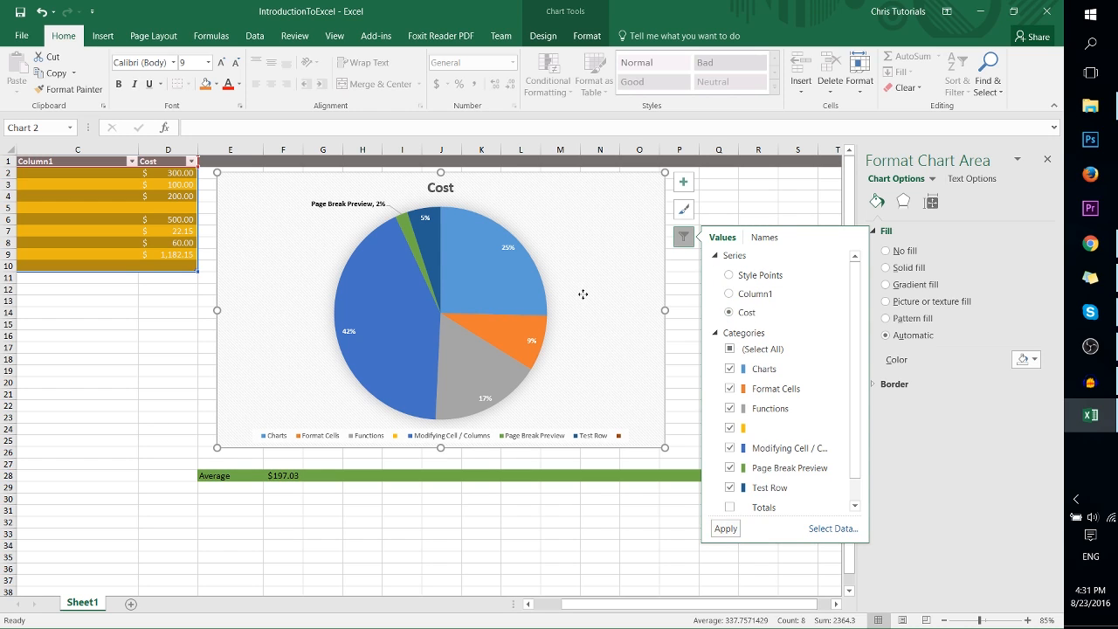